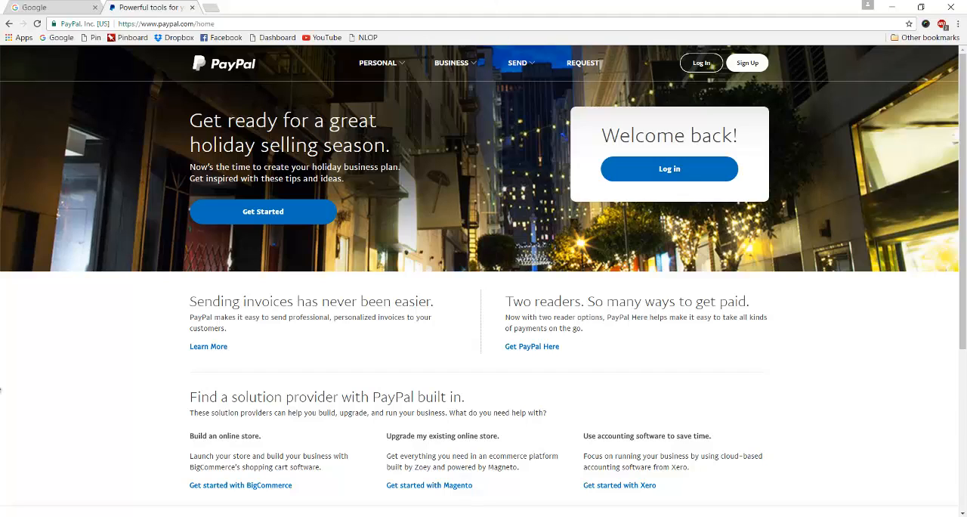
mouse_move(822, 4)
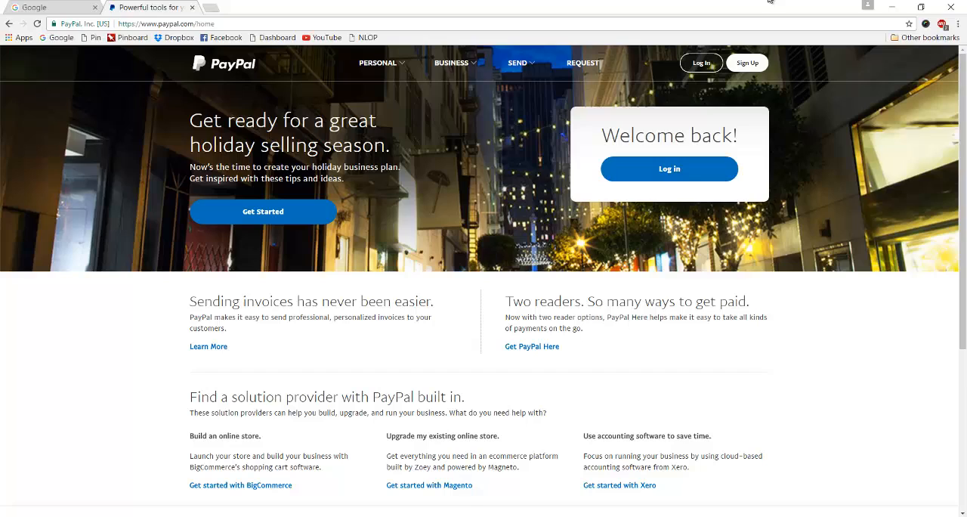
mouse_move(350, 3)
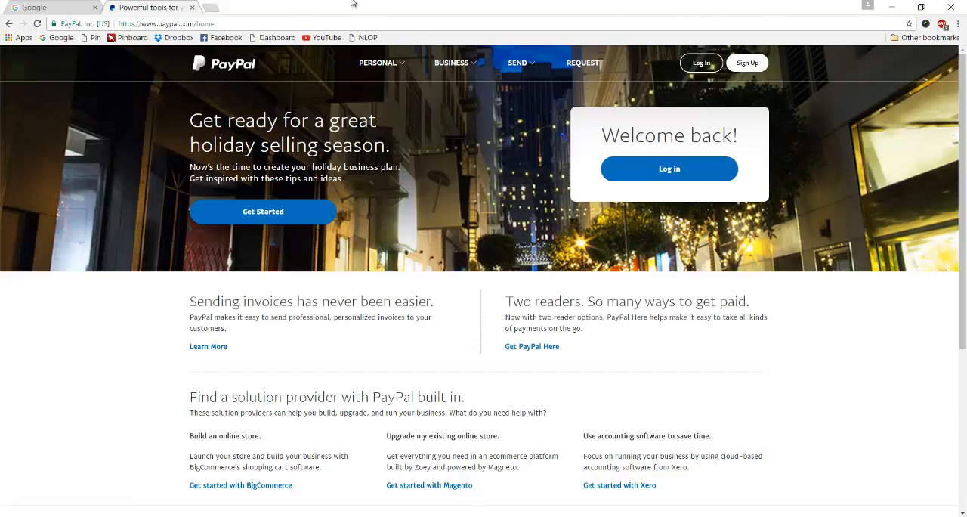
mouse_move(353, 3)
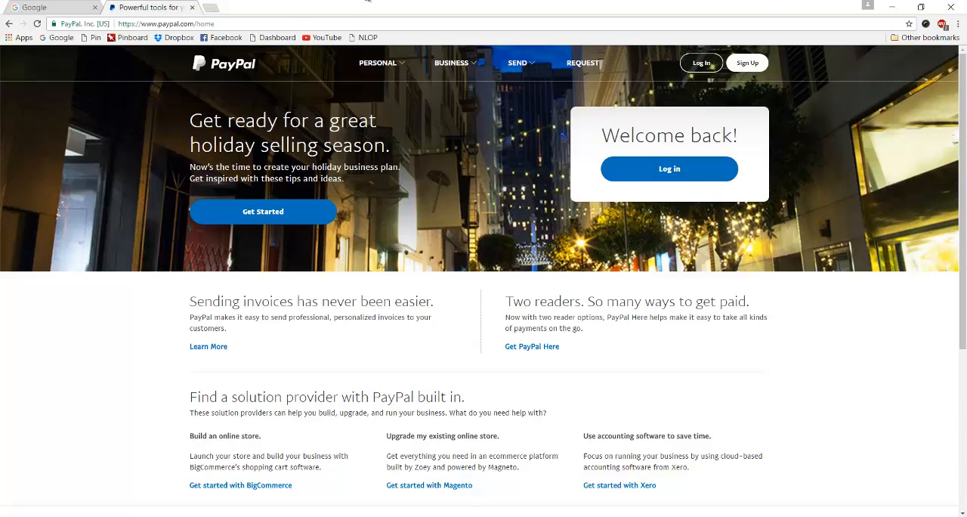
mouse_move(597, 401)
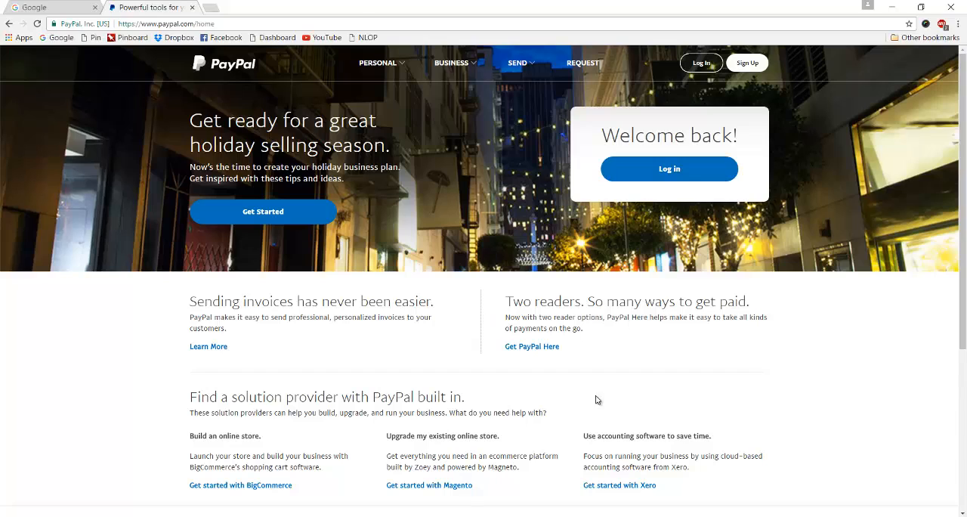
mouse_move(417, 6)
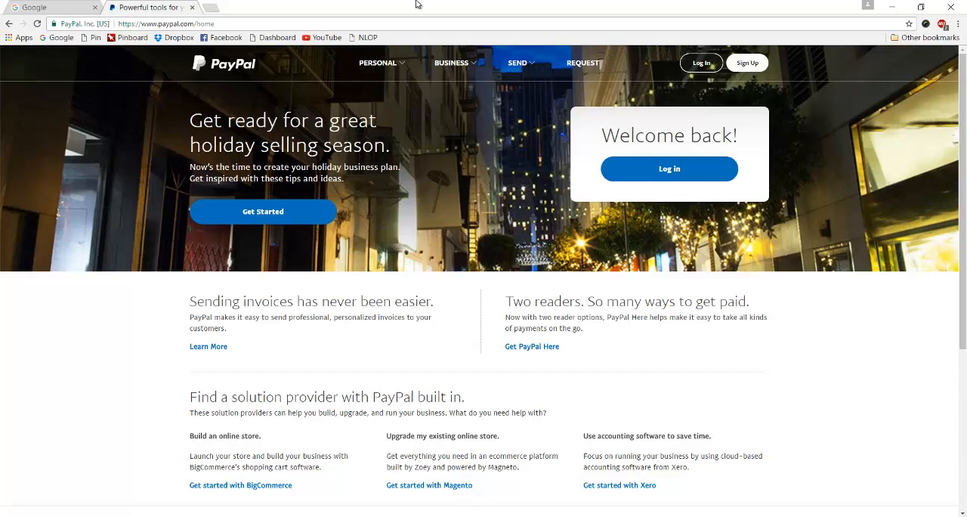
mouse_move(704, 86)
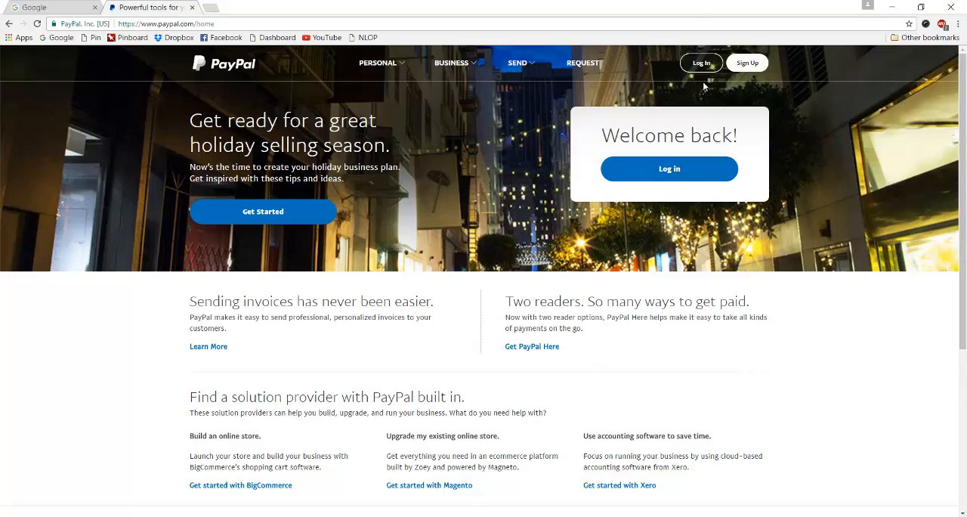
Sign in to PayPal with the saved credentials and land on the account Summary dashboard
left_click(667, 169)
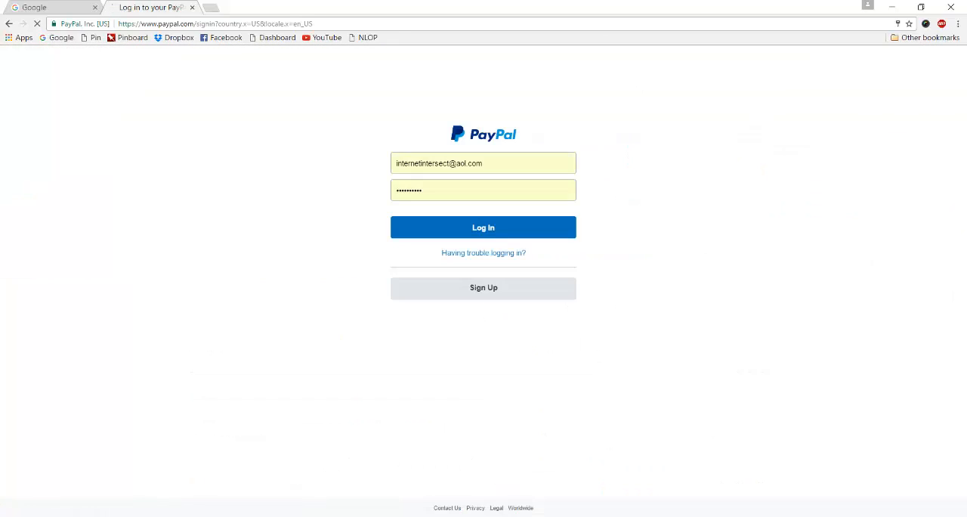
left_click(483, 226)
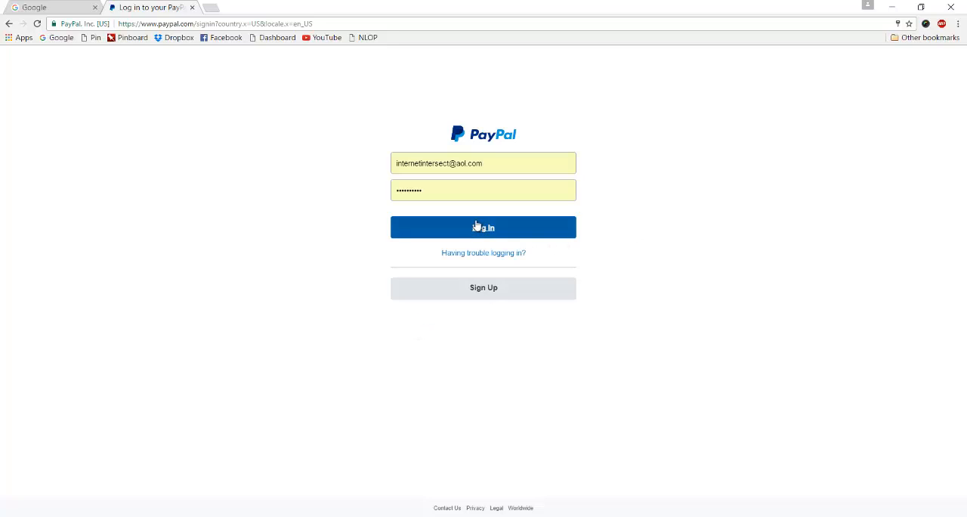
left_click(483, 227)
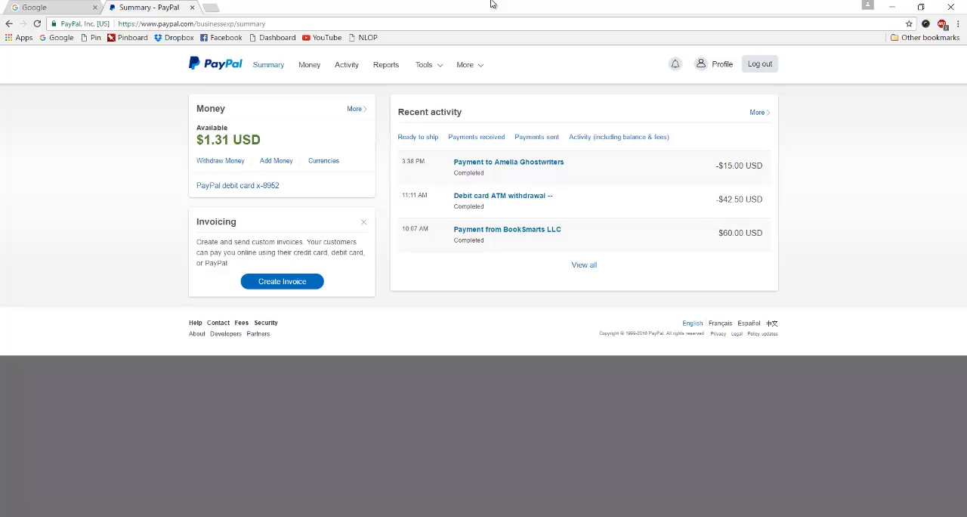
mouse_move(3, 327)
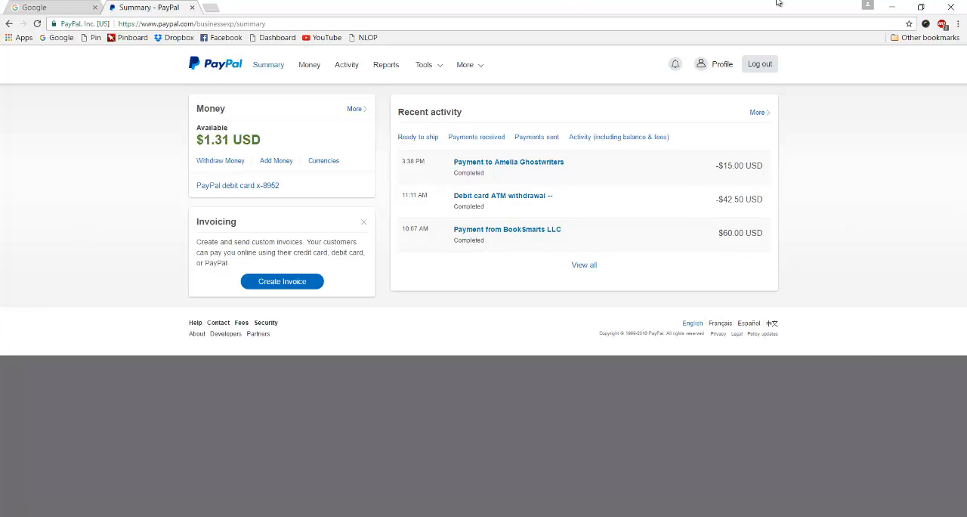
mouse_move(60, 204)
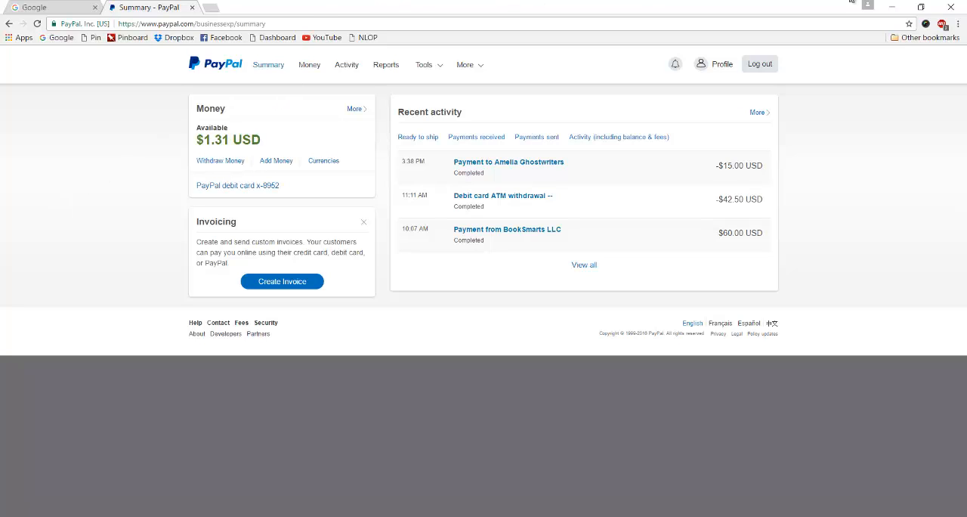
mouse_move(768, 9)
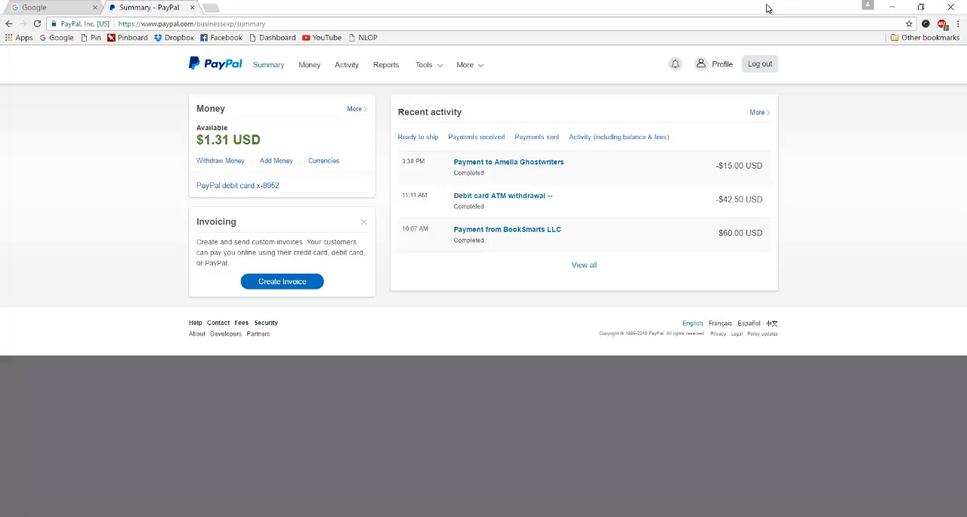
mouse_move(130, 139)
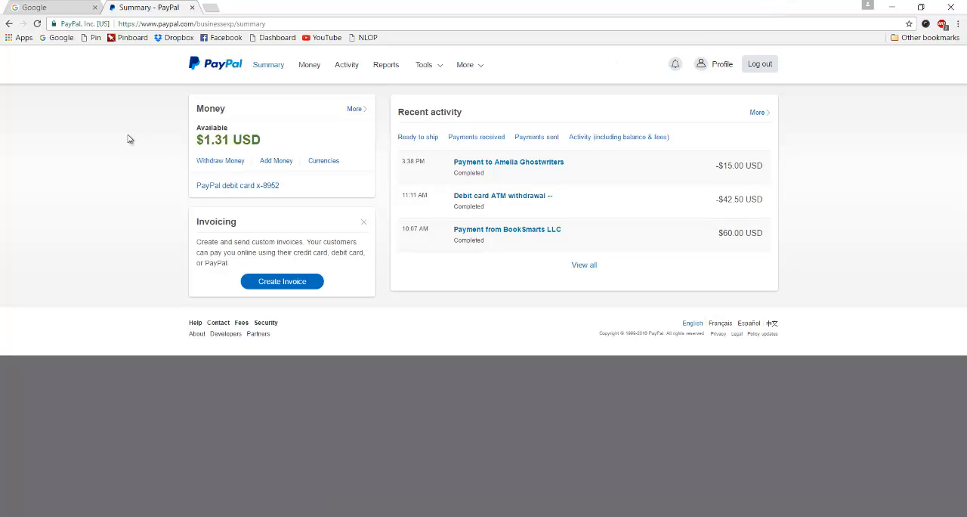
mouse_move(188, 24)
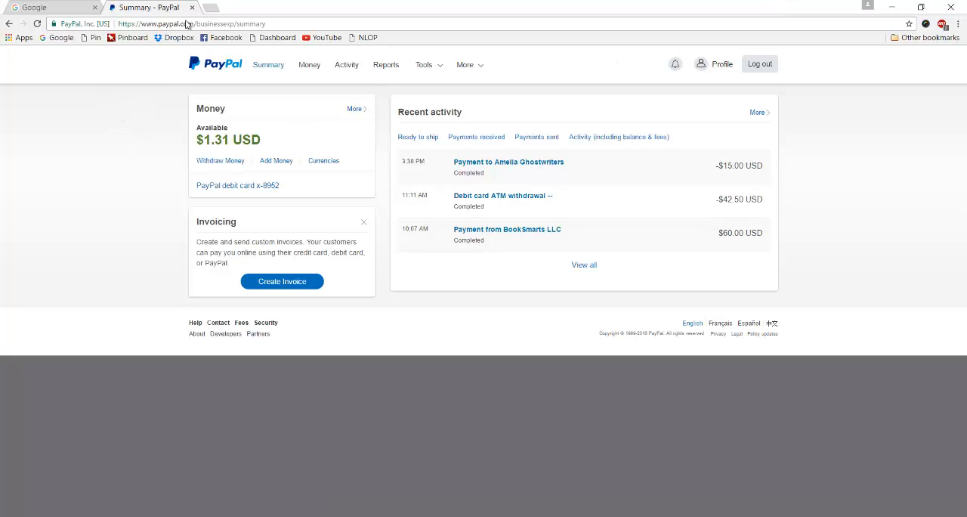
mouse_move(647, 5)
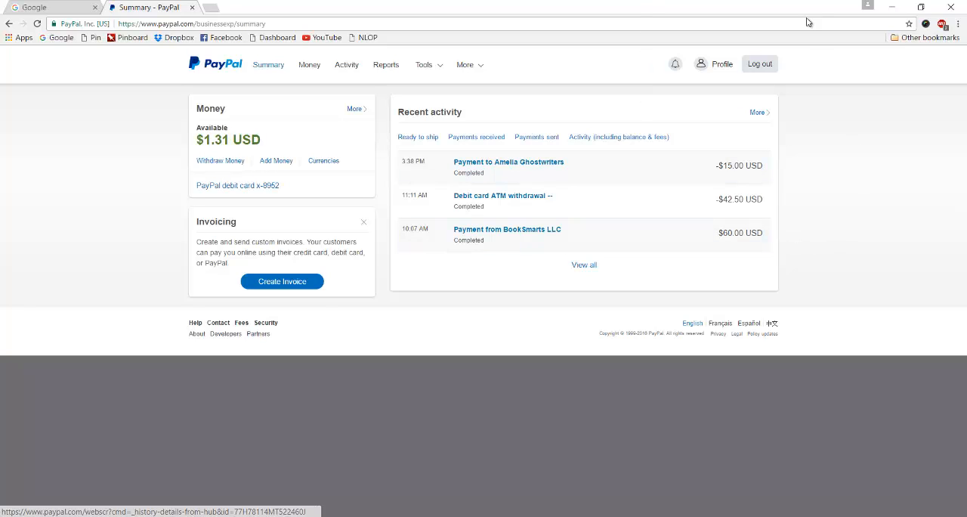
mouse_move(151, 6)
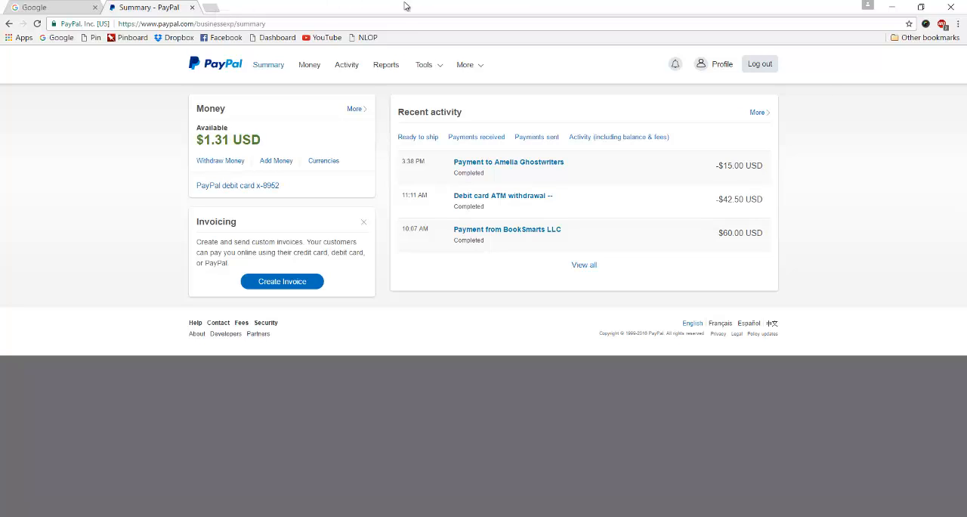
mouse_move(378, 9)
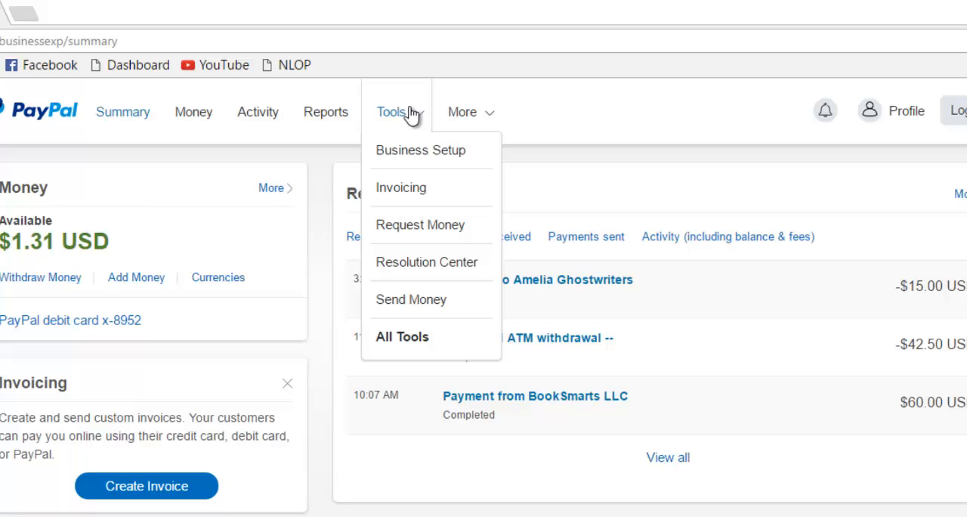
mouse_move(426, 261)
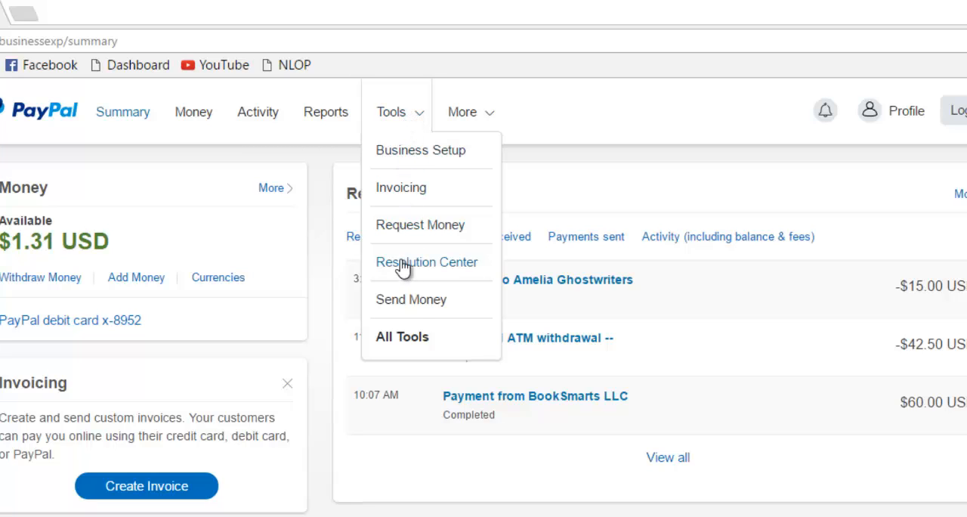
mouse_move(405, 174)
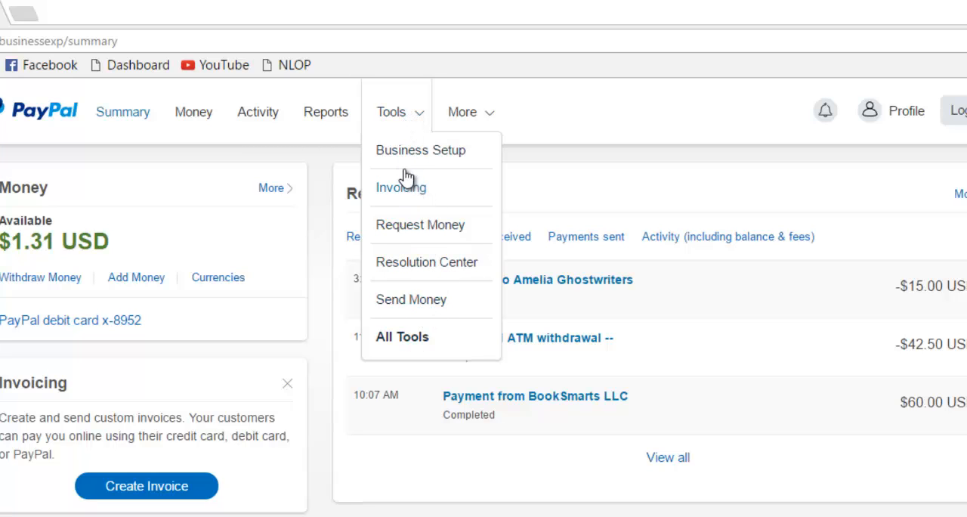
mouse_move(411, 311)
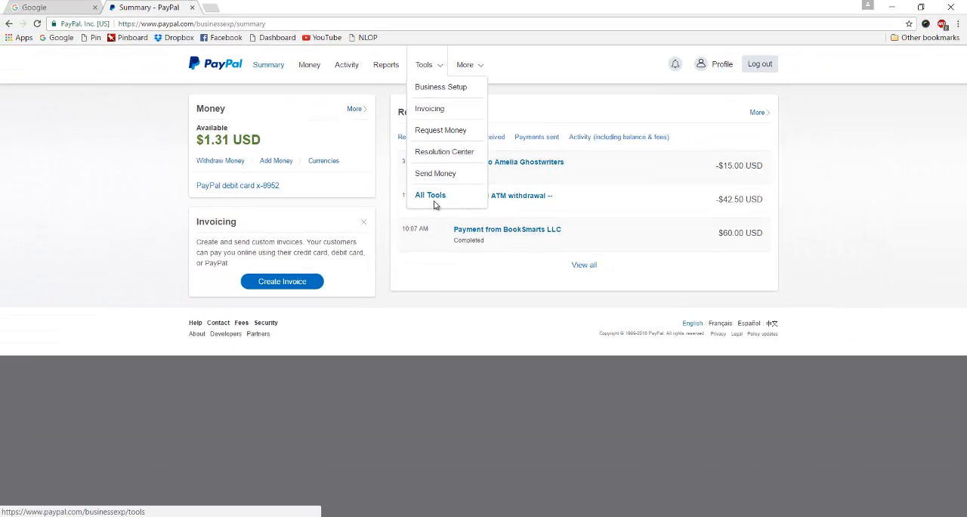
From All Tools, favourite the PayPal buttons card and launch it
left_click(429, 195)
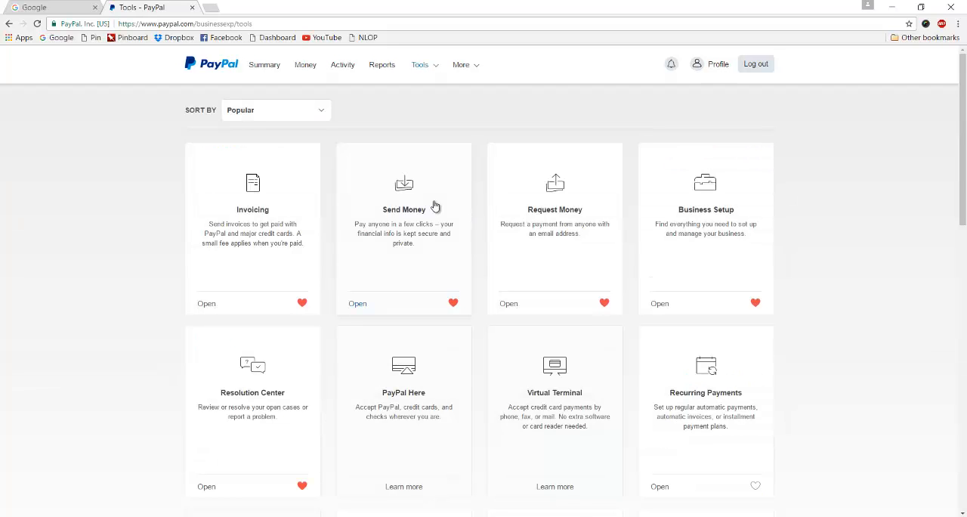
mouse_move(710, 263)
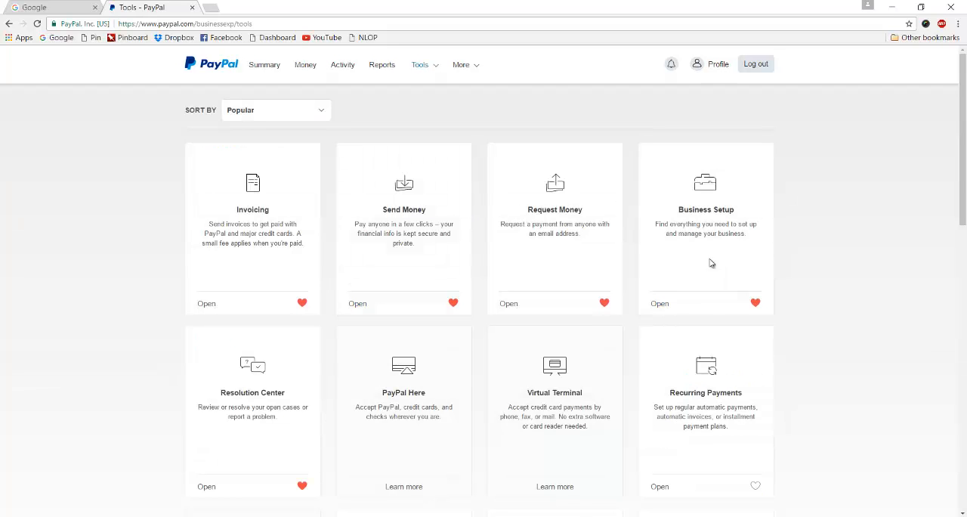
mouse_move(496, 171)
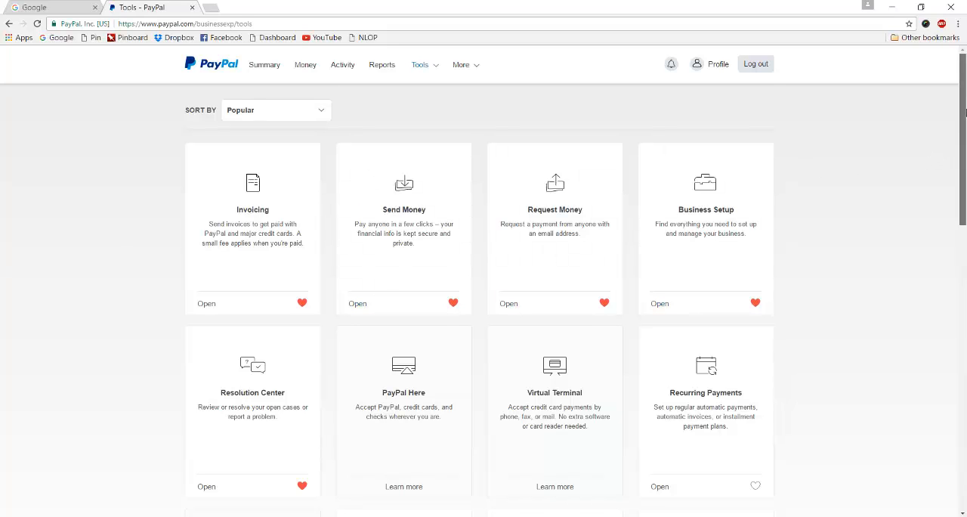
scroll("down", 3)
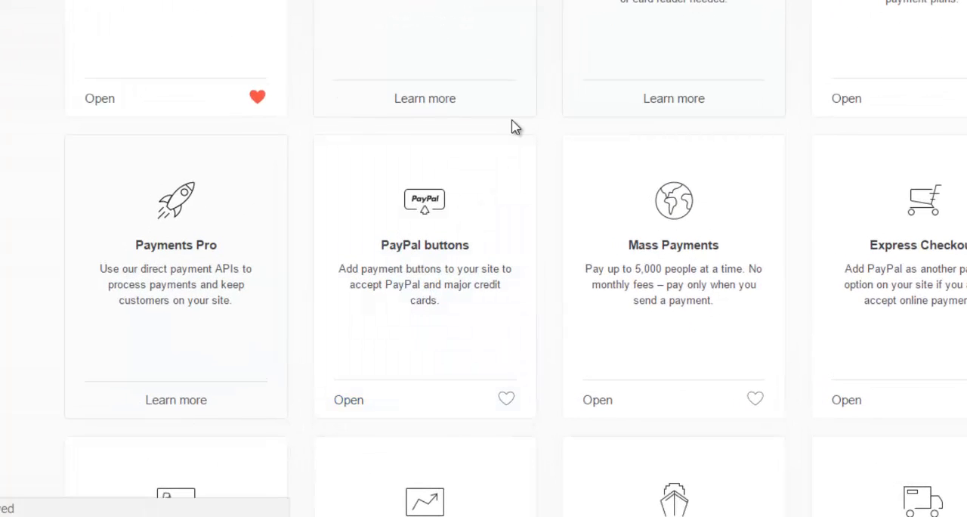
mouse_move(424, 263)
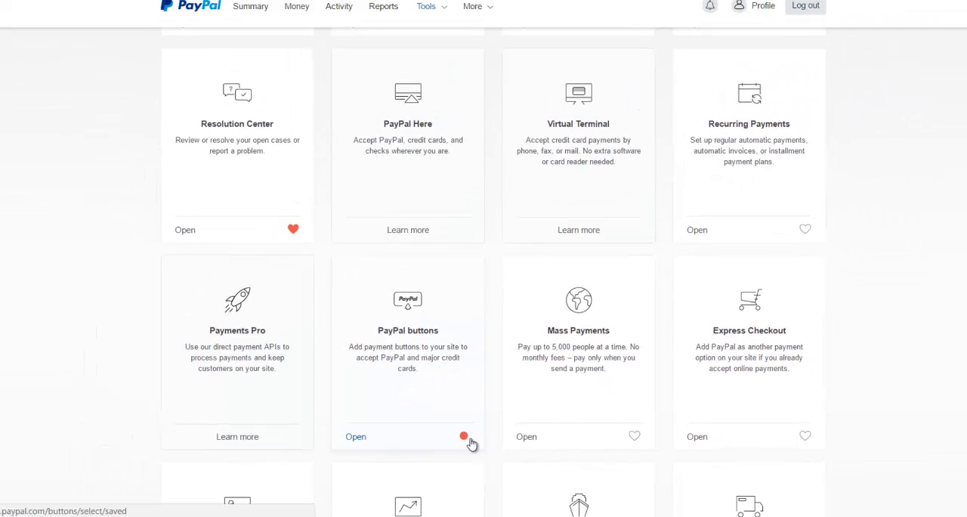
left_click(464, 435)
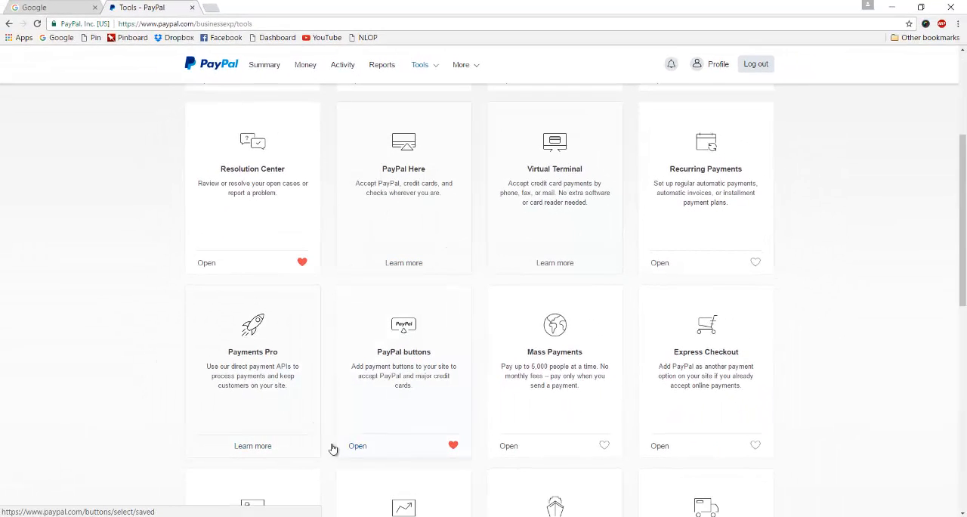
mouse_move(380, 447)
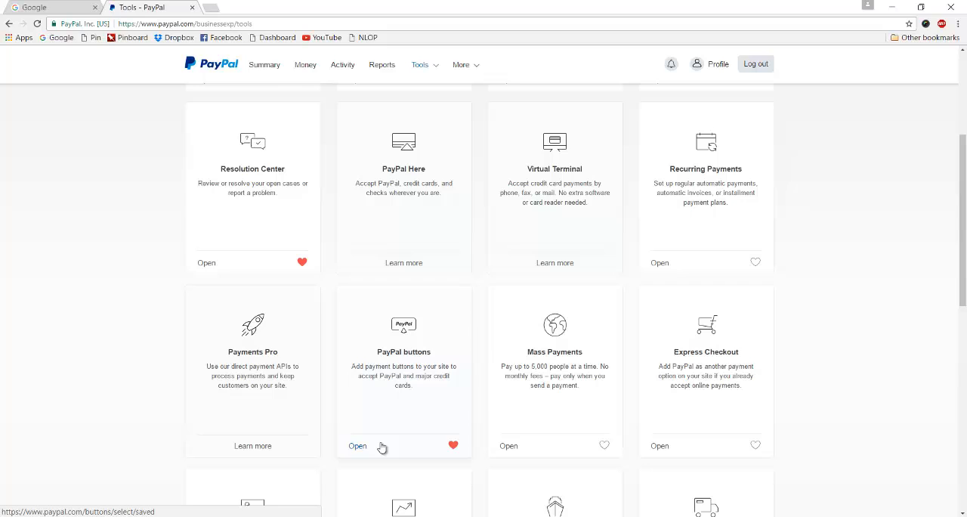
left_click(356, 444)
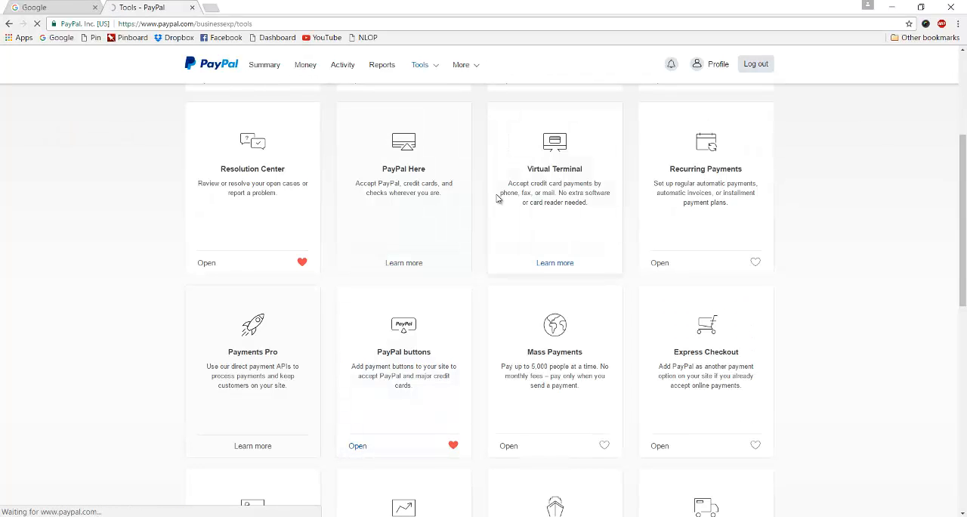
Zoom the My Saved Buttons page in via the Chrome menu for easier reading
left_click(357, 444)
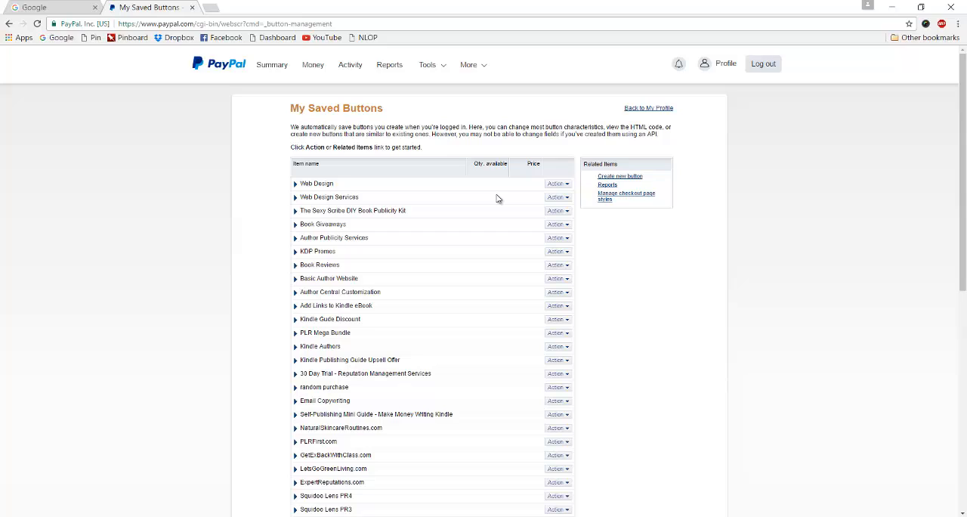
mouse_move(571, 148)
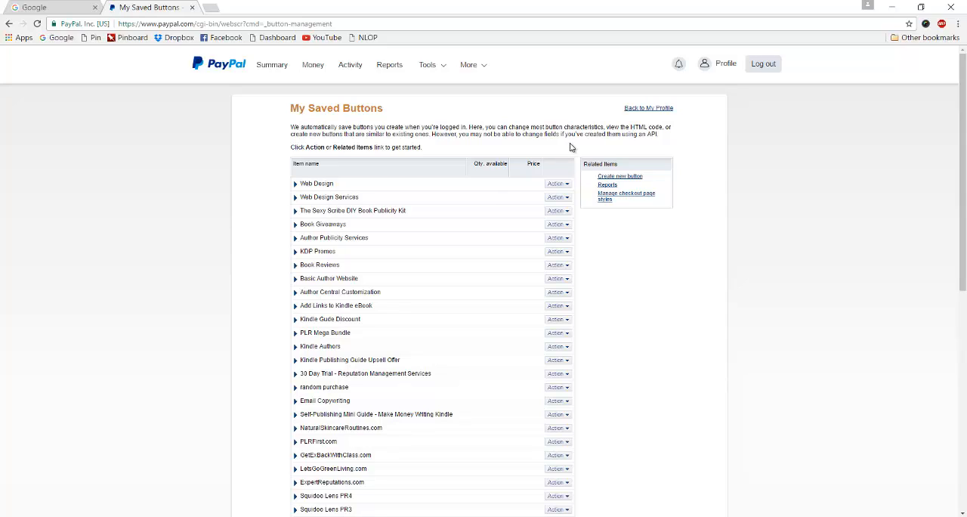
mouse_move(602, 48)
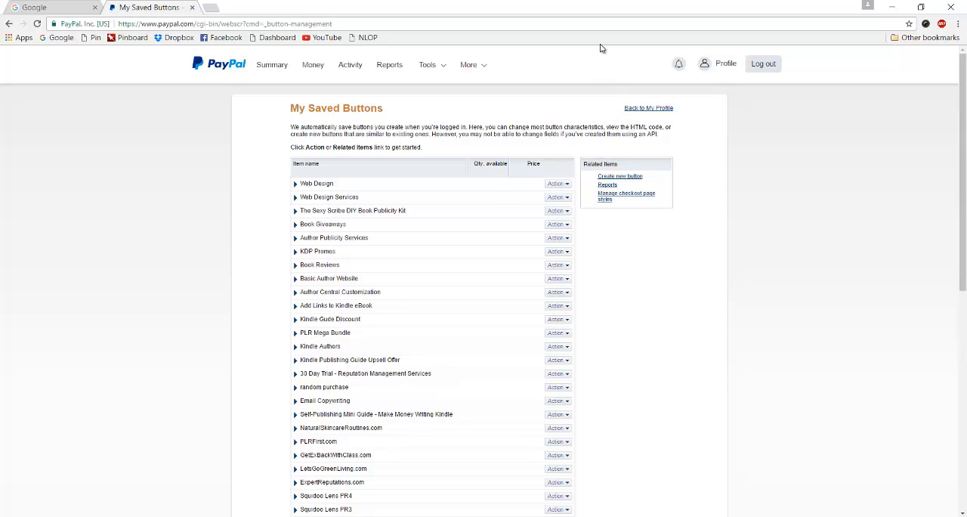
mouse_move(612, 165)
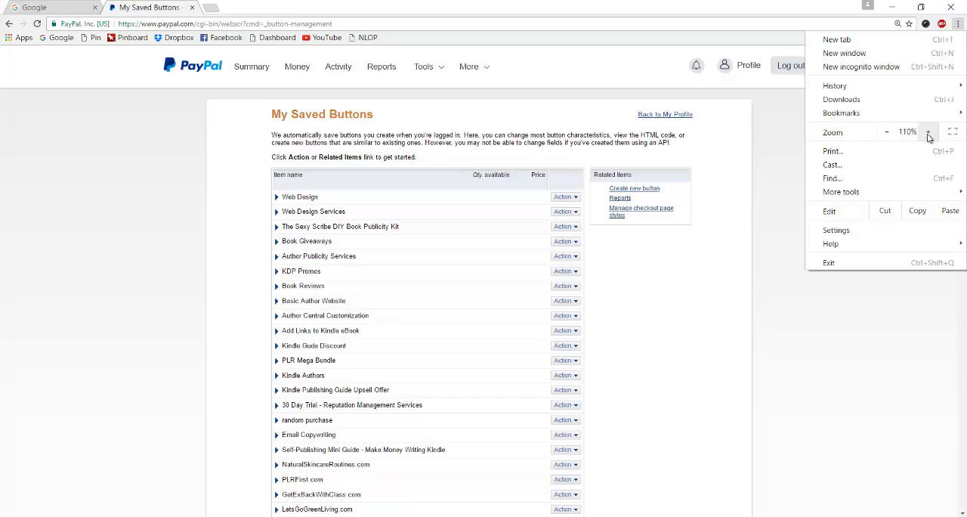
left_click(927, 132)
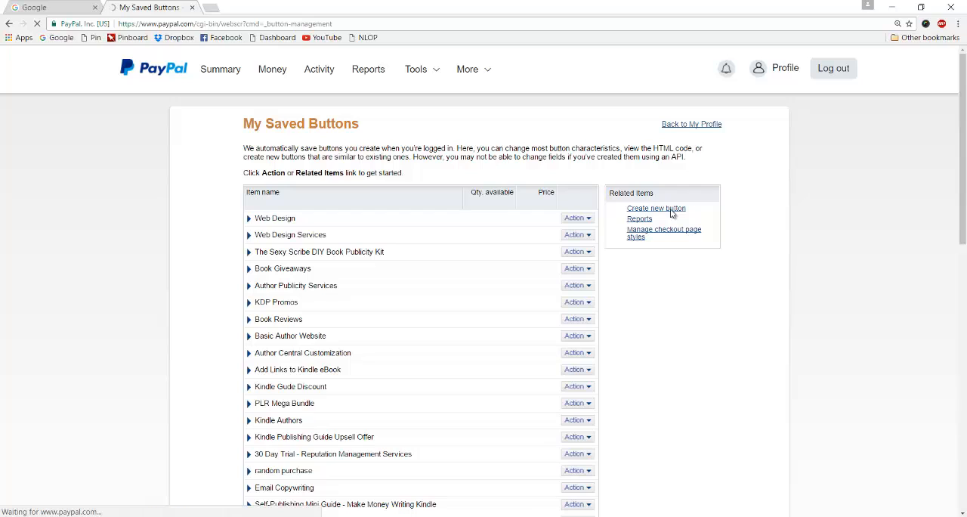
Create a new PayPal button and choose Buy Now as its type
left_click(655, 208)
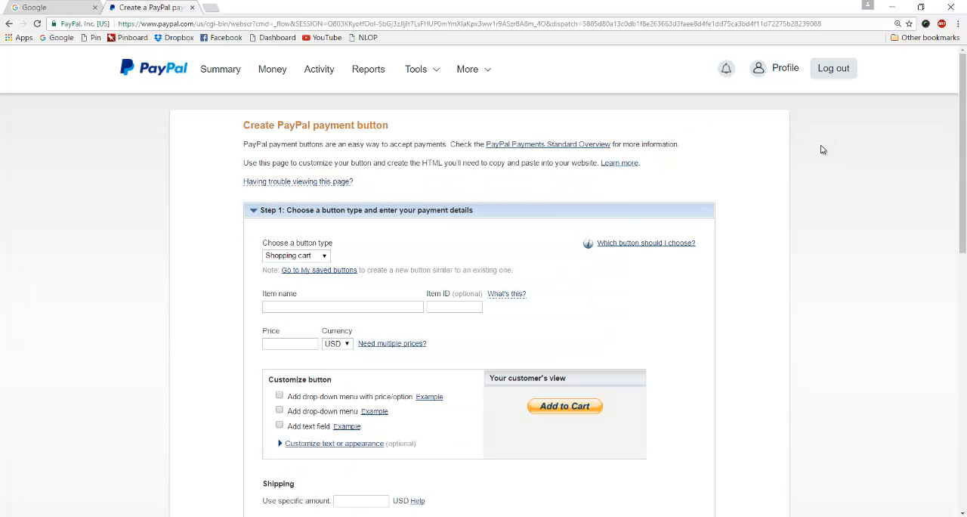
mouse_move(393, 115)
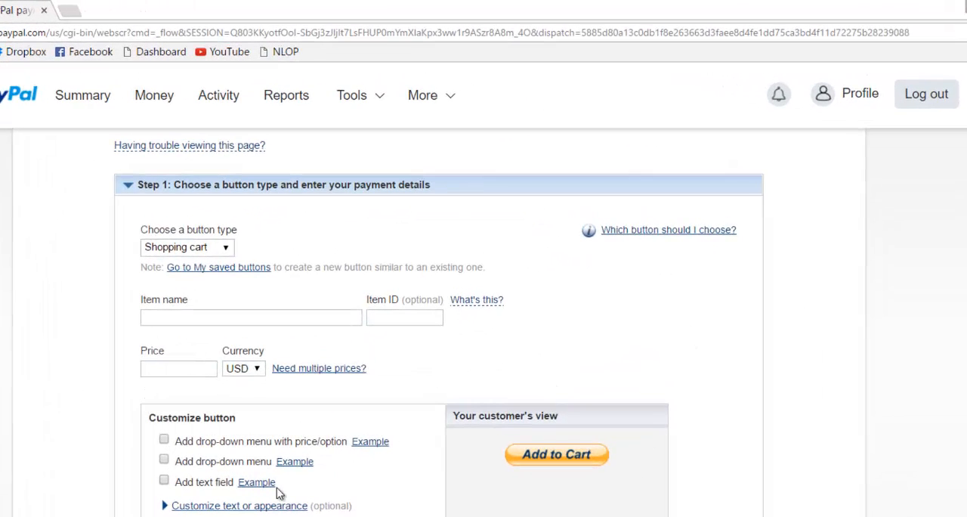
mouse_move(629, 197)
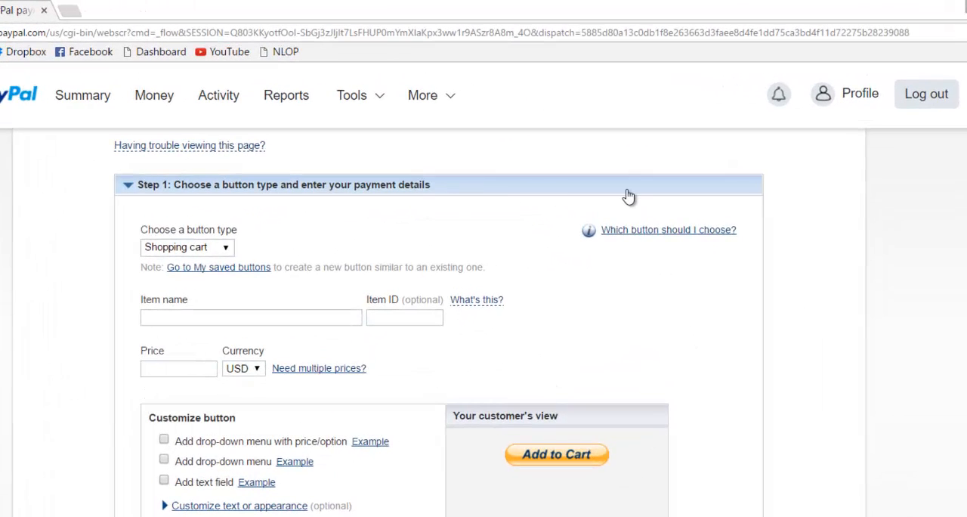
mouse_move(263, 221)
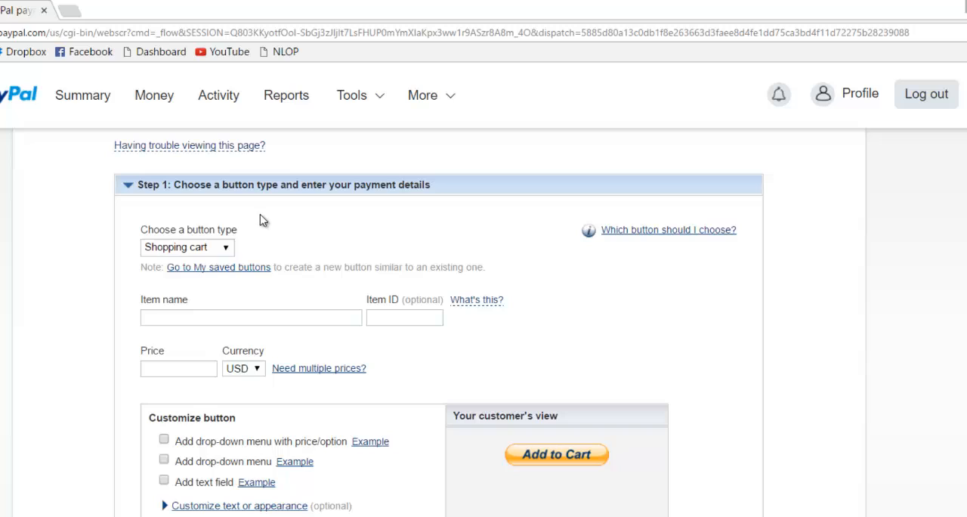
left_click(188, 248)
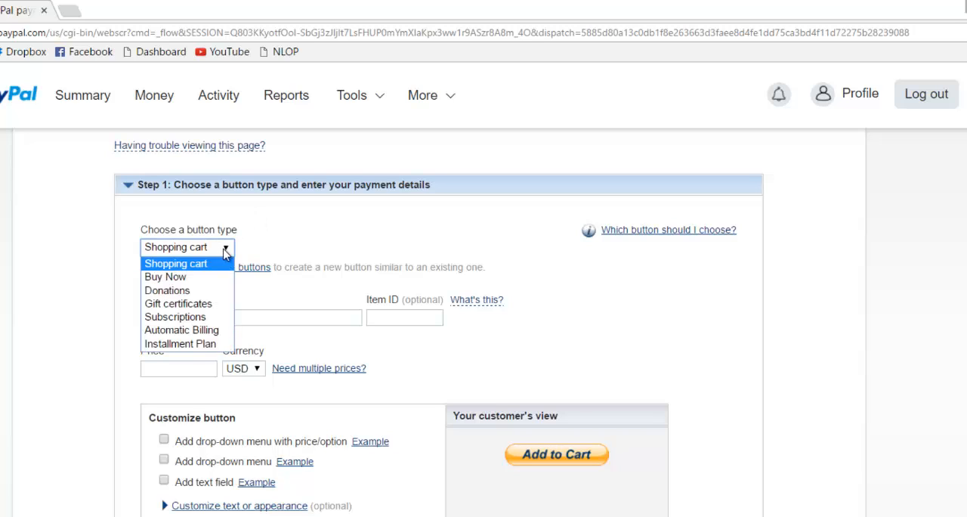
mouse_move(325, 208)
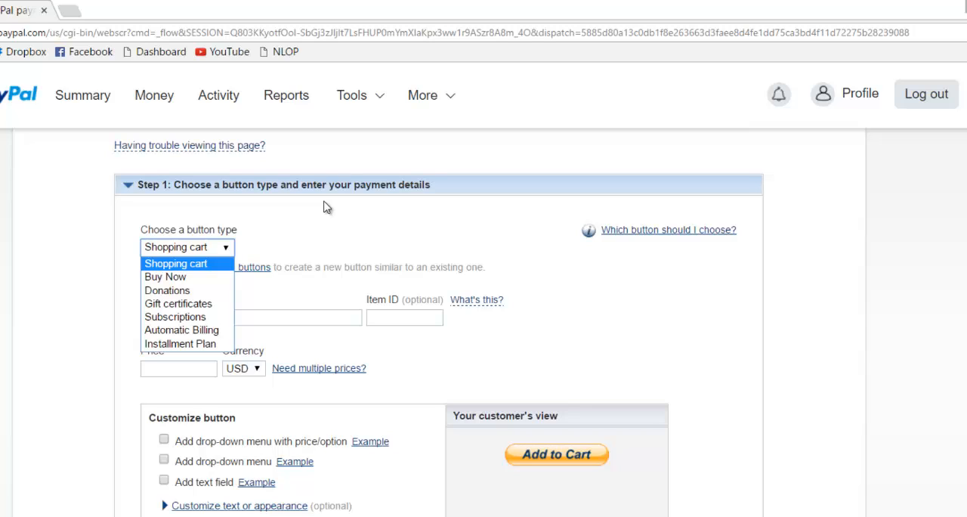
mouse_move(316, 212)
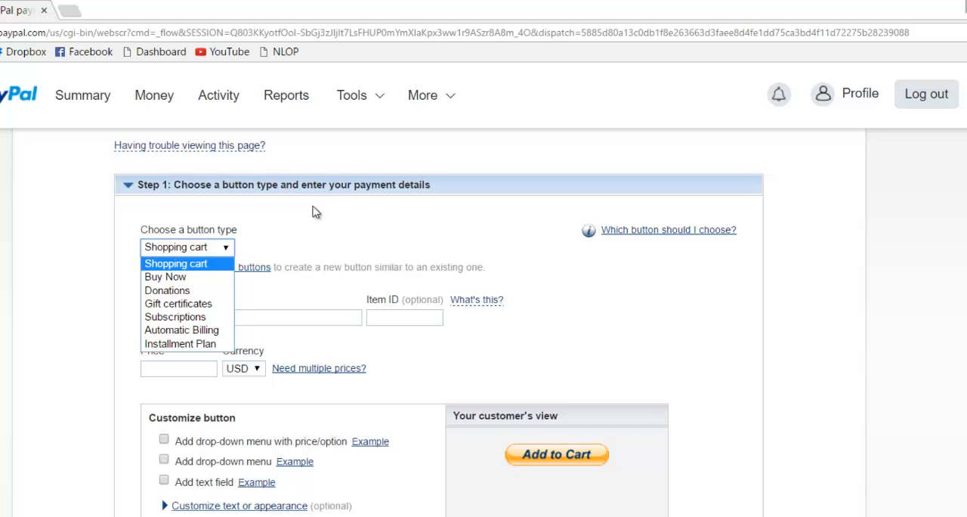
mouse_move(175, 317)
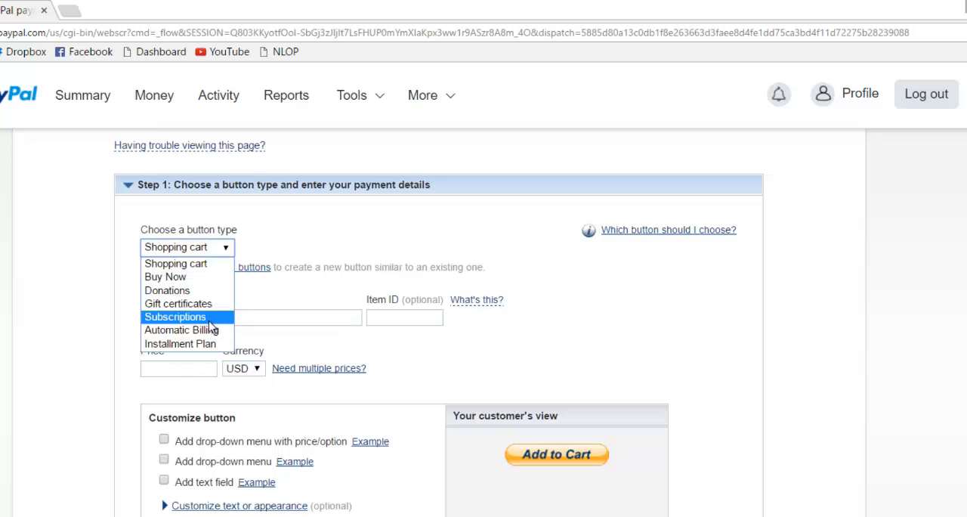
mouse_move(180, 343)
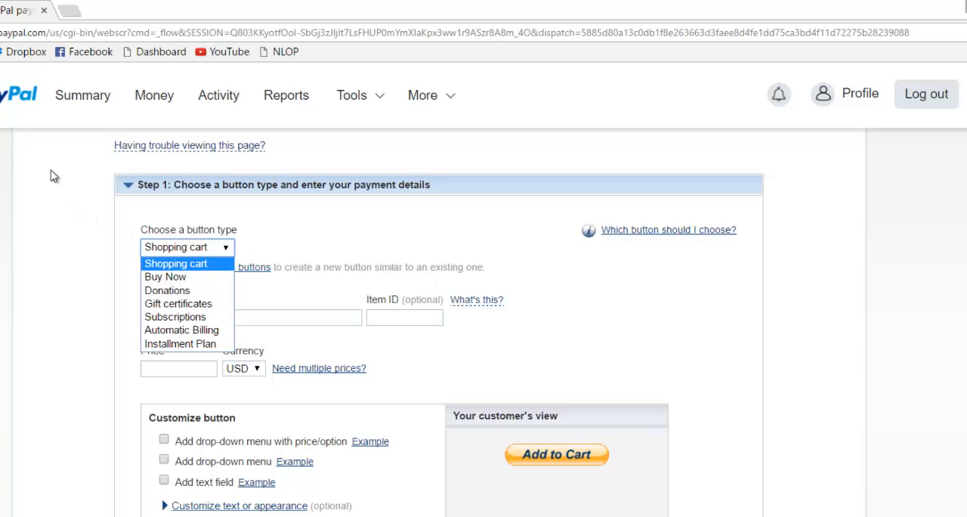
mouse_move(165, 277)
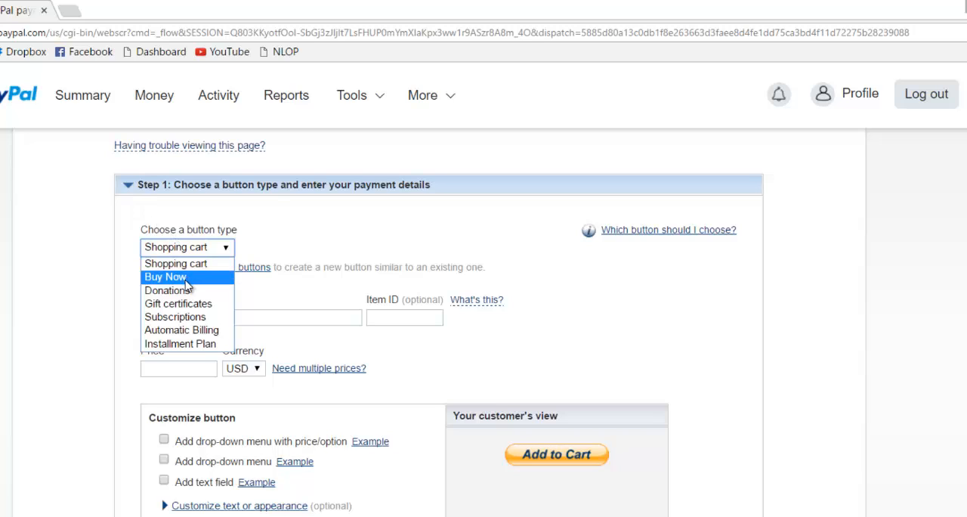
left_click(166, 276)
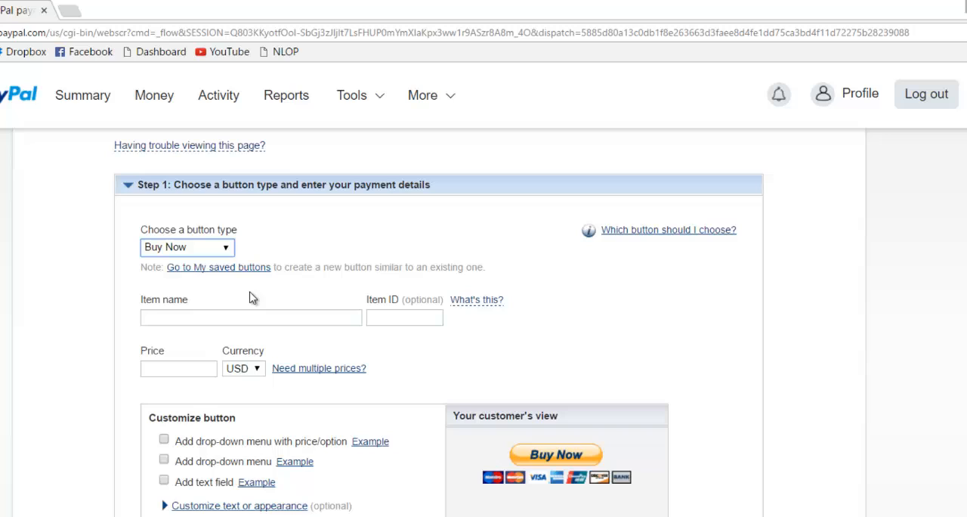
mouse_move(466, 420)
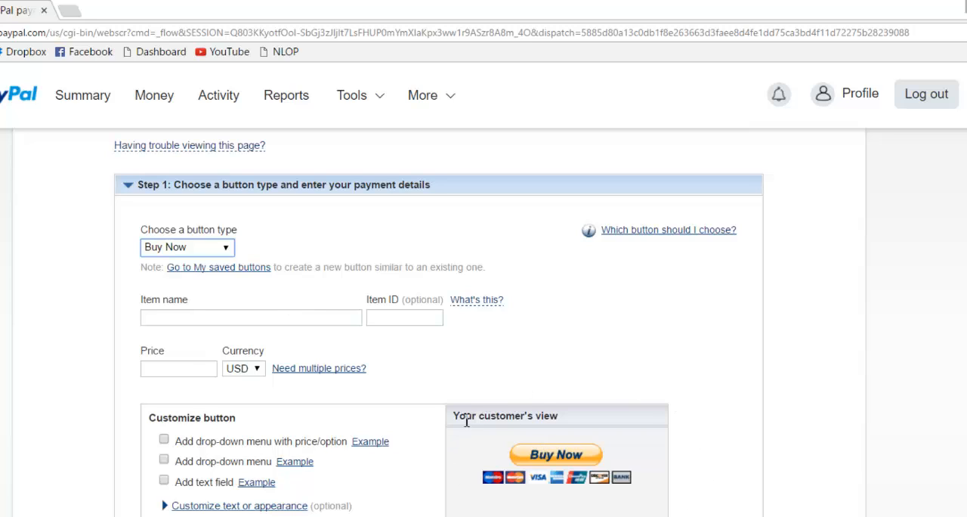
mouse_move(560, 454)
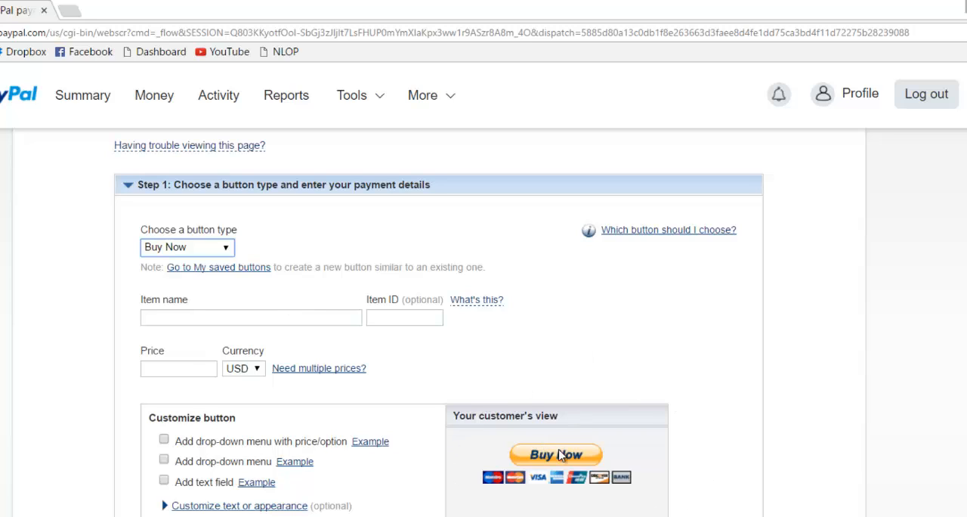
mouse_move(39, 309)
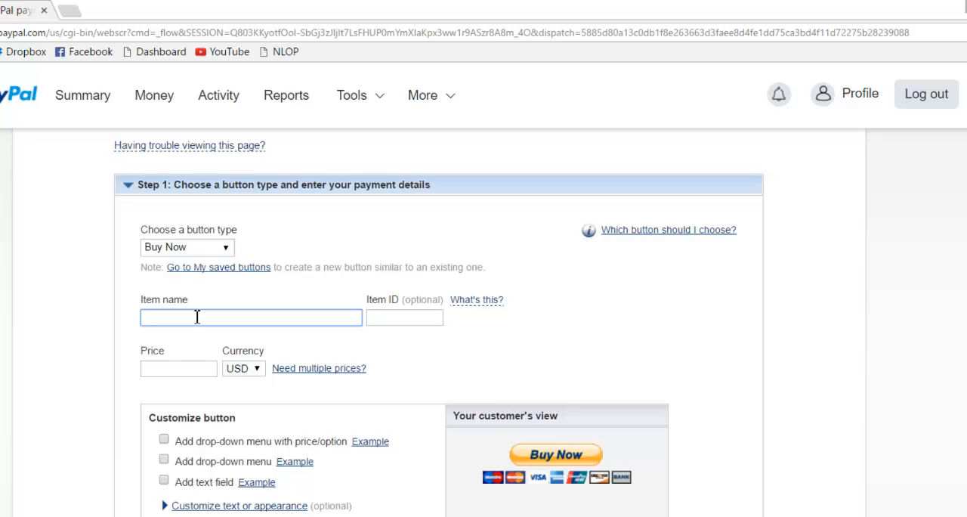
Enter item name Mashup Mastermind and price 17.00 USD for the Buy Now button
type("Mashup M")
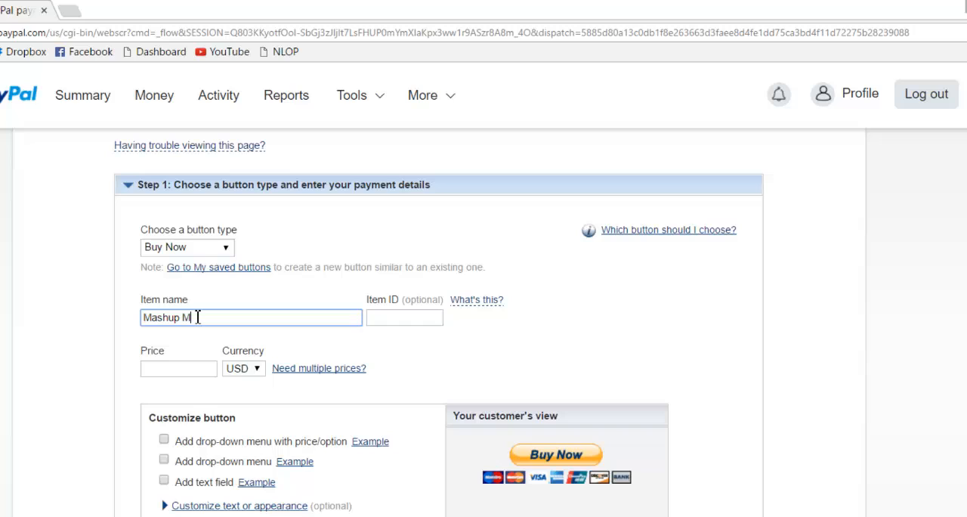
type("astermind")
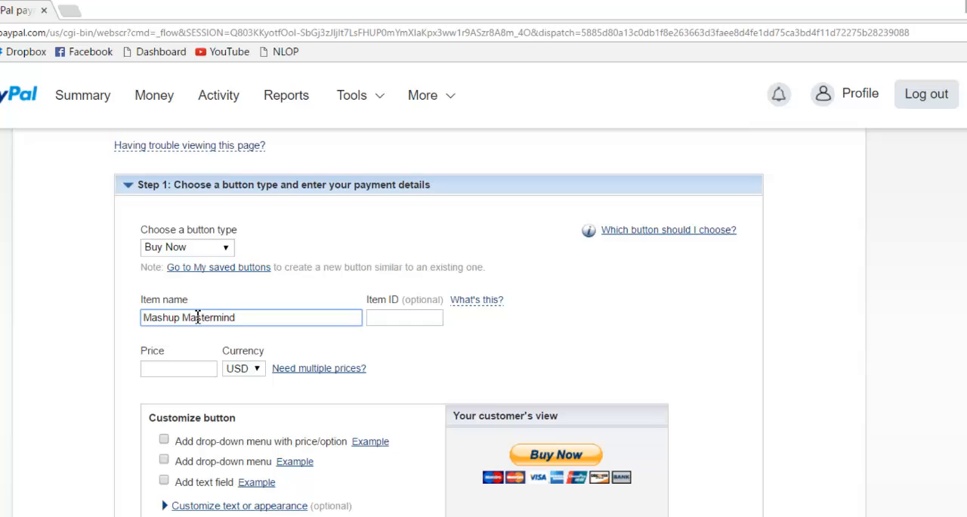
left_click(404, 317)
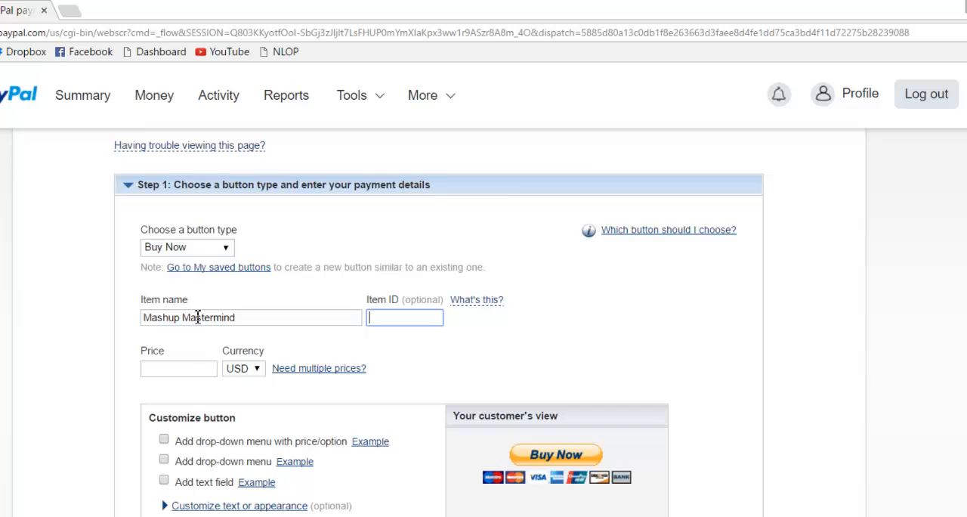
left_click(179, 368)
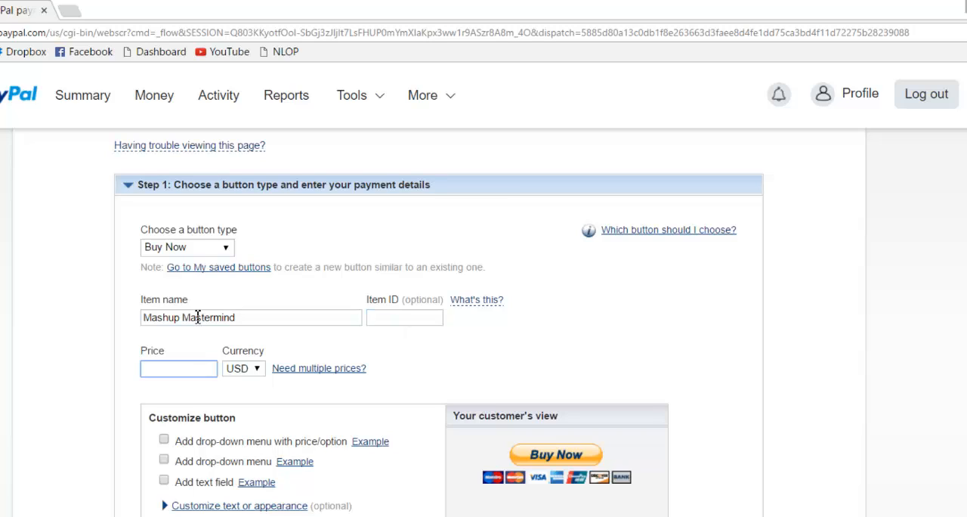
type("17")
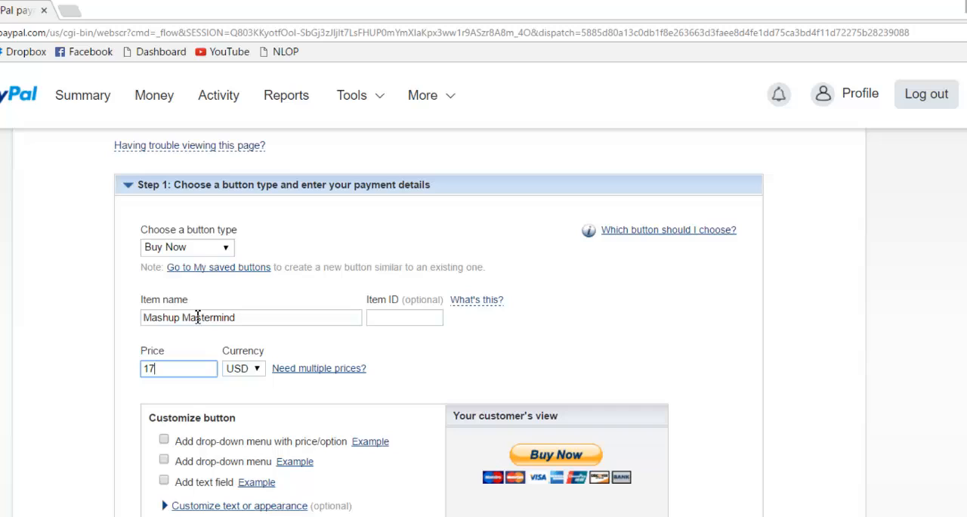
type(".00")
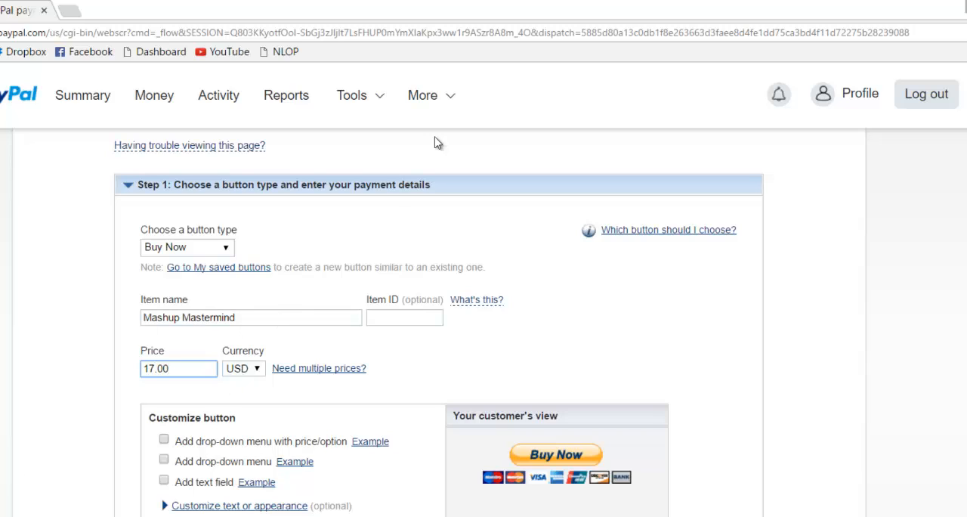
left_click(423, 93)
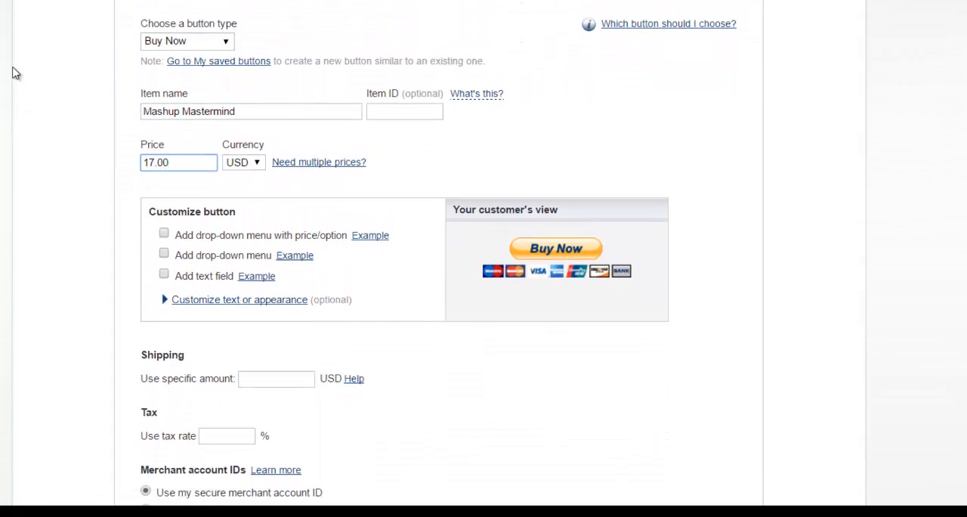
mouse_move(118, 287)
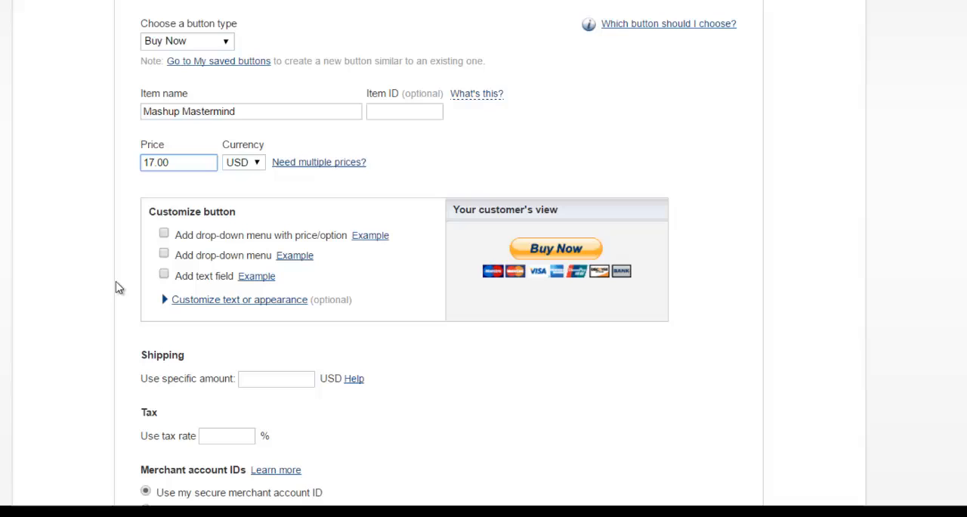
mouse_move(204, 82)
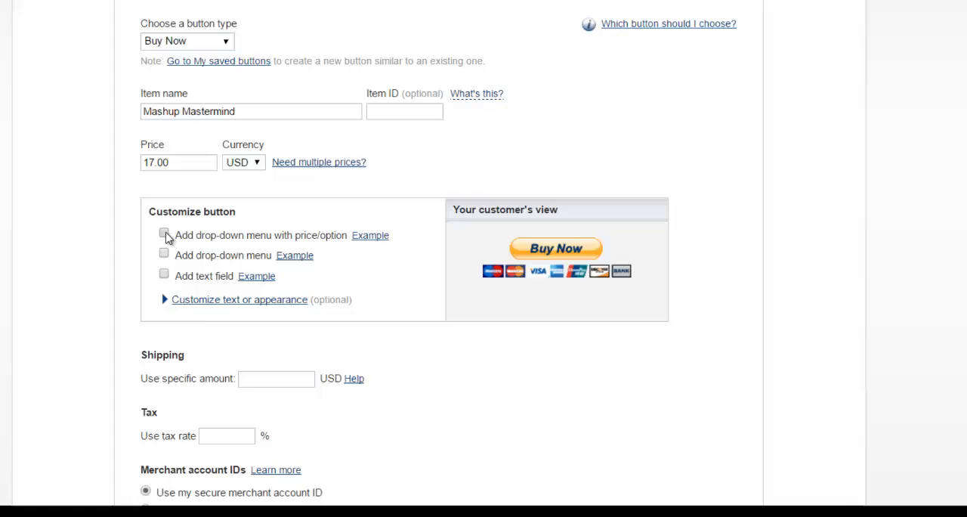
left_click(163, 234)
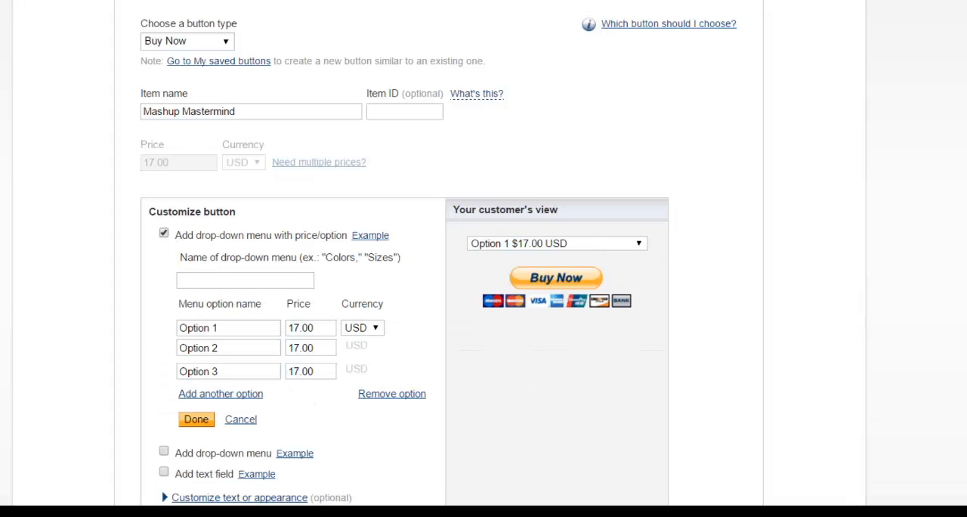
left_click(163, 233)
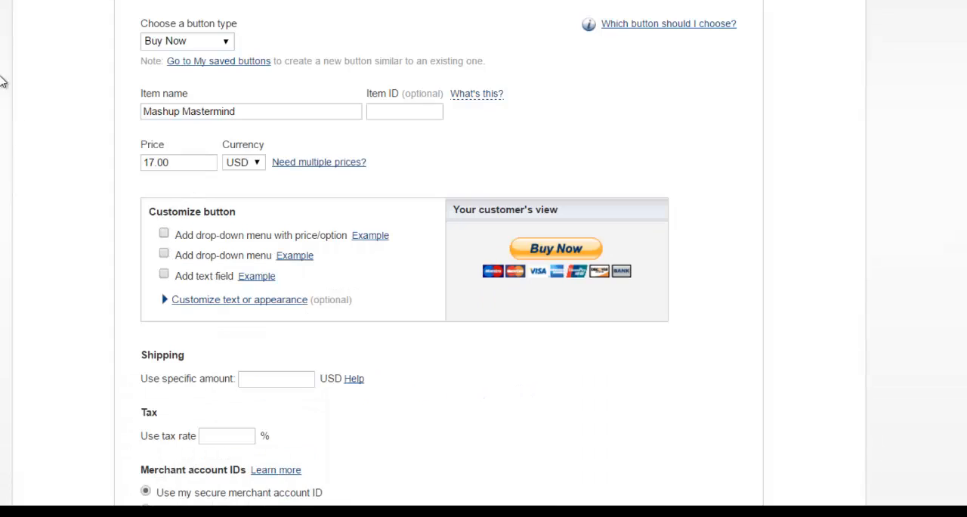
mouse_move(643, 246)
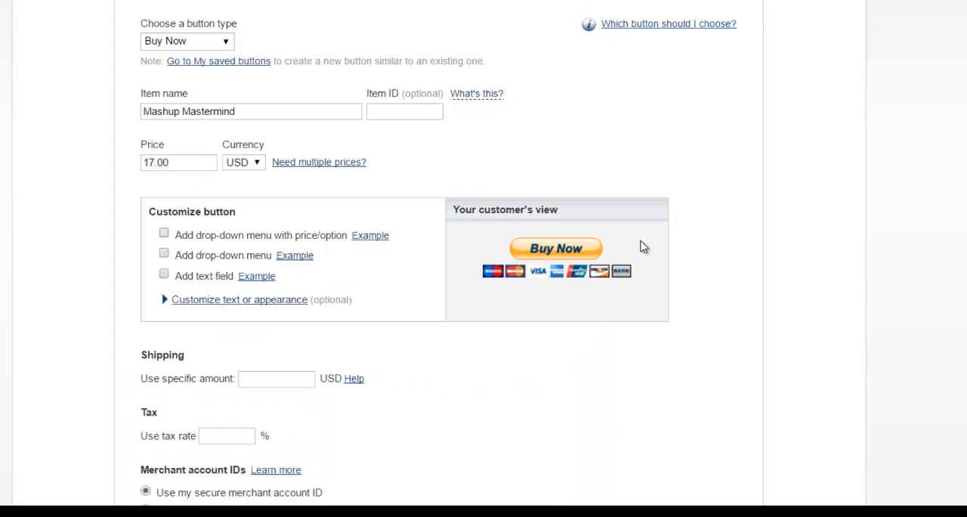
mouse_move(622, 168)
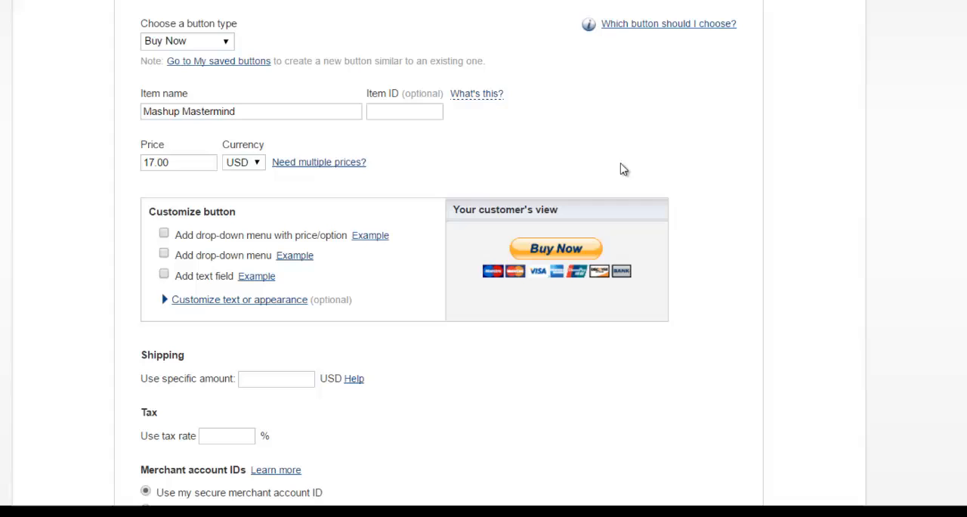
mouse_move(84, 197)
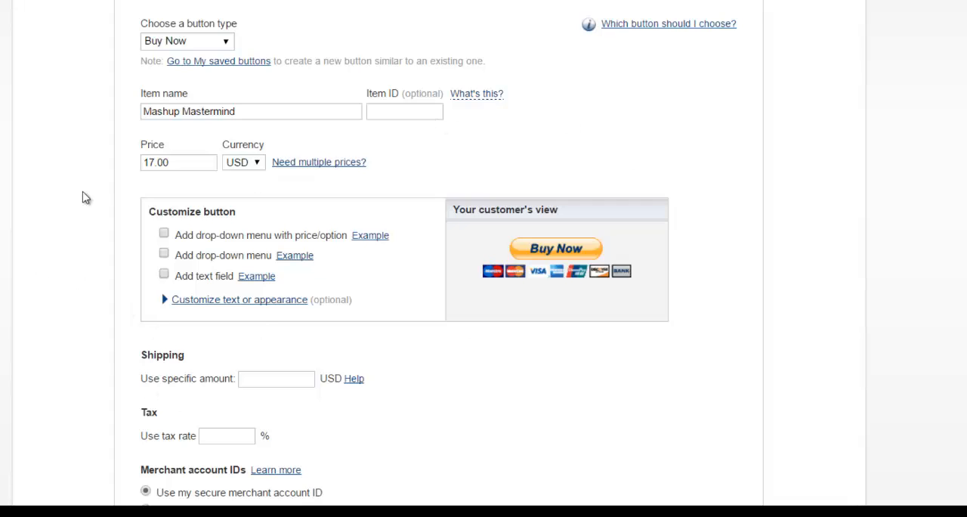
Expand 'Step 2: Track inventory, profit & loss' below the shipping and tax settings
scroll("down", 3)
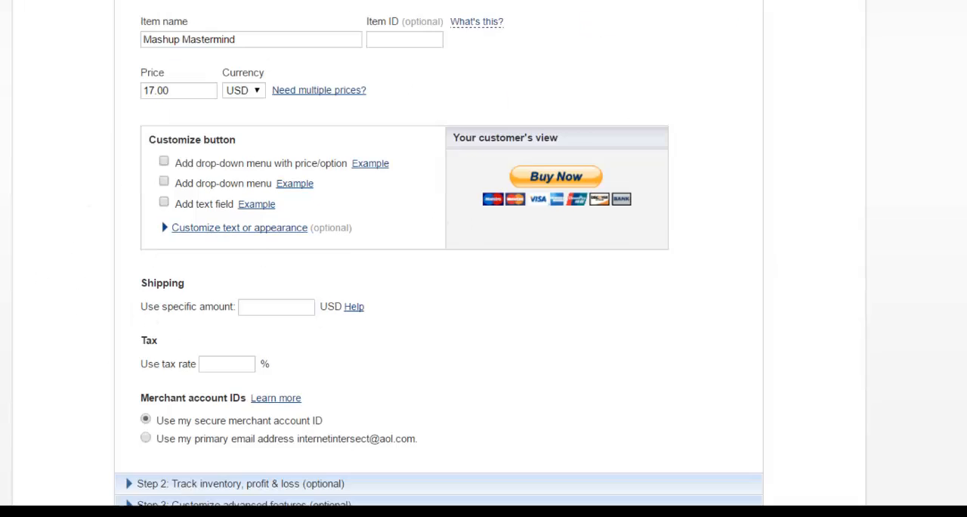
scroll("down", 3)
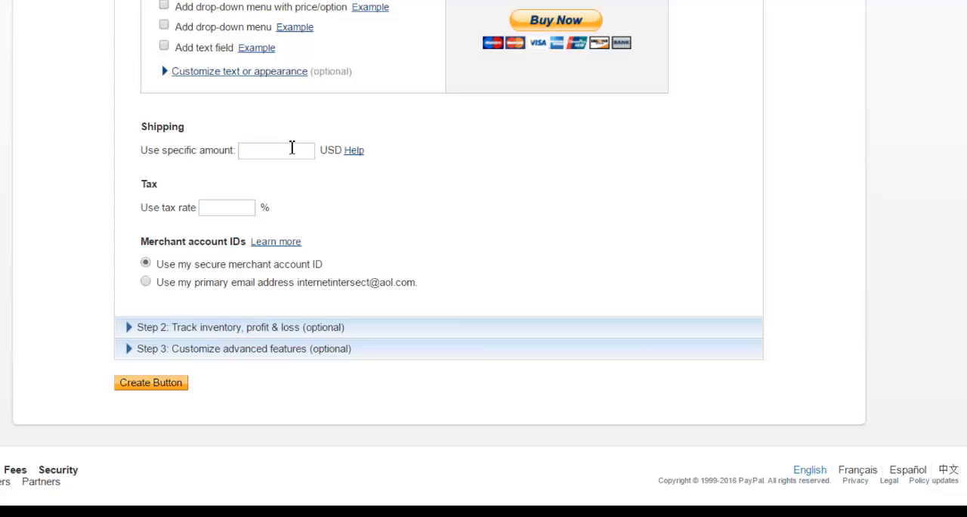
mouse_move(160, 143)
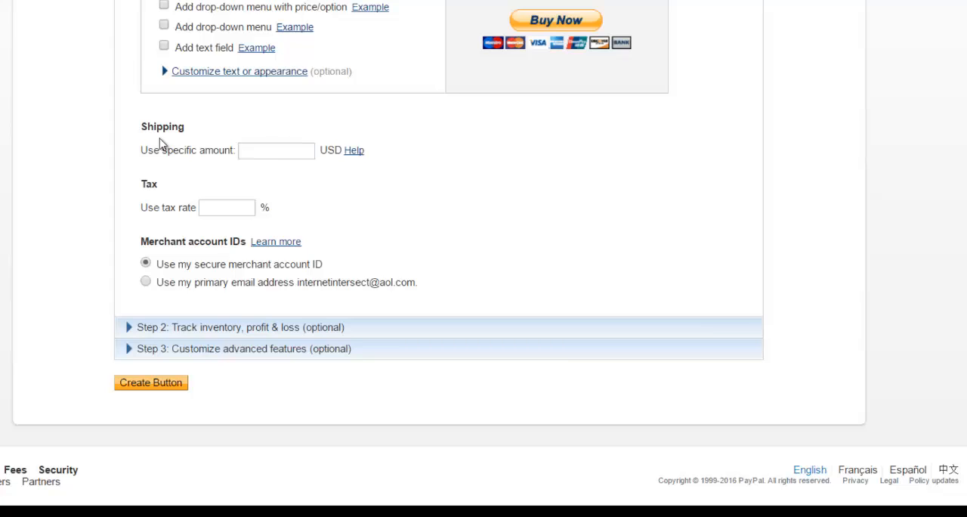
mouse_move(260, 165)
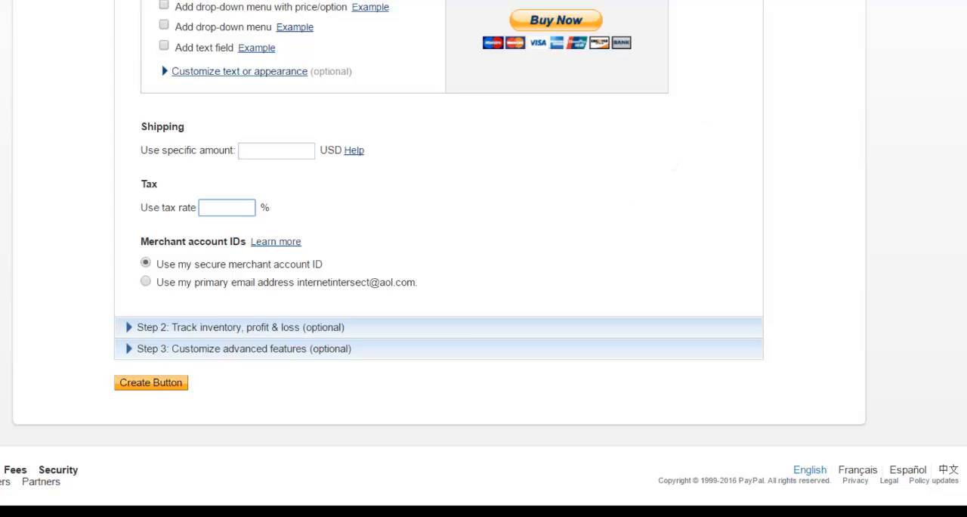
mouse_move(144, 10)
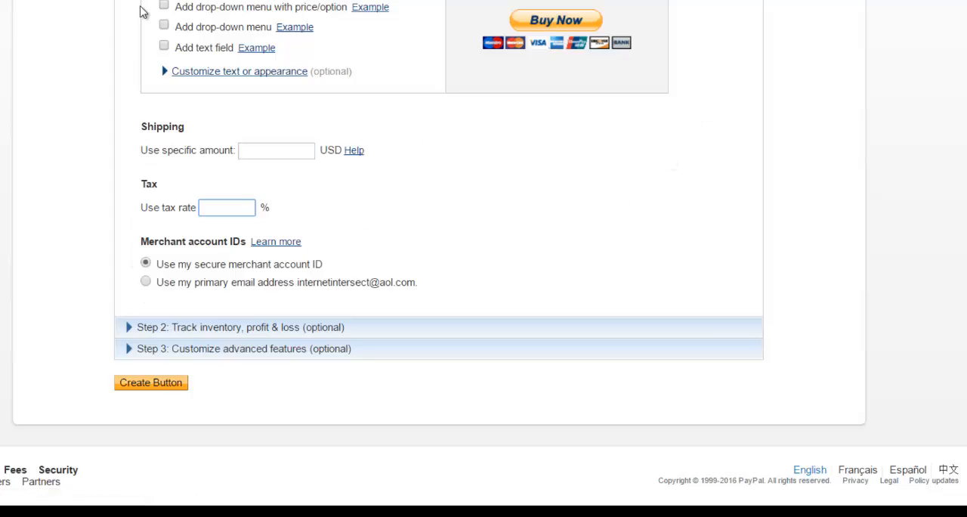
mouse_move(600, 184)
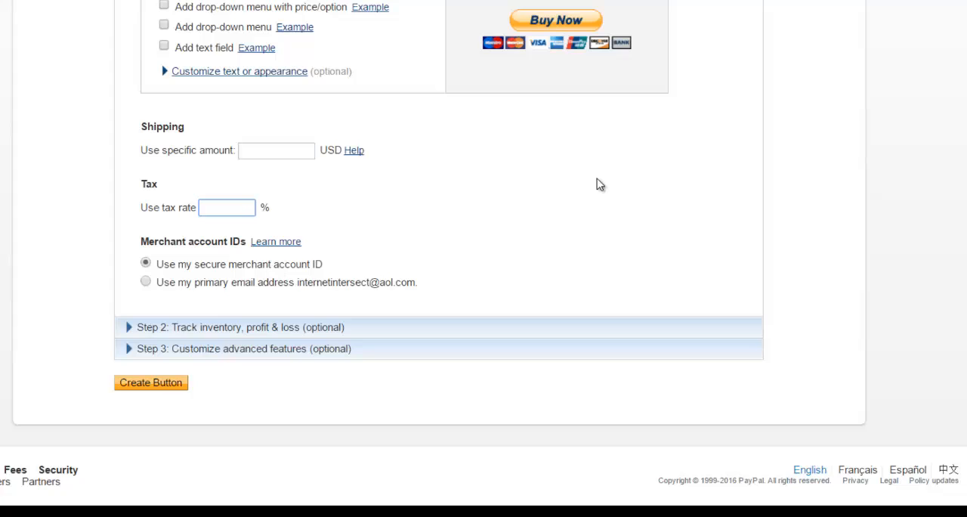
mouse_move(251, 263)
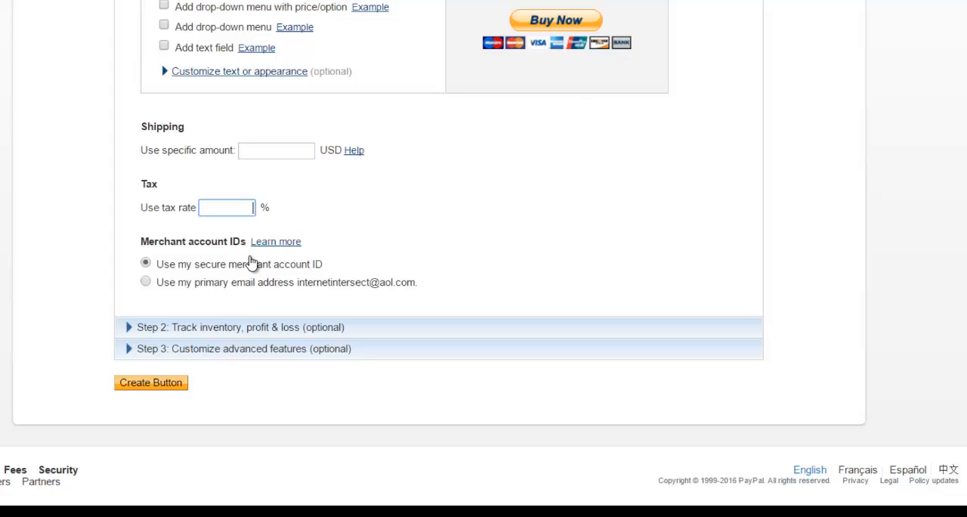
mouse_move(514, 15)
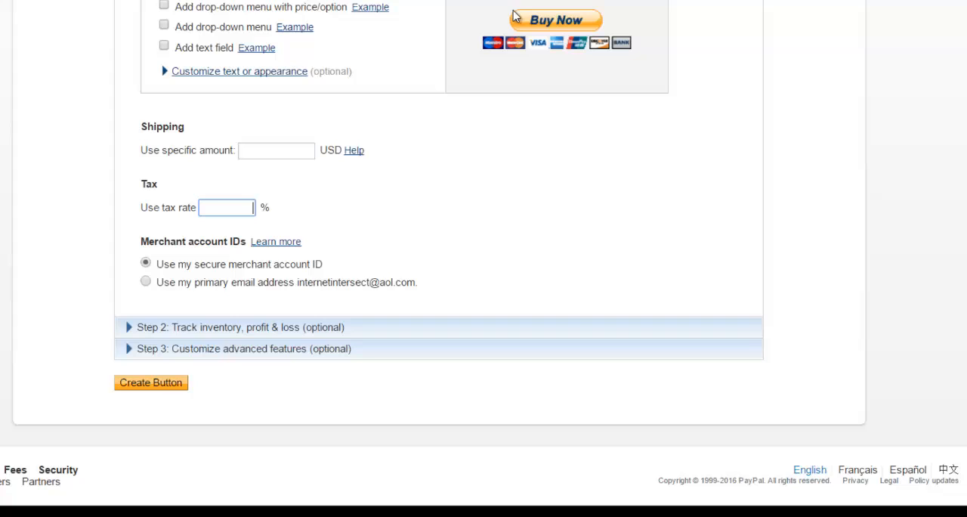
mouse_move(381, 296)
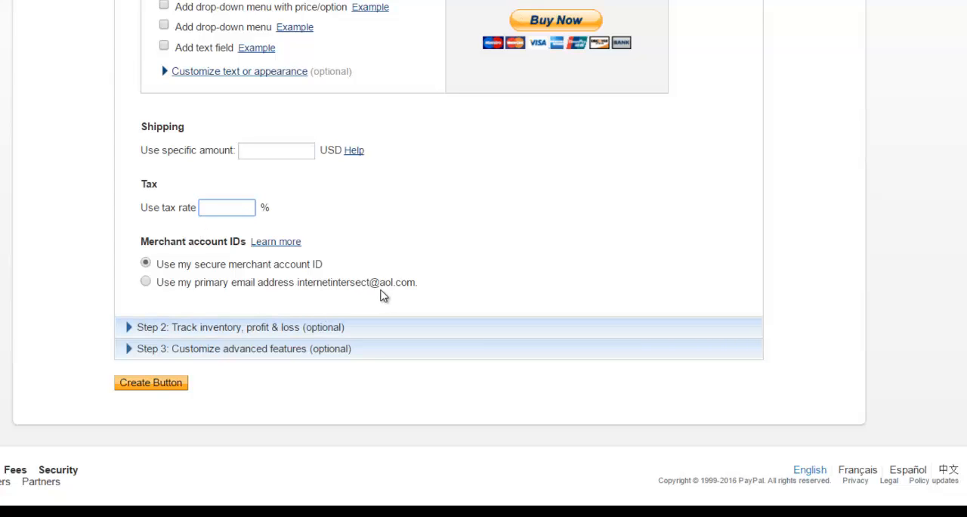
mouse_move(158, 284)
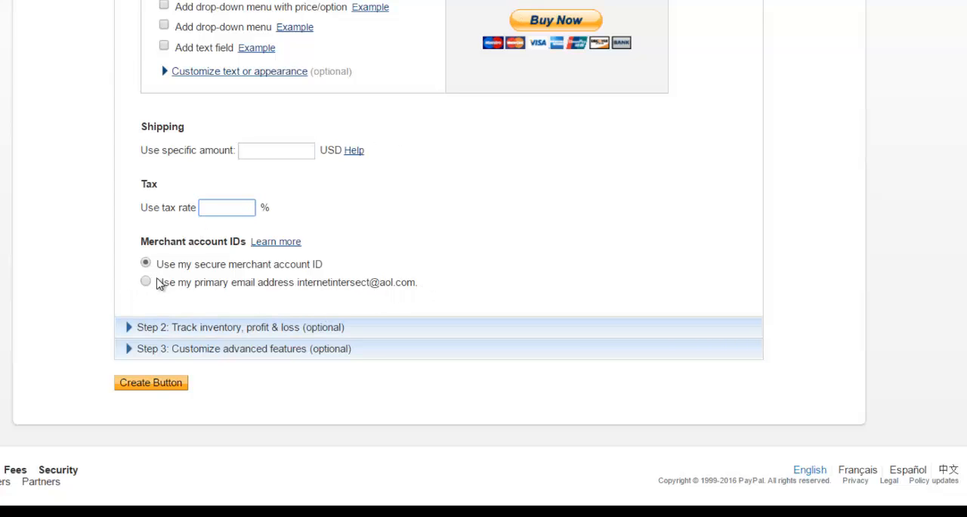
left_click(145, 281)
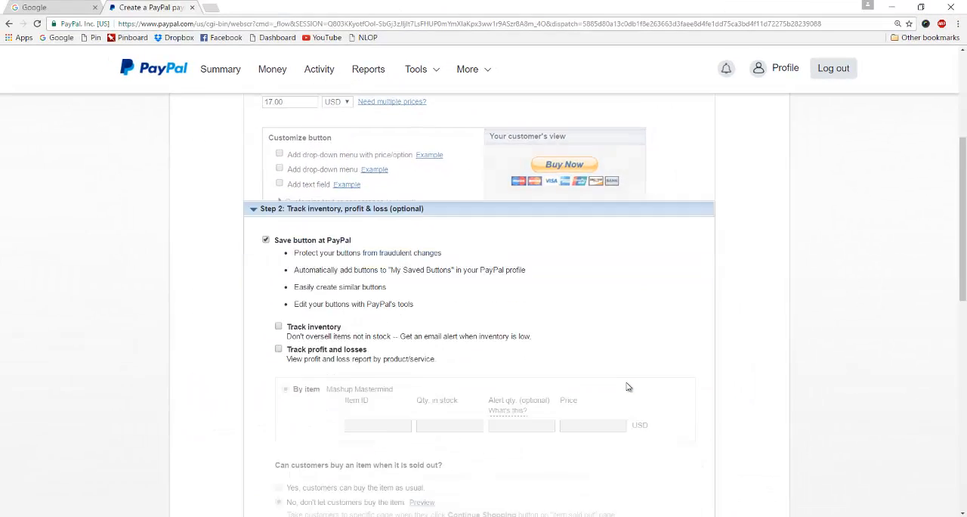
scroll("down", 3)
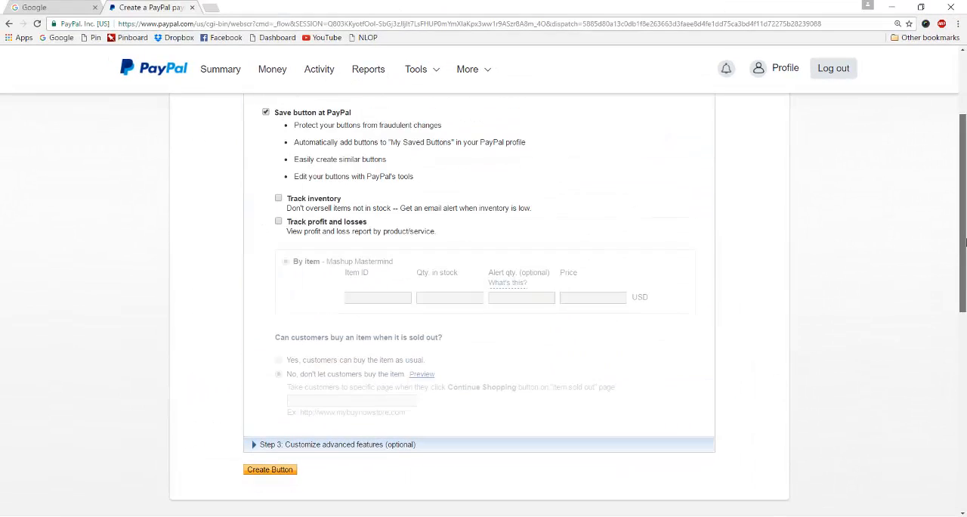
scroll("up", 3)
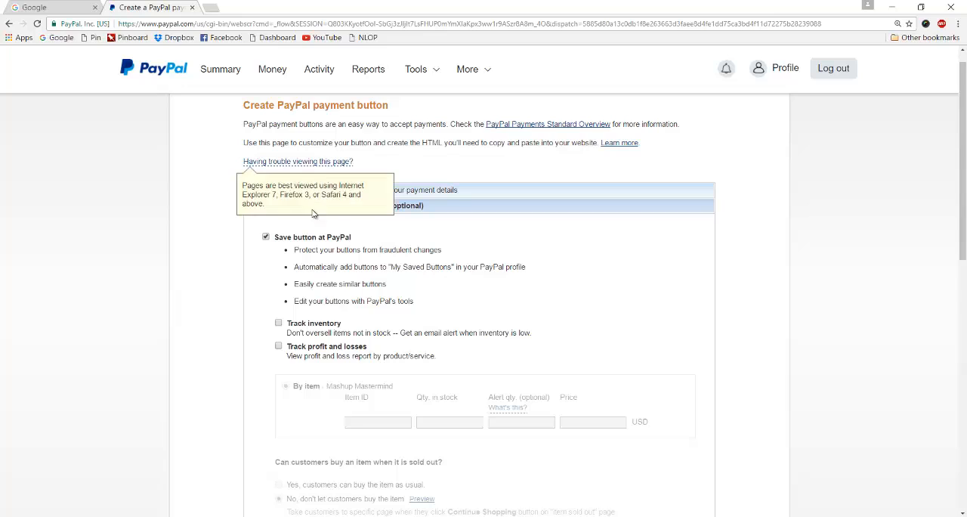
mouse_move(314, 290)
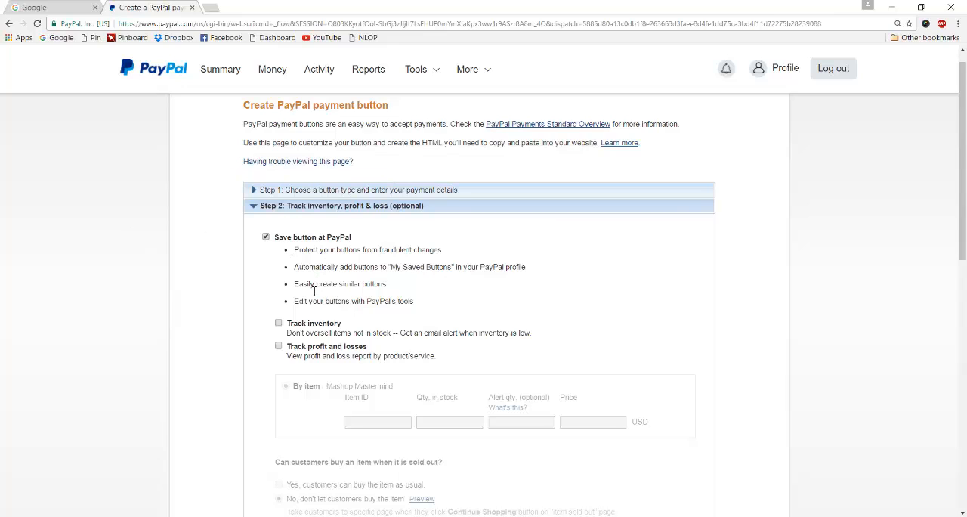
mouse_move(651, 308)
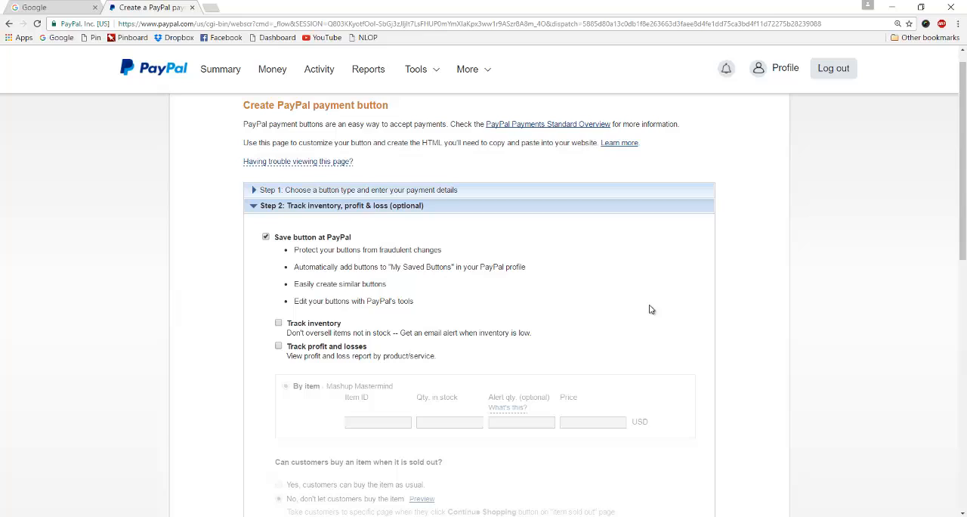
mouse_move(426, 333)
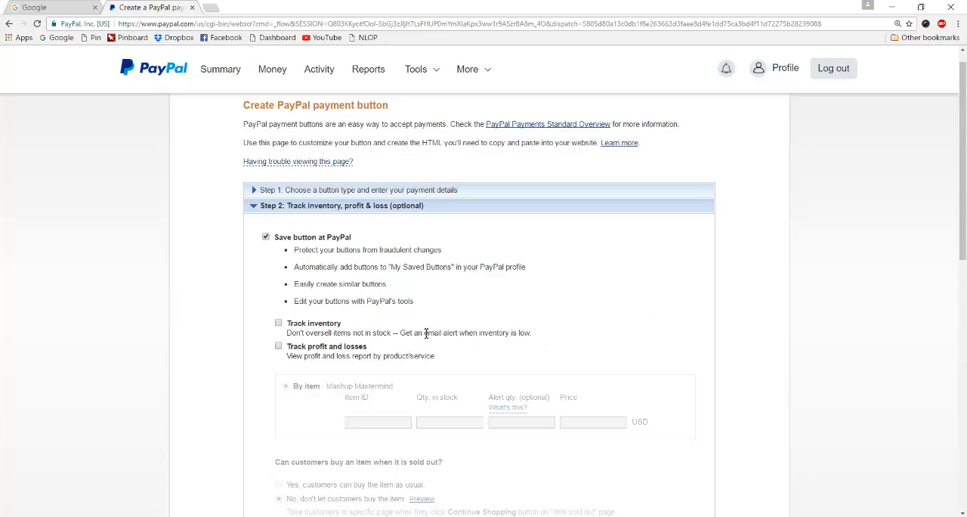
mouse_move(243, 342)
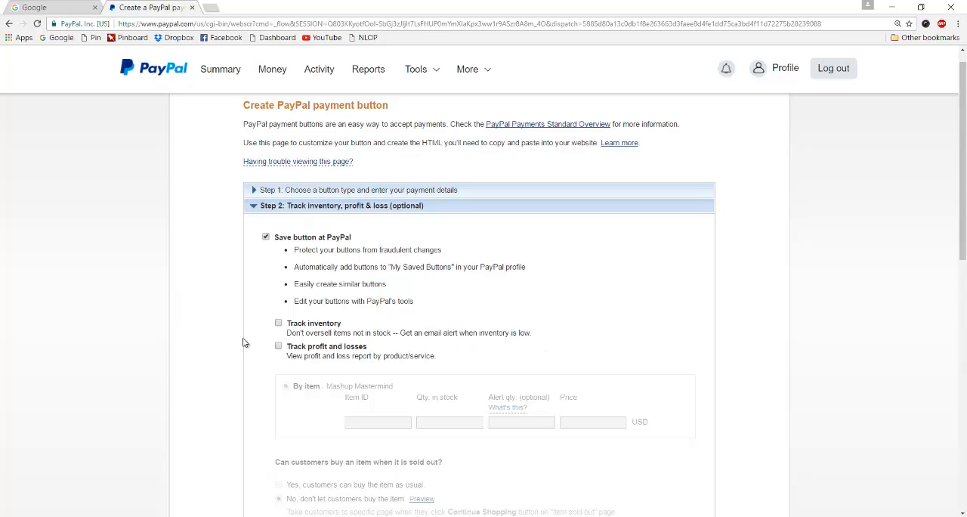
mouse_move(512, 124)
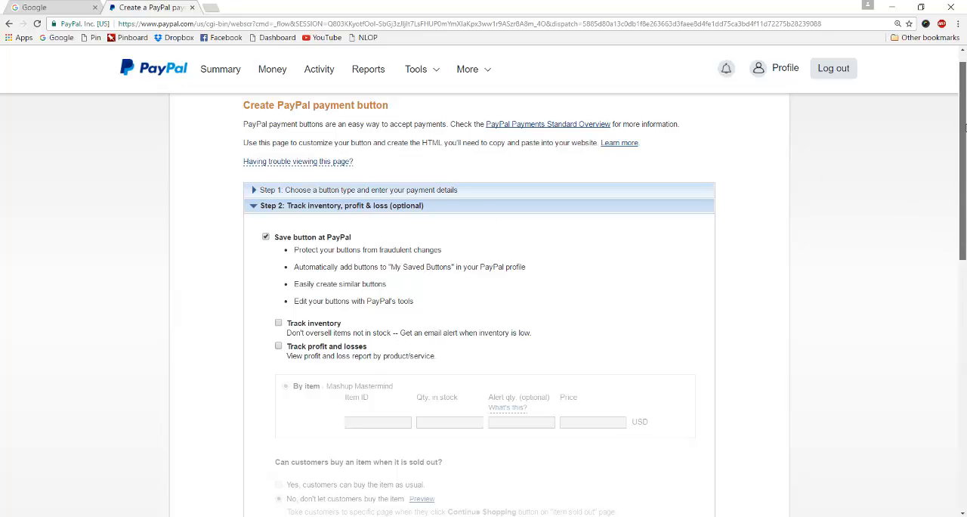
scroll("down", 3)
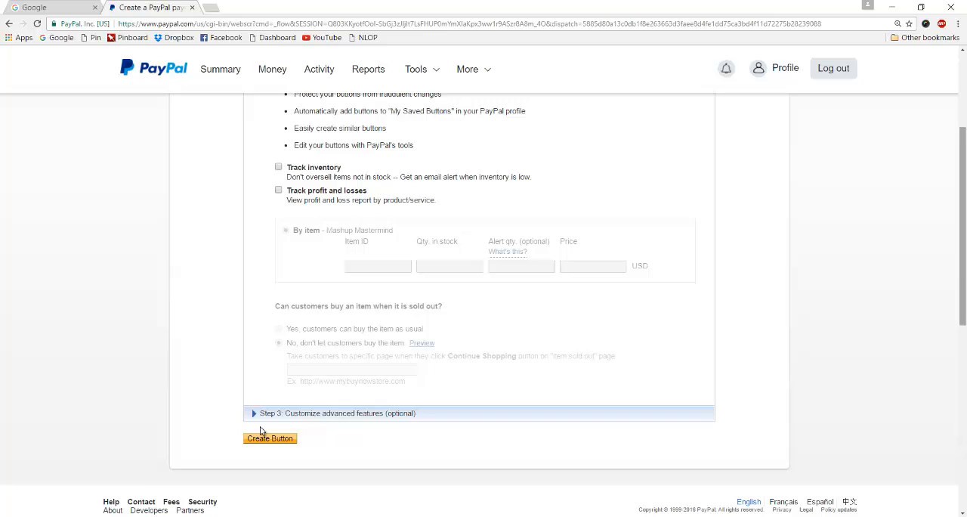
mouse_move(551, 317)
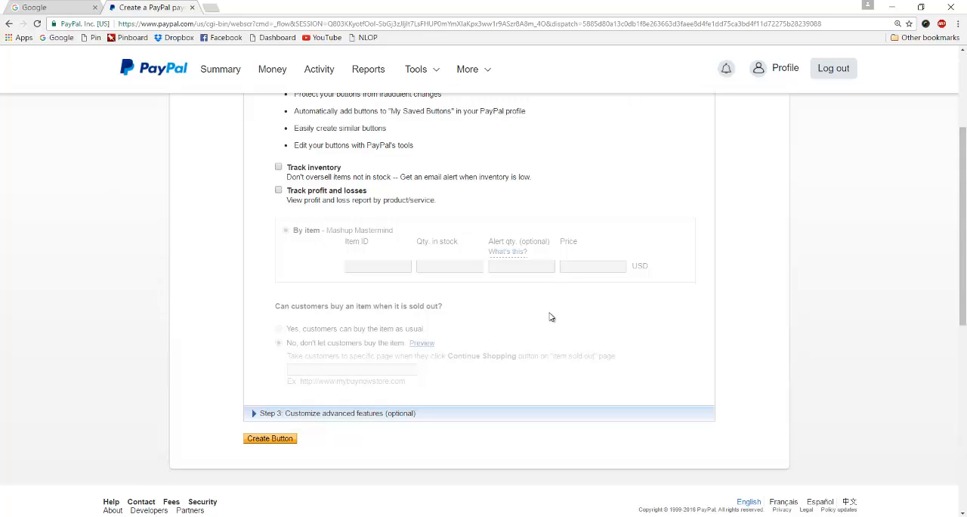
mouse_move(349, 356)
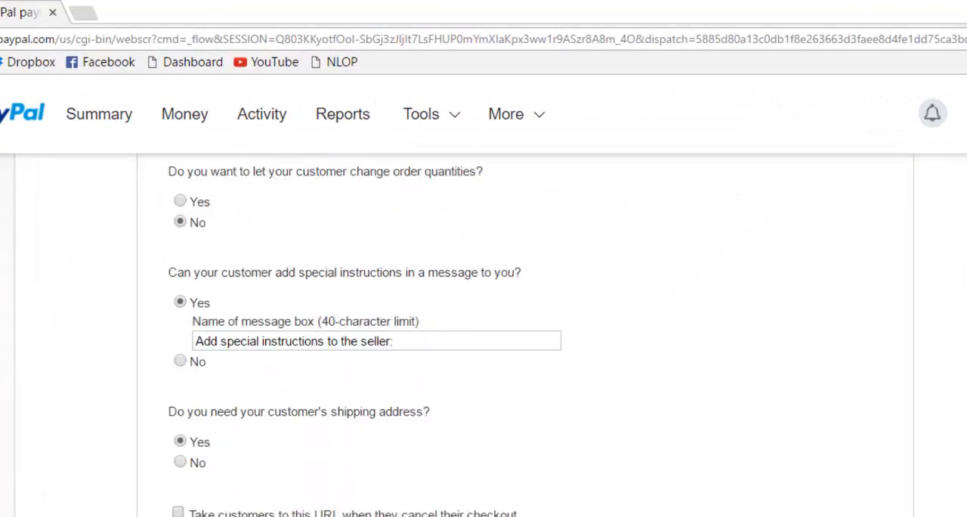
In Step 3, set customer special instructions and shipping address both to No
scroll("up", 3)
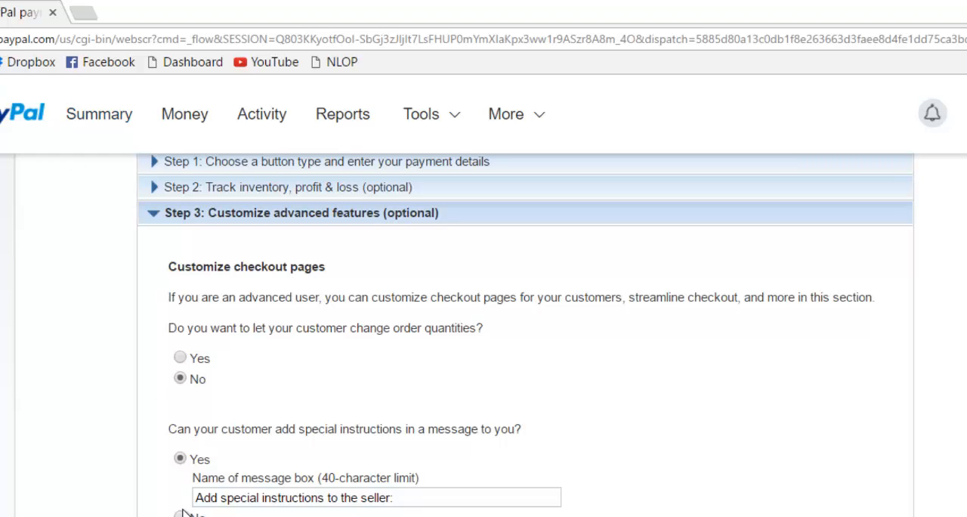
mouse_move(62, 240)
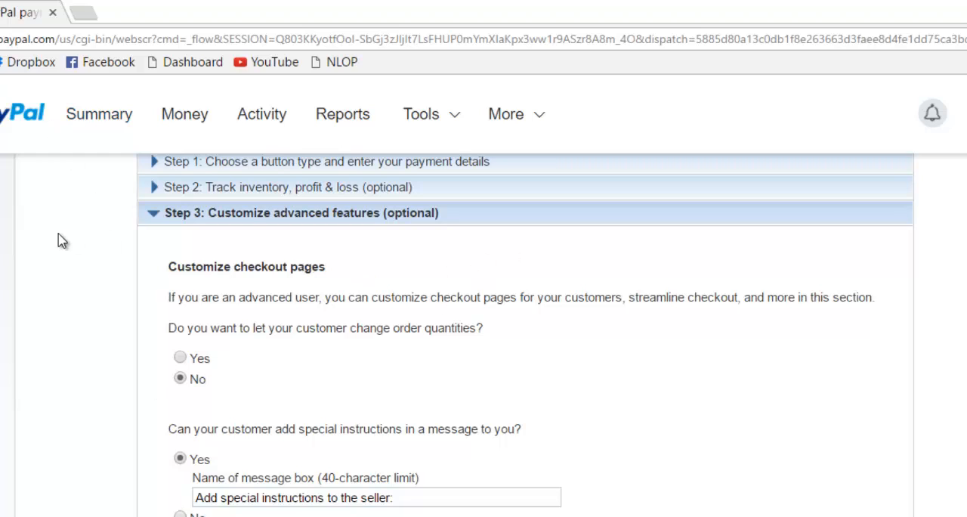
mouse_move(422, 461)
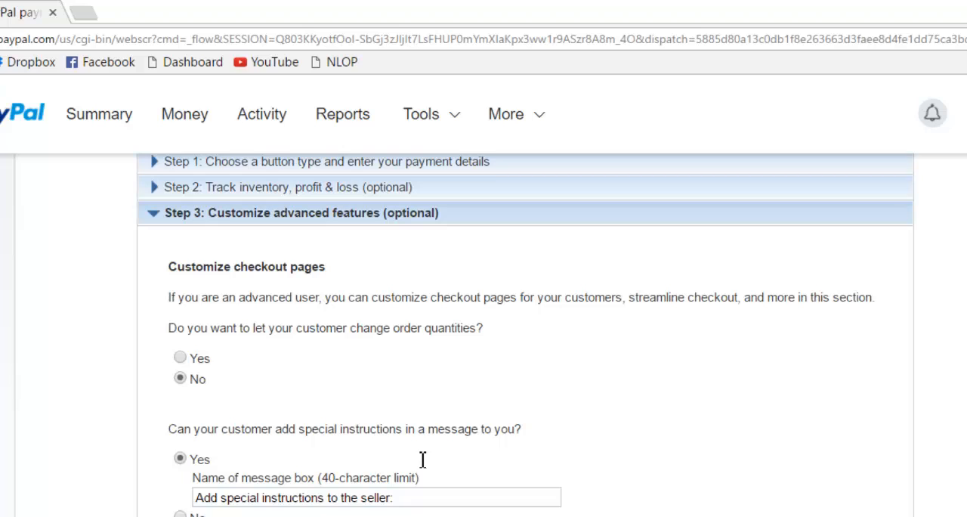
mouse_move(602, 335)
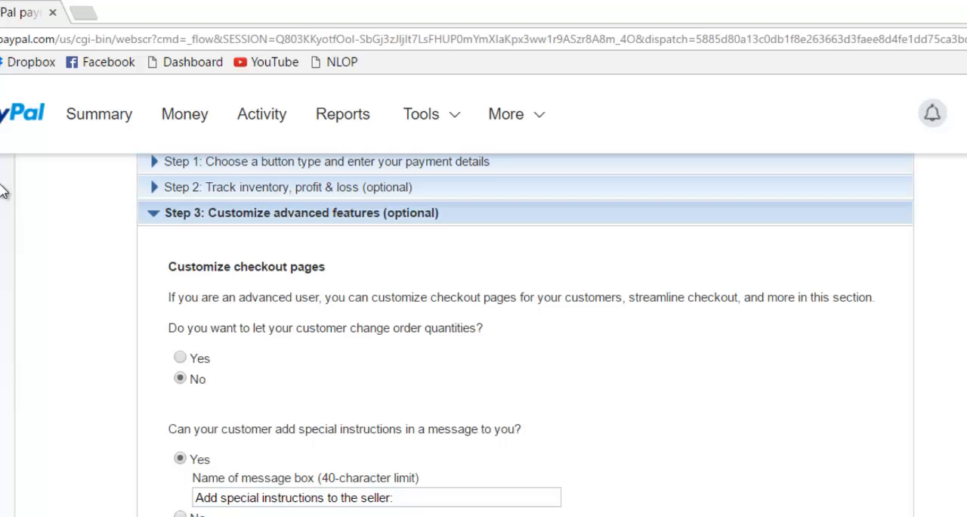
mouse_move(68, 219)
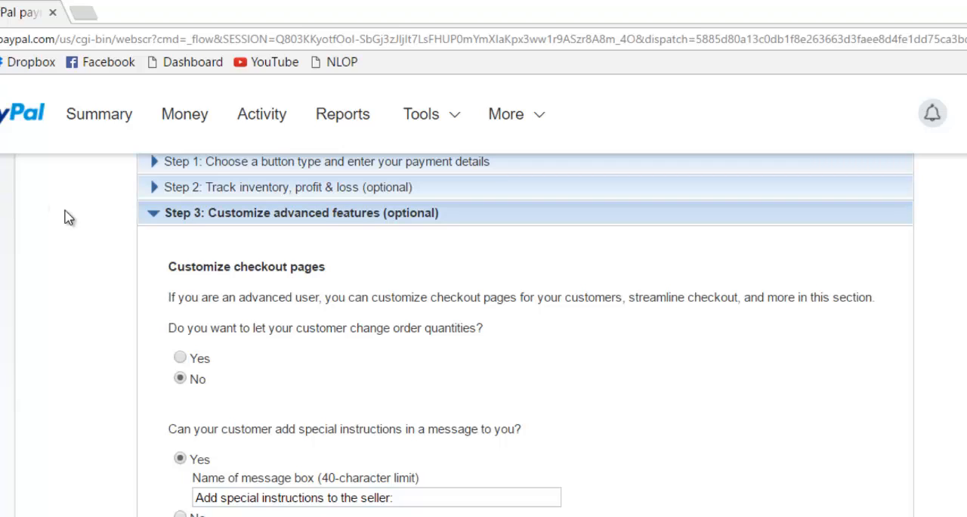
mouse_move(518, 235)
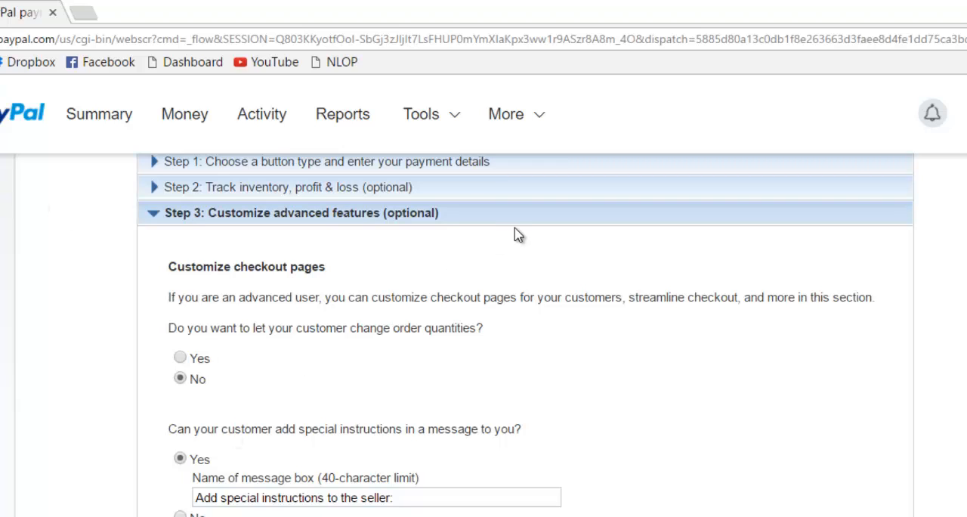
mouse_move(108, 278)
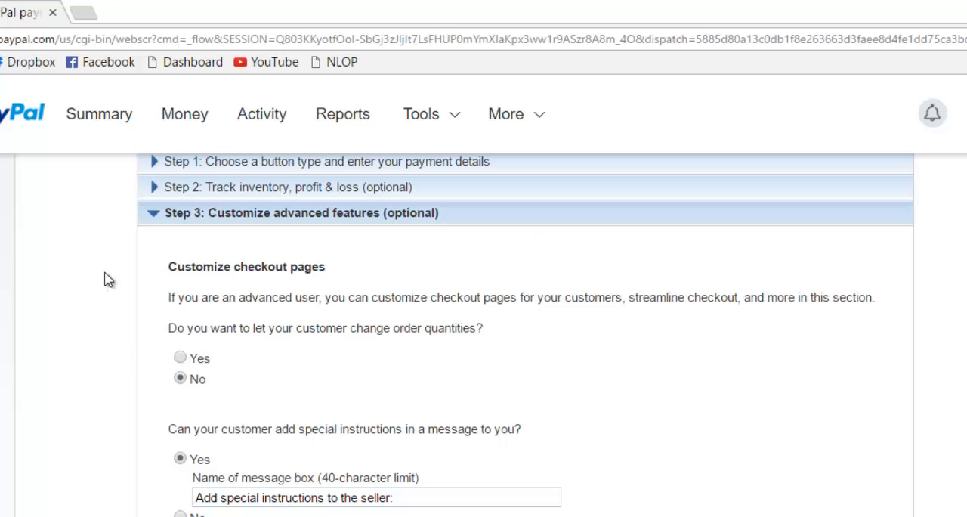
scroll("down", 3)
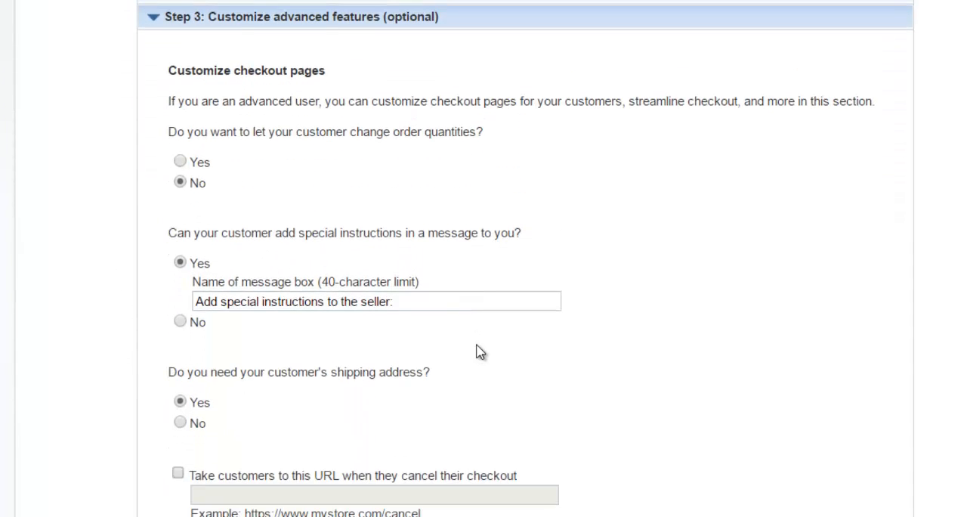
mouse_move(251, 416)
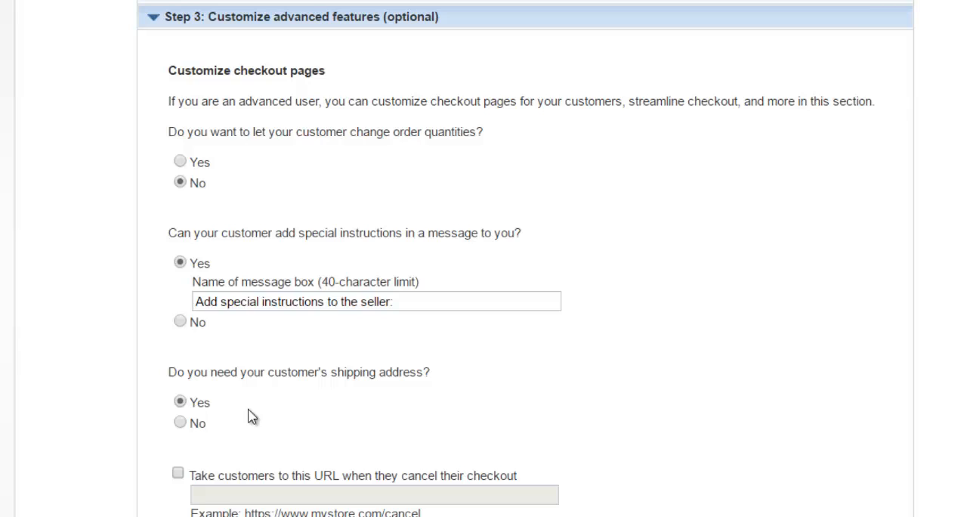
mouse_move(231, 349)
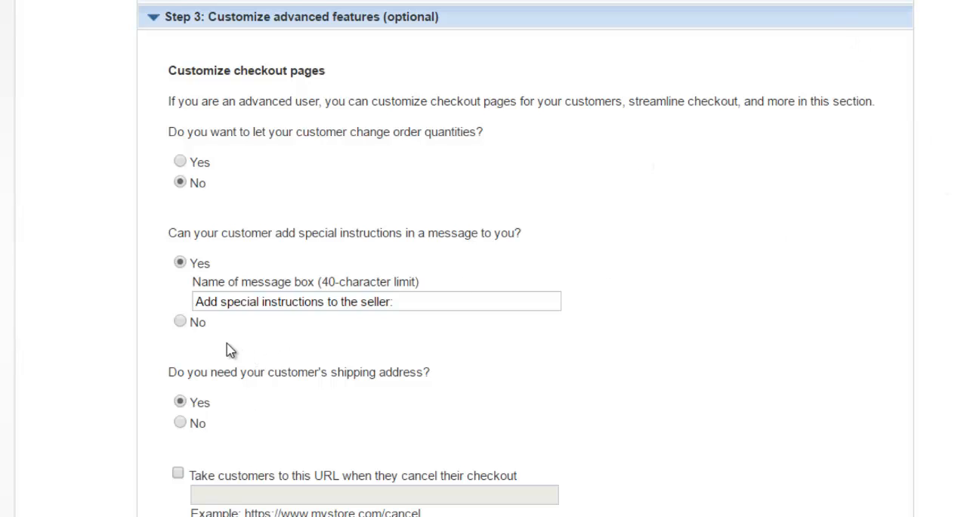
left_click(179, 321)
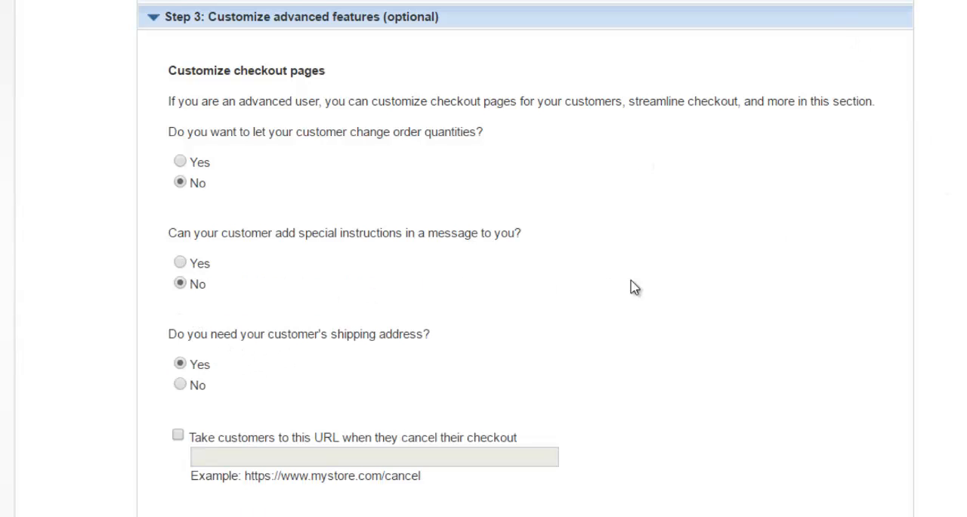
mouse_move(260, 435)
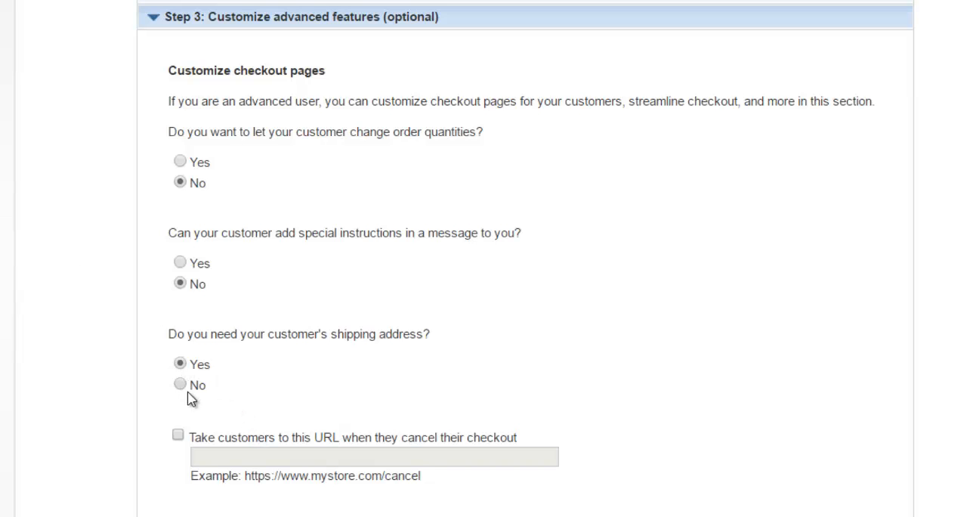
left_click(180, 384)
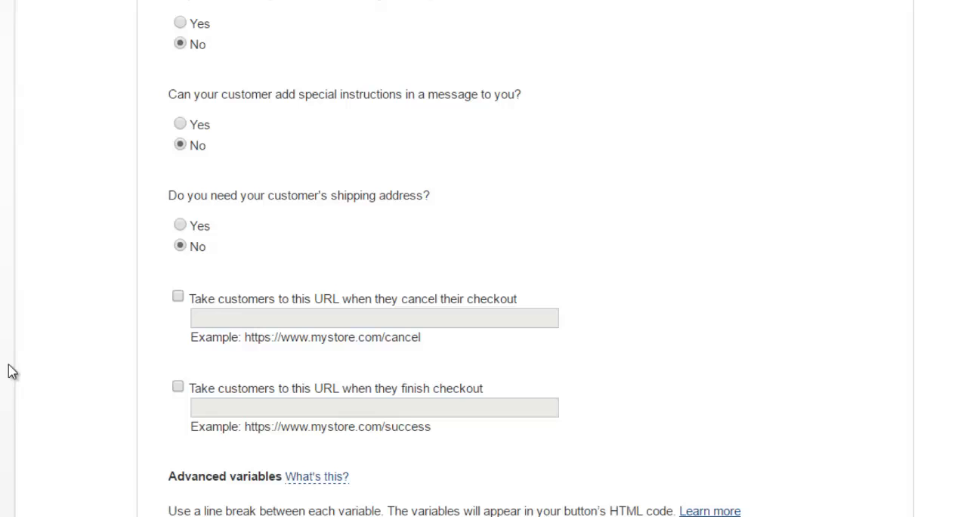
scroll("down", 3)
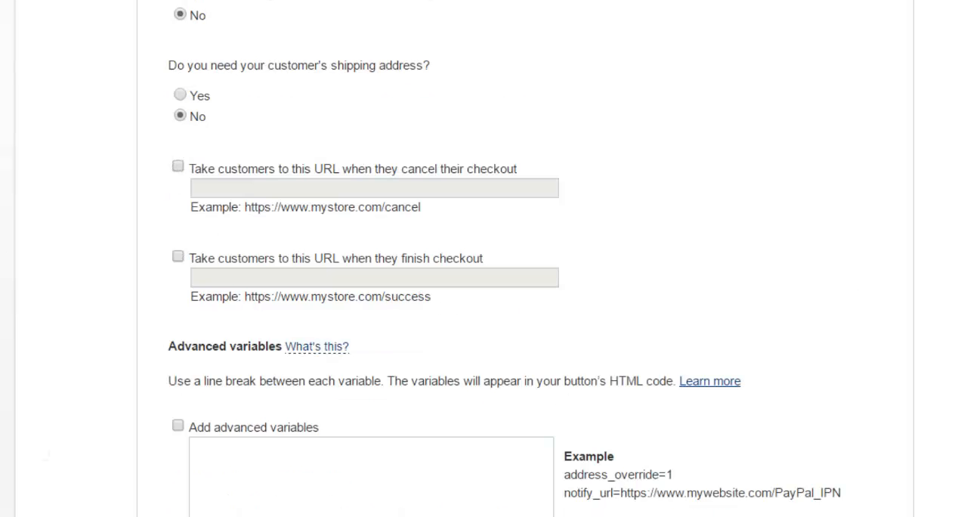
scroll("down", 3)
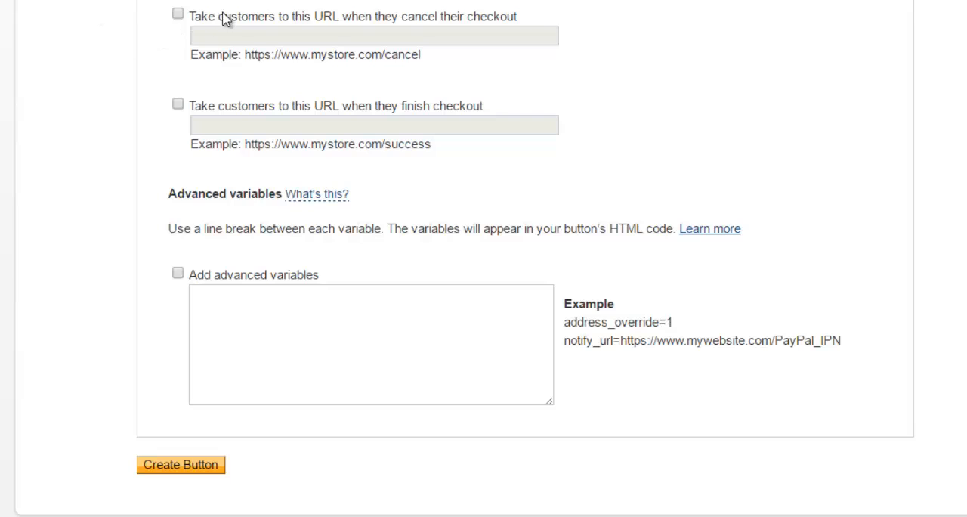
mouse_move(788, 63)
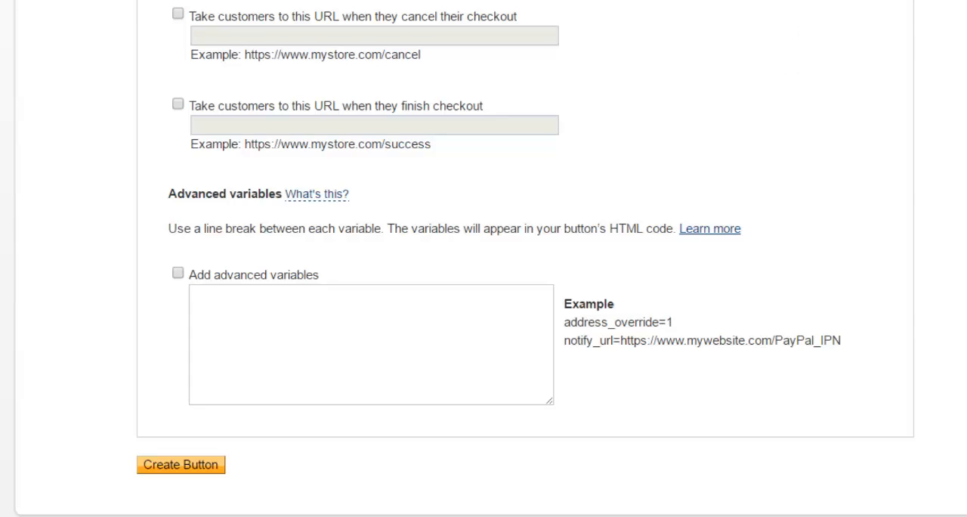
mouse_move(395, 62)
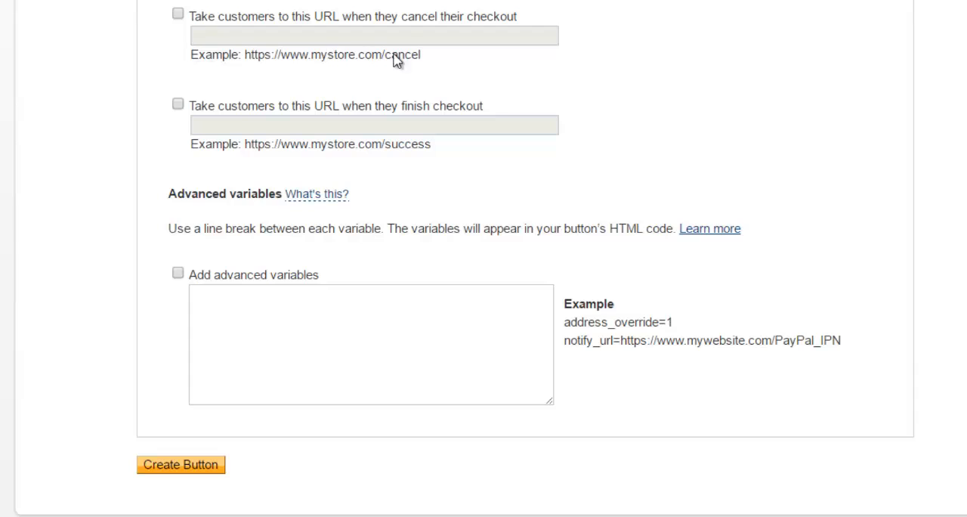
mouse_move(129, 109)
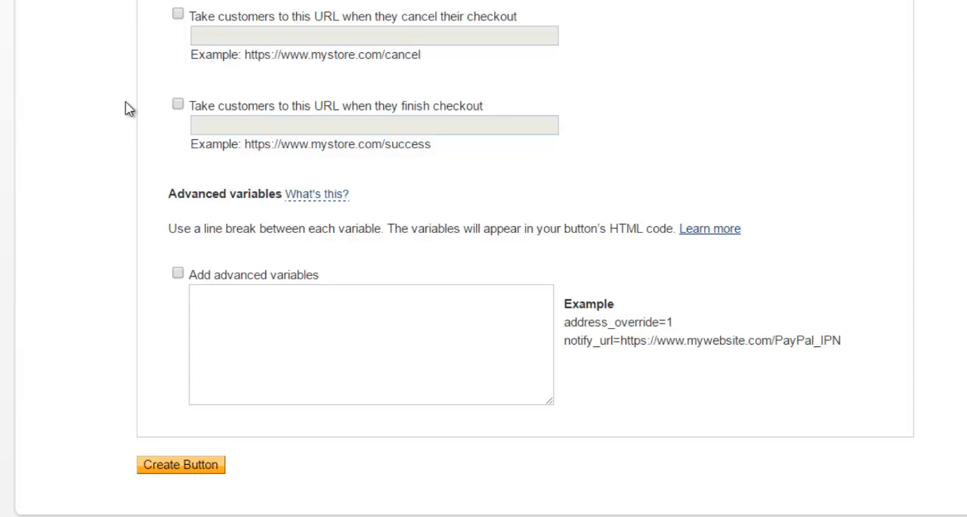
mouse_move(219, 29)
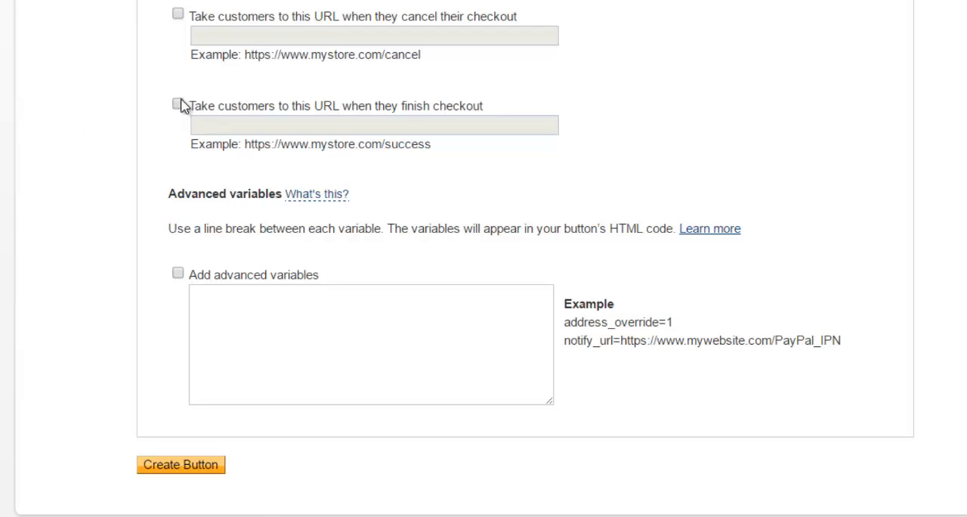
Tick 'Take customers to this URL when they finish checkout', then start a new browser tab
left_click(178, 106)
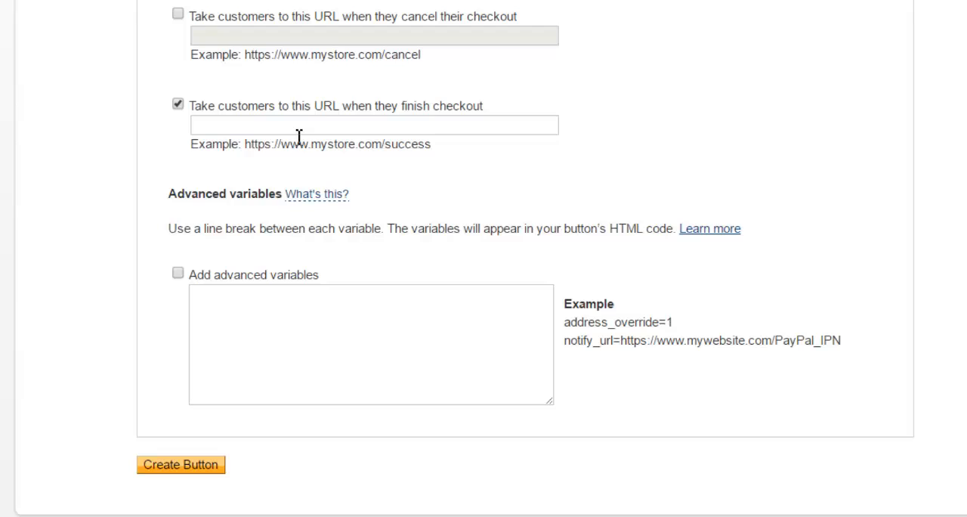
left_click(178, 103)
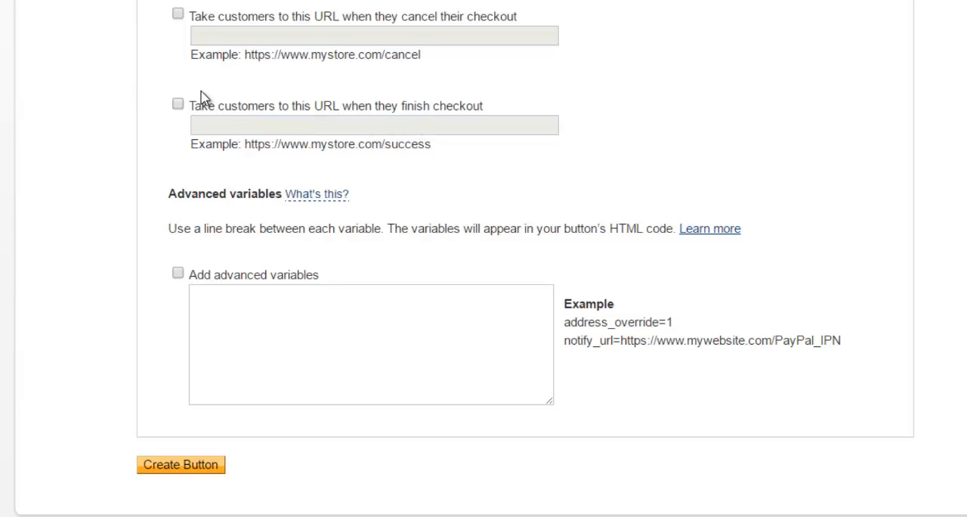
left_click(178, 102)
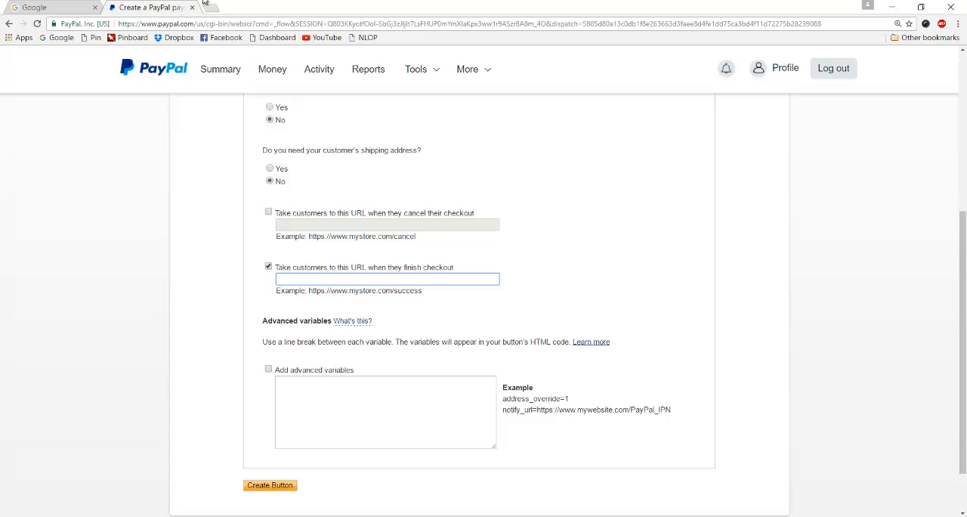
mouse_move(208, 7)
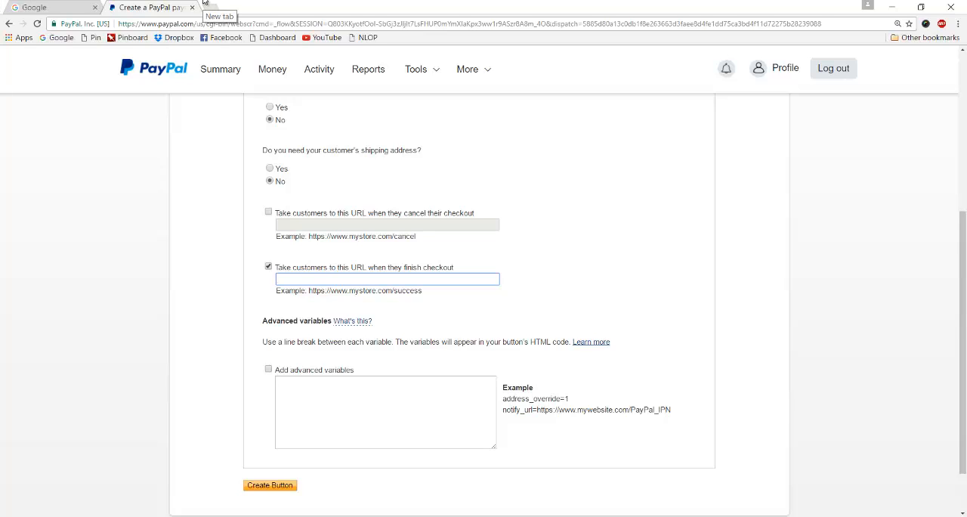
left_click(387, 278)
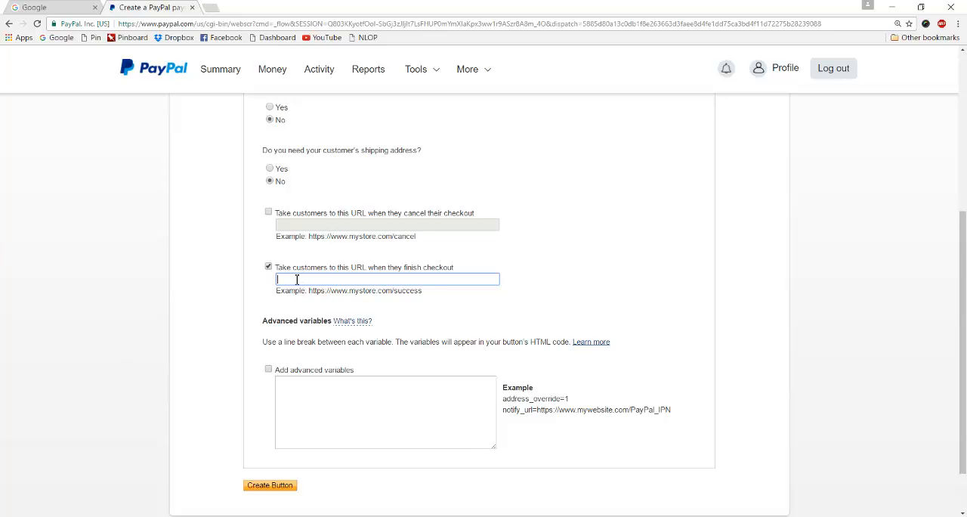
mouse_move(501, 290)
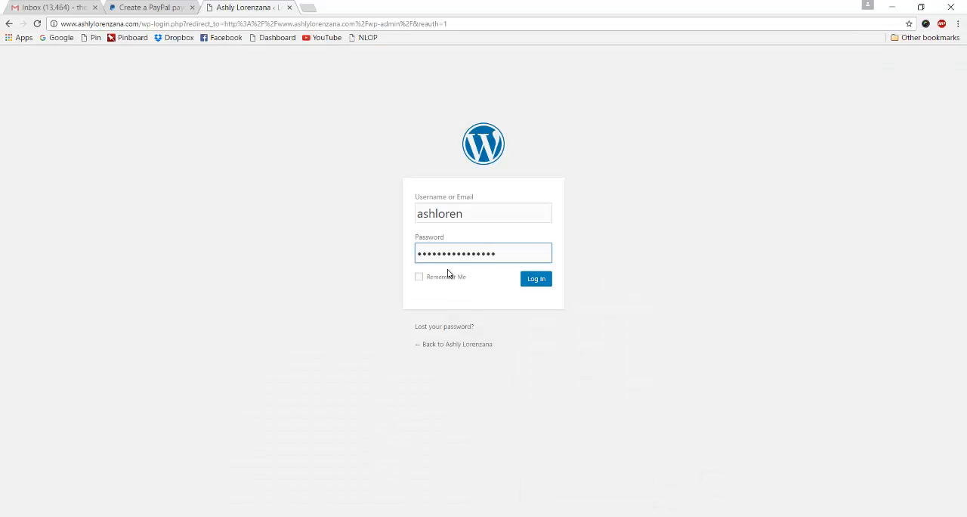
Log in to the WordPress admin and go to the Pages list
left_click(535, 278)
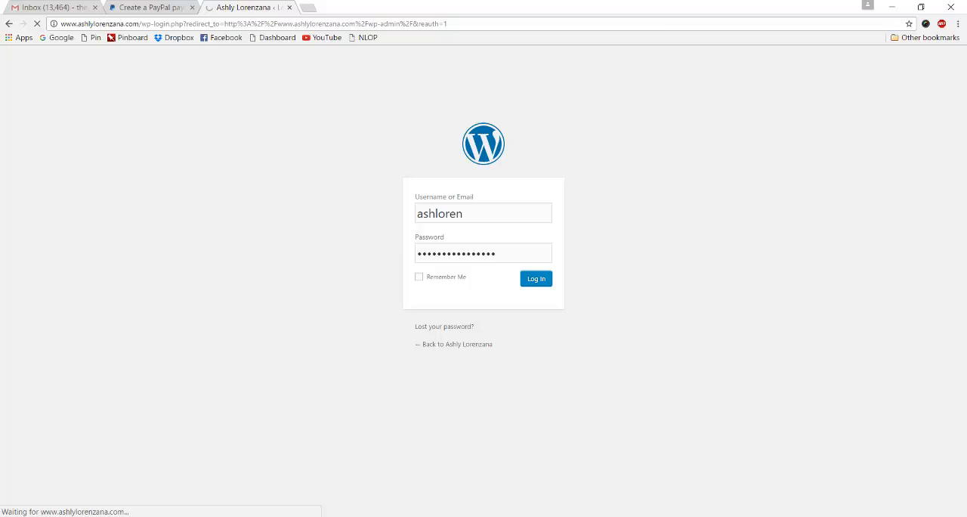
left_click(535, 278)
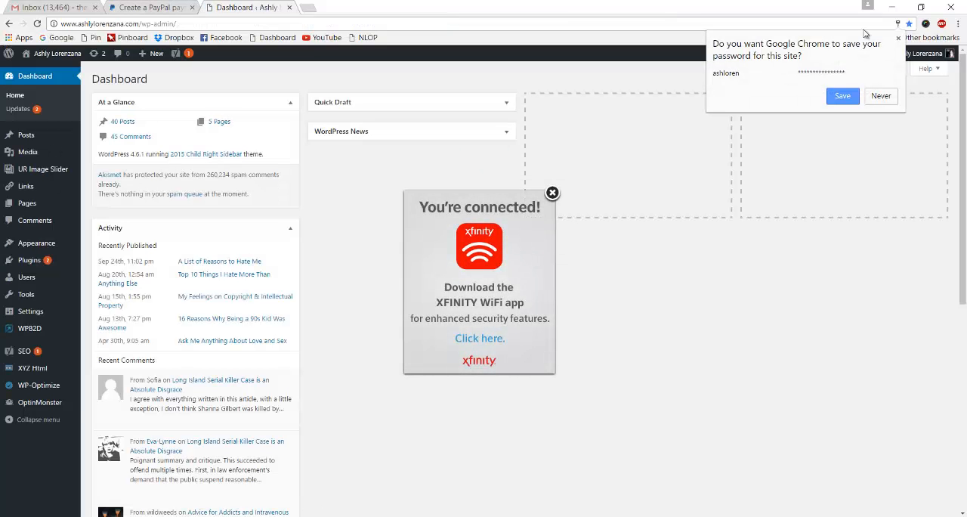
mouse_move(737, 112)
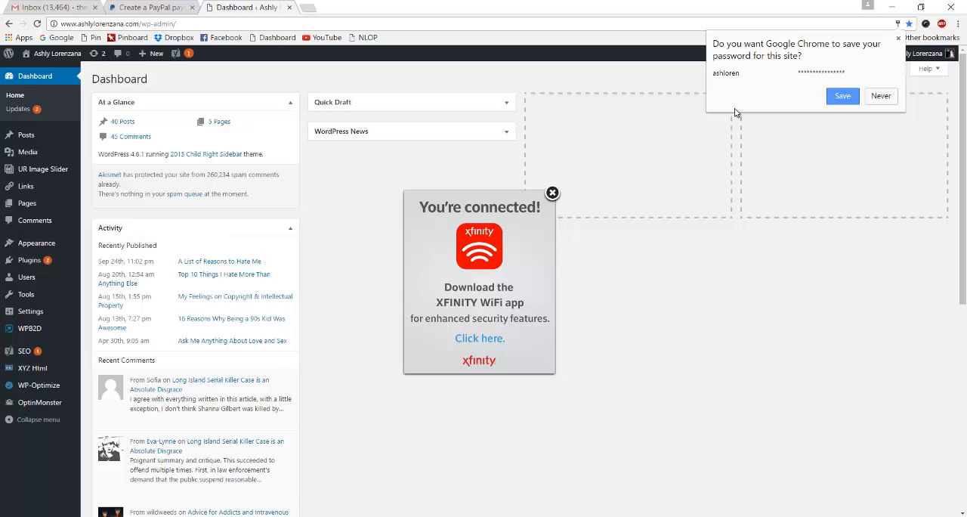
mouse_move(779, 121)
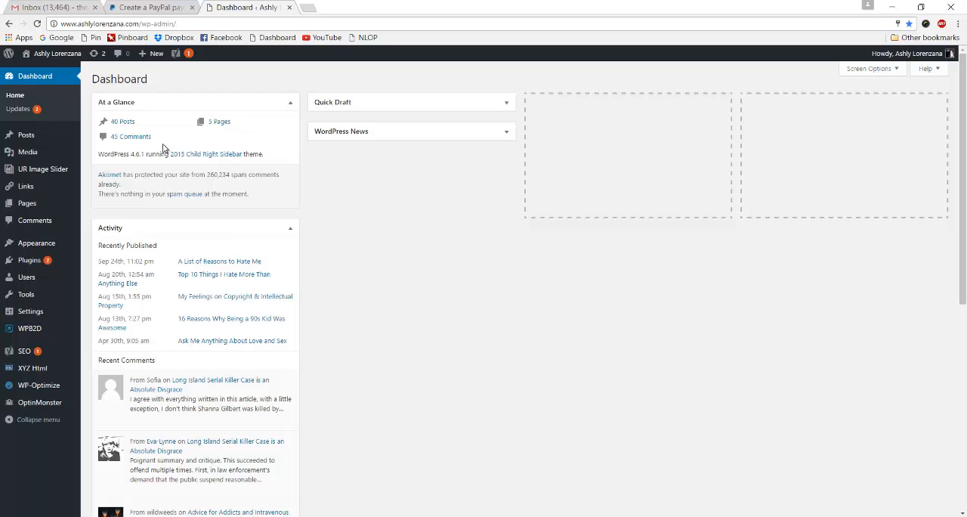
mouse_move(411, 211)
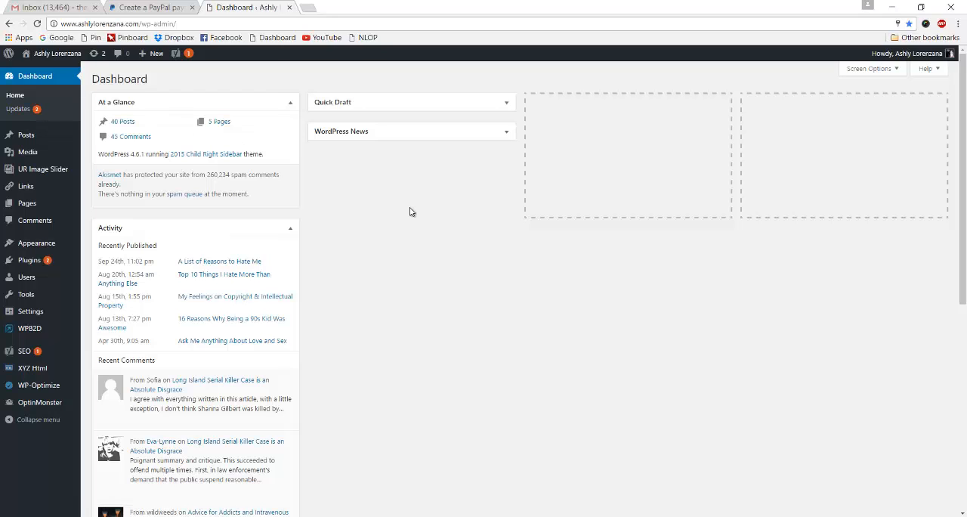
mouse_move(28, 151)
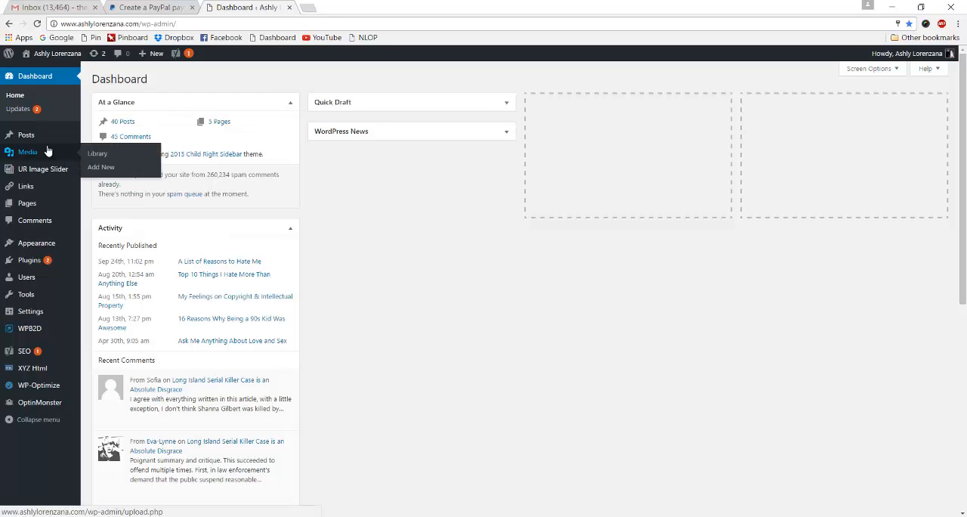
mouse_move(34, 221)
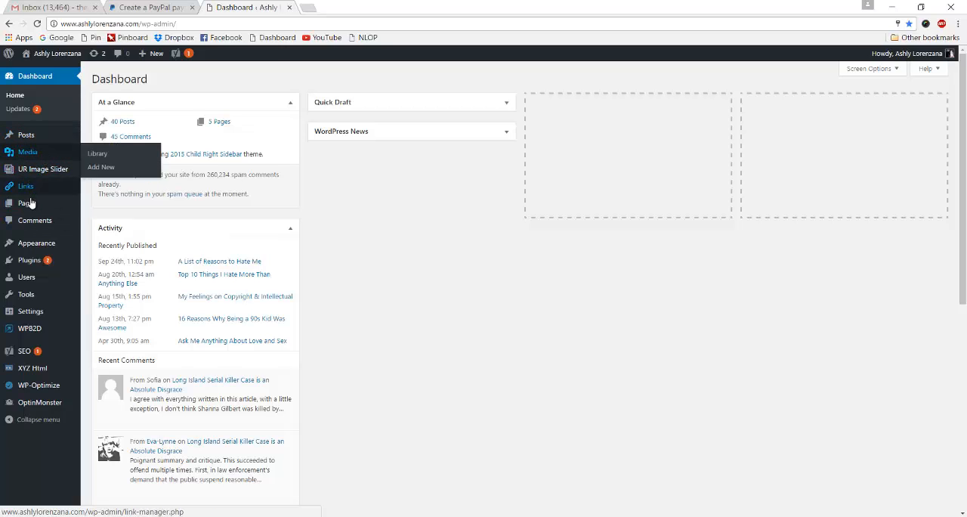
left_click(27, 203)
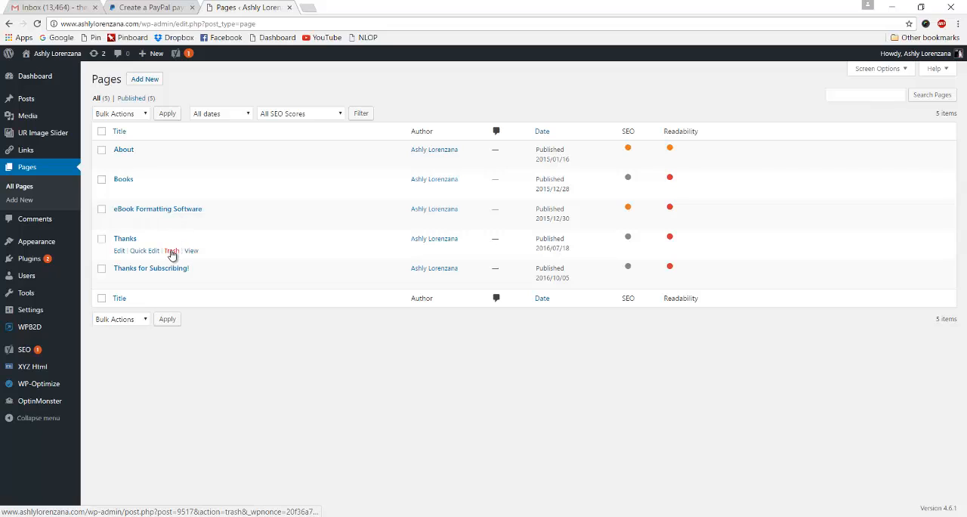
View the live Thanks page in a new tab, then switch back to the PayPal button form
right_click(190, 251)
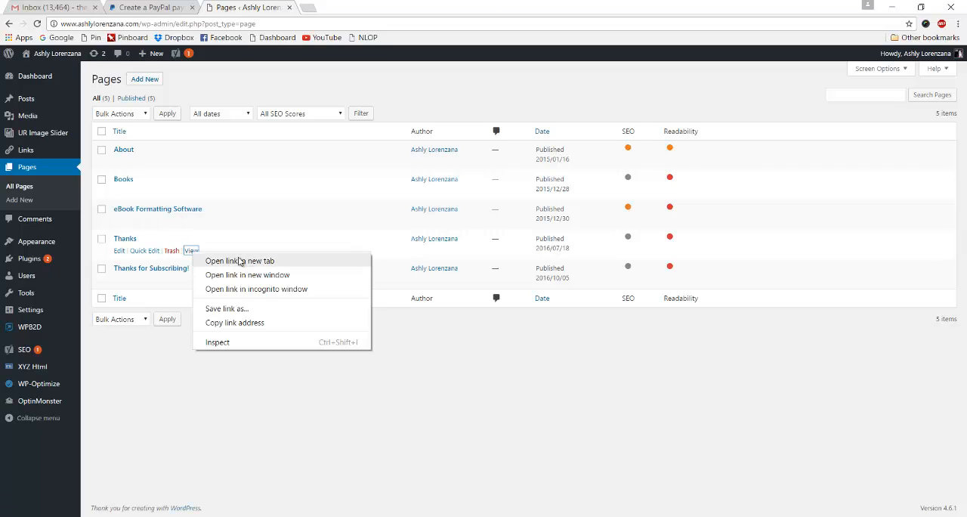
left_click(239, 260)
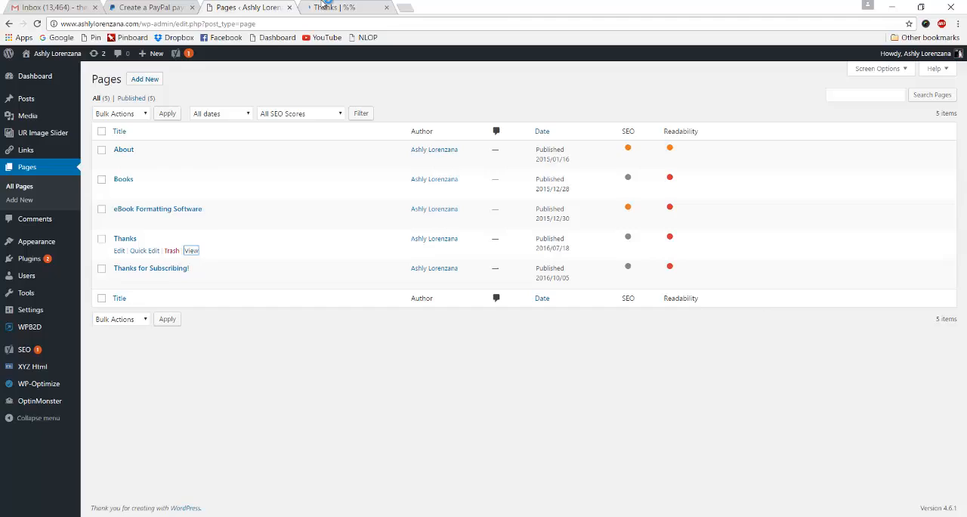
left_click(191, 251)
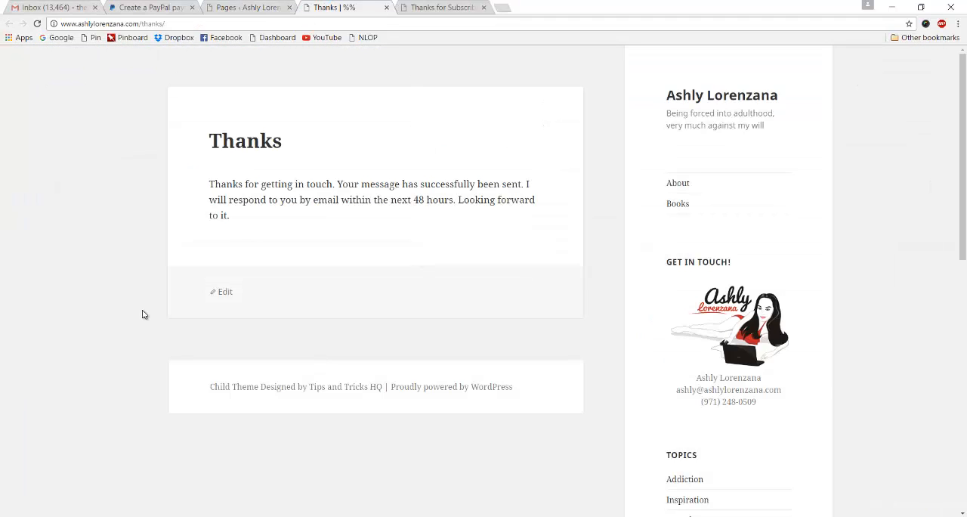
mouse_move(281, 100)
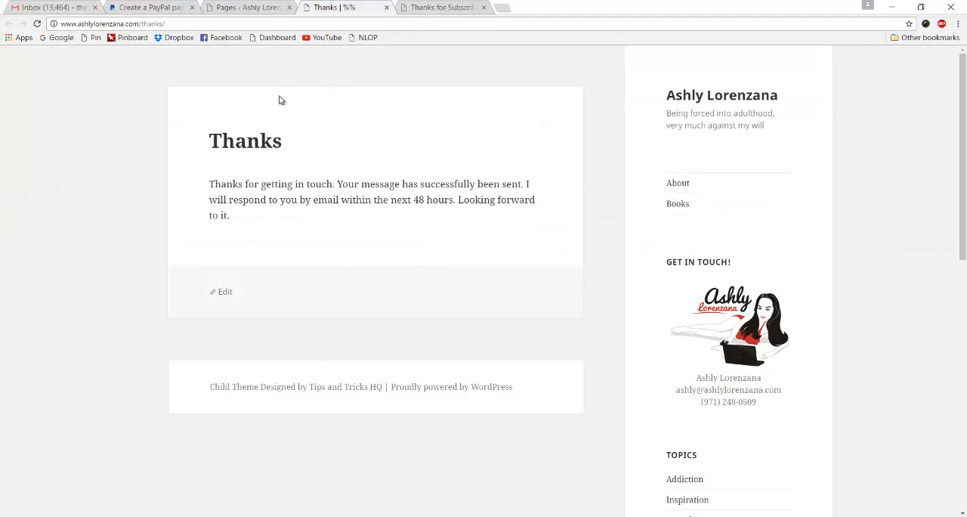
mouse_move(477, 240)
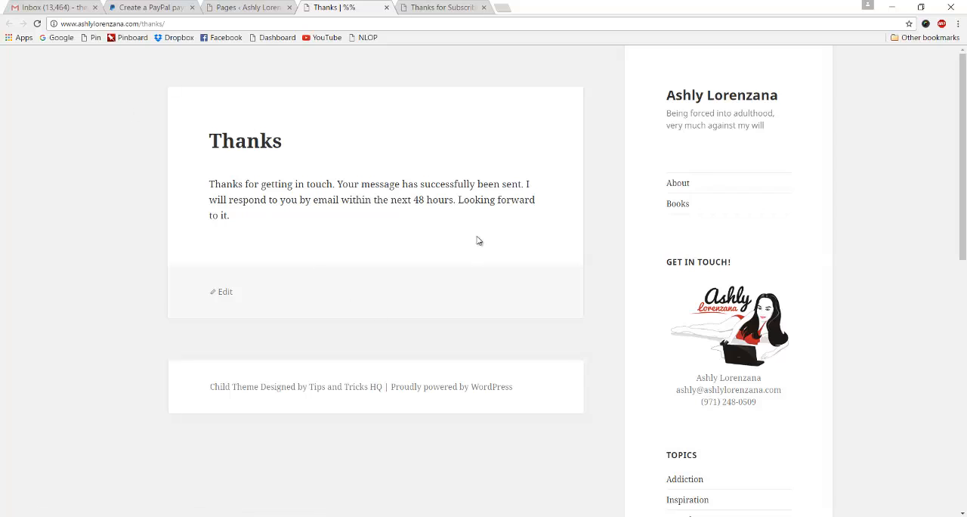
mouse_move(234, 315)
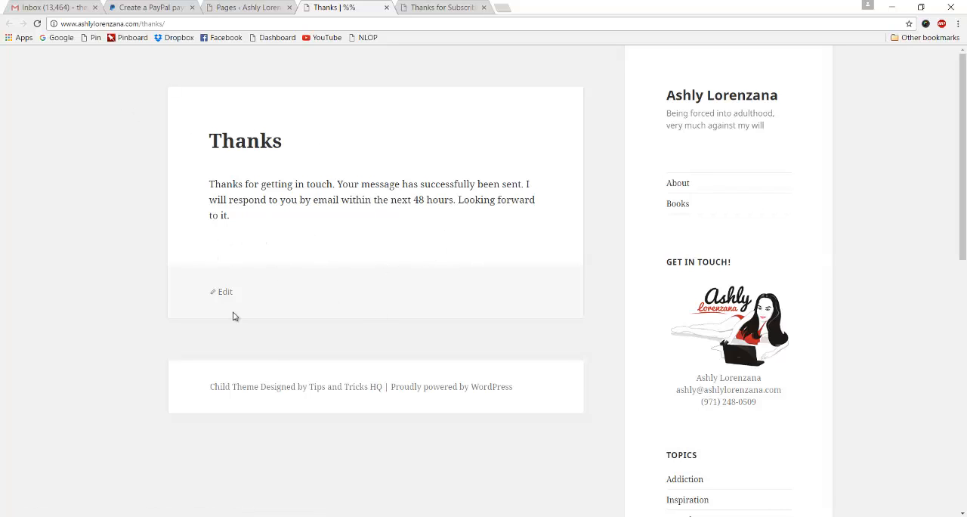
mouse_move(421, 23)
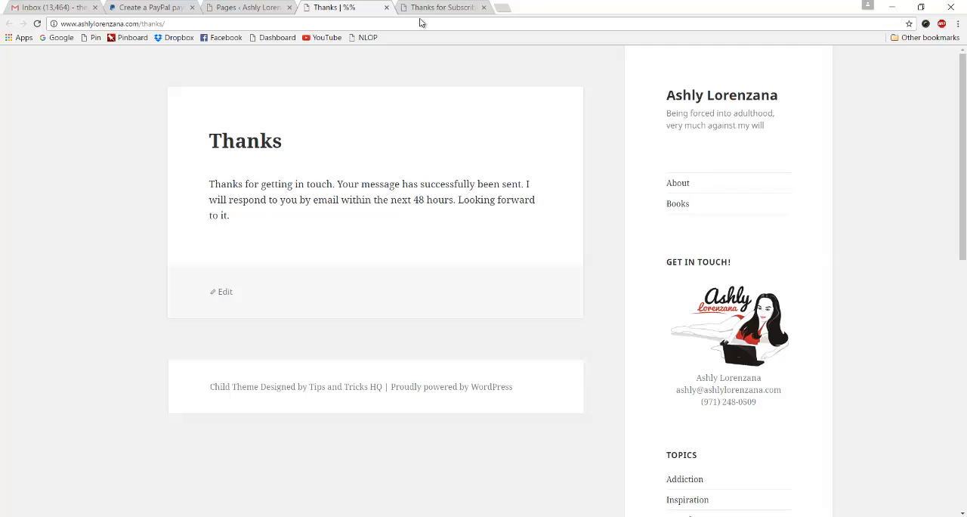
mouse_move(249, 6)
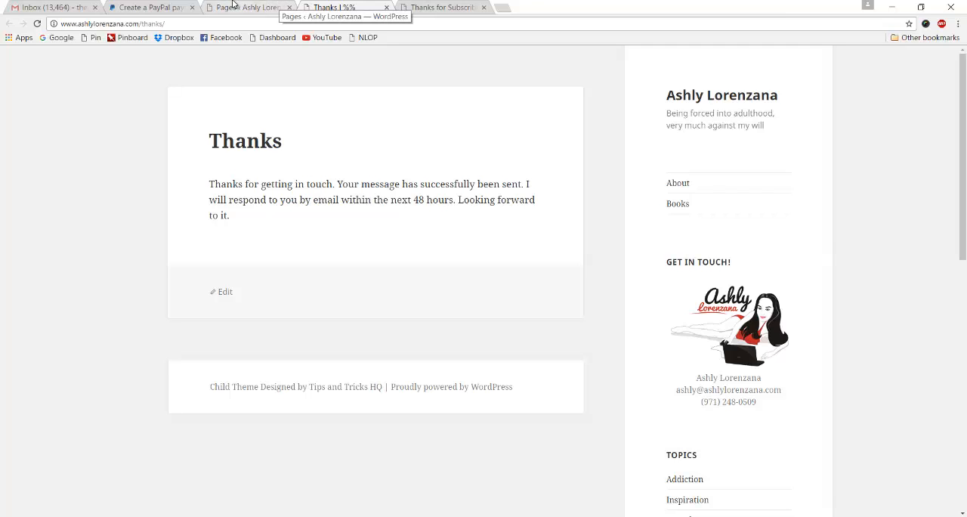
left_click(151, 7)
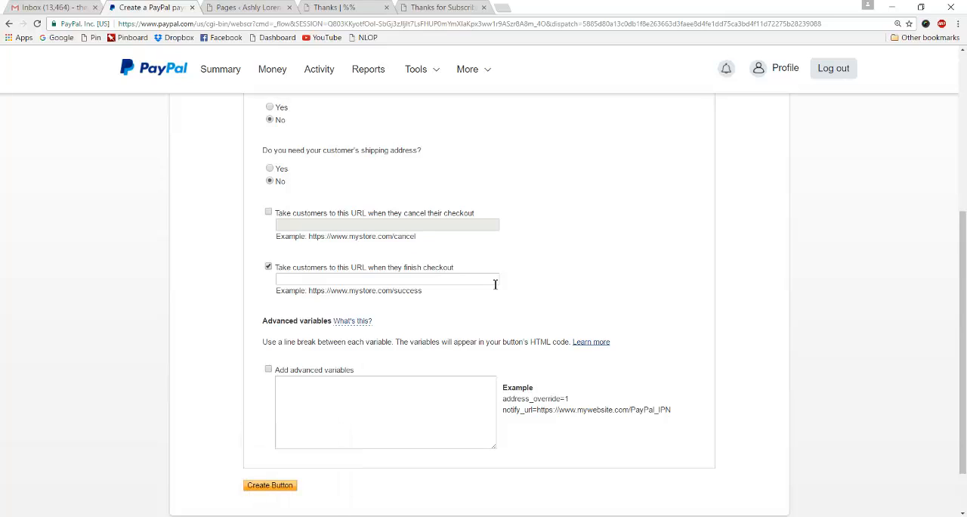
mouse_move(245, 178)
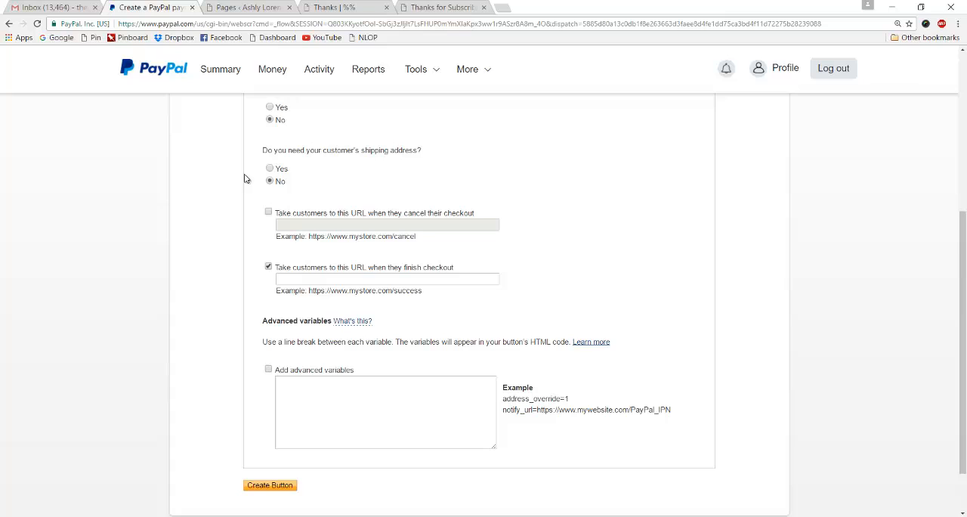
Focus the after-checkout return URL field and bring up File Explorer
left_click(387, 278)
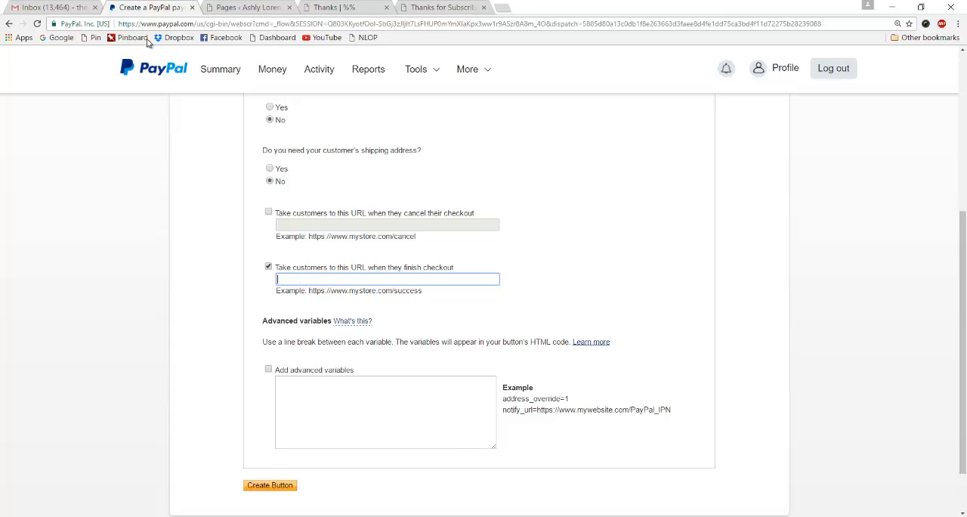
mouse_move(133, 37)
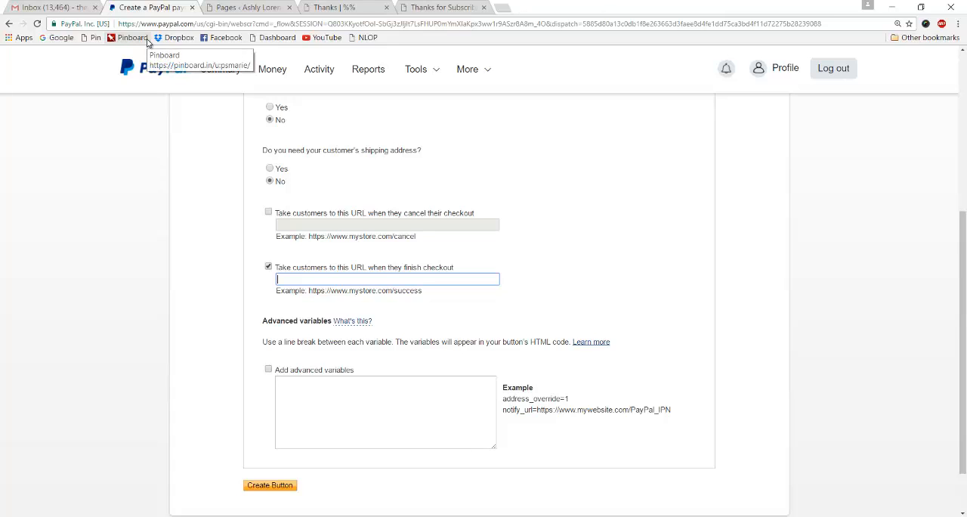
mouse_move(203, 272)
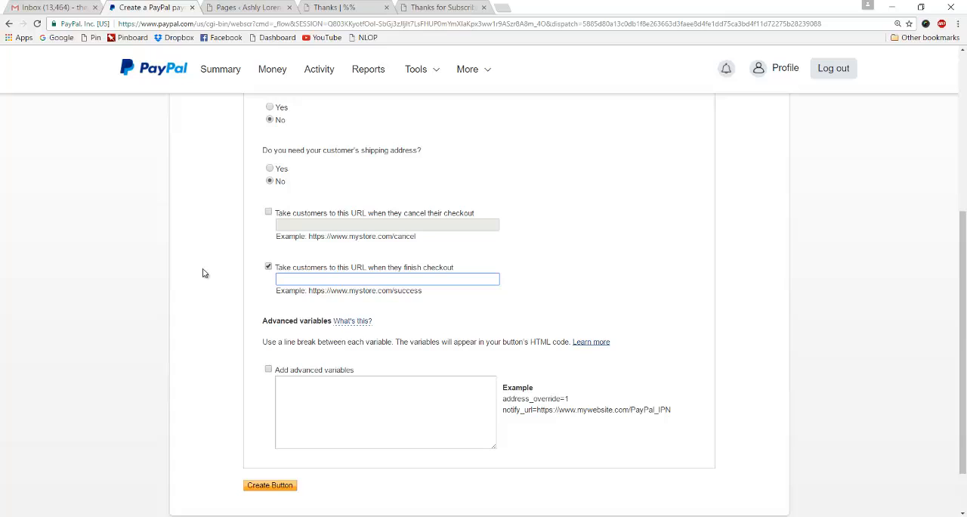
mouse_move(223, 51)
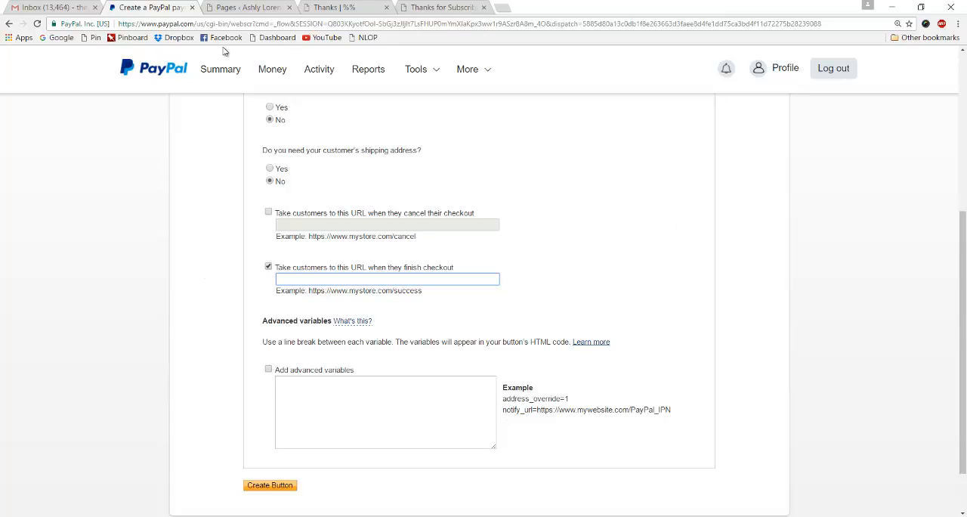
mouse_move(568, 79)
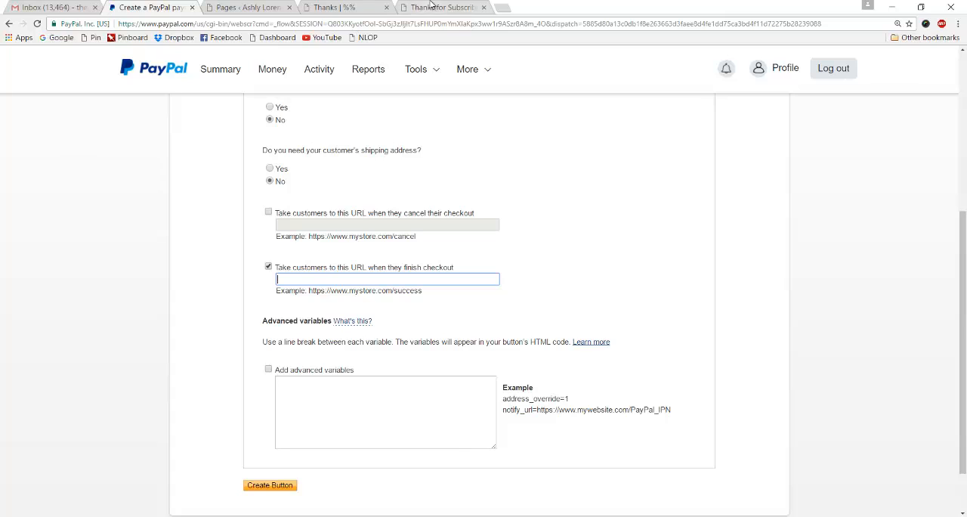
mouse_move(260, 388)
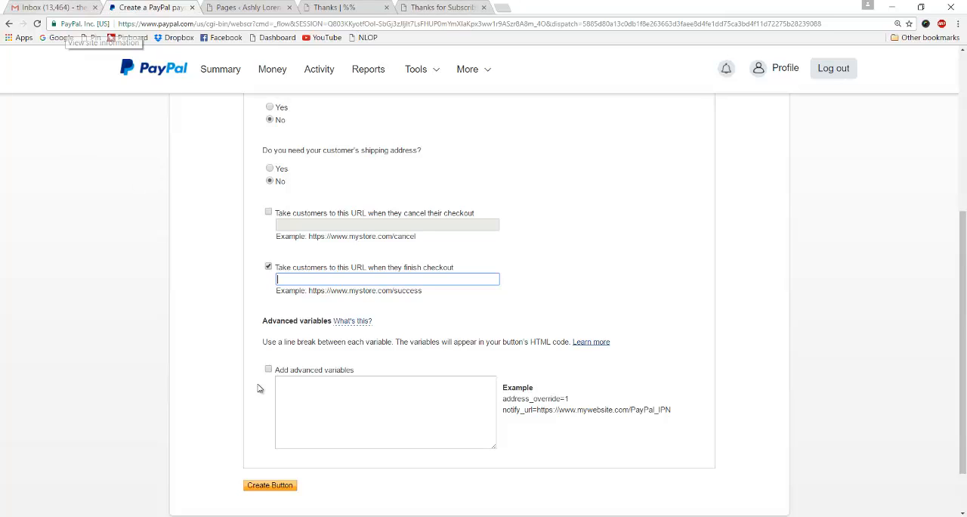
right_click(387, 278)
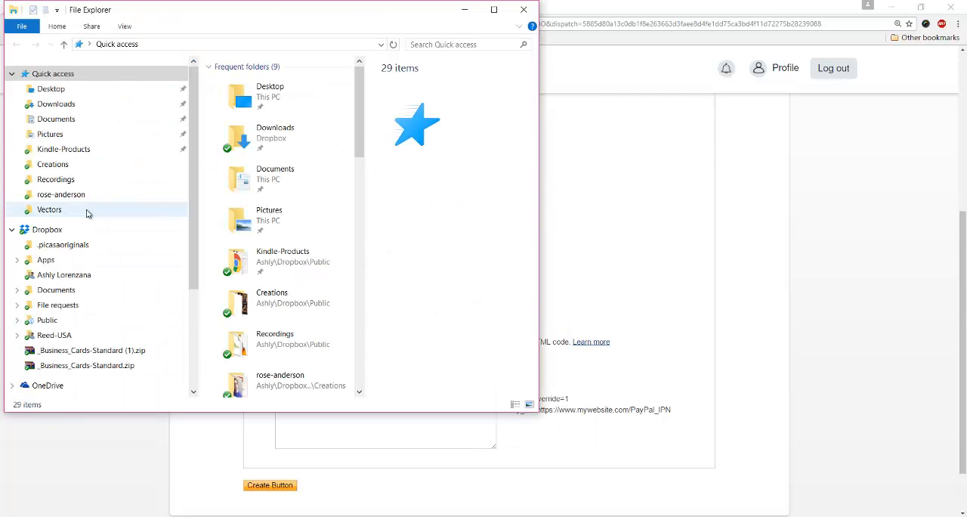
Browse Dropbox Public > Kindle-Products > Mashup-Mastermind and select mashup-mastermind.zip
left_click(47, 321)
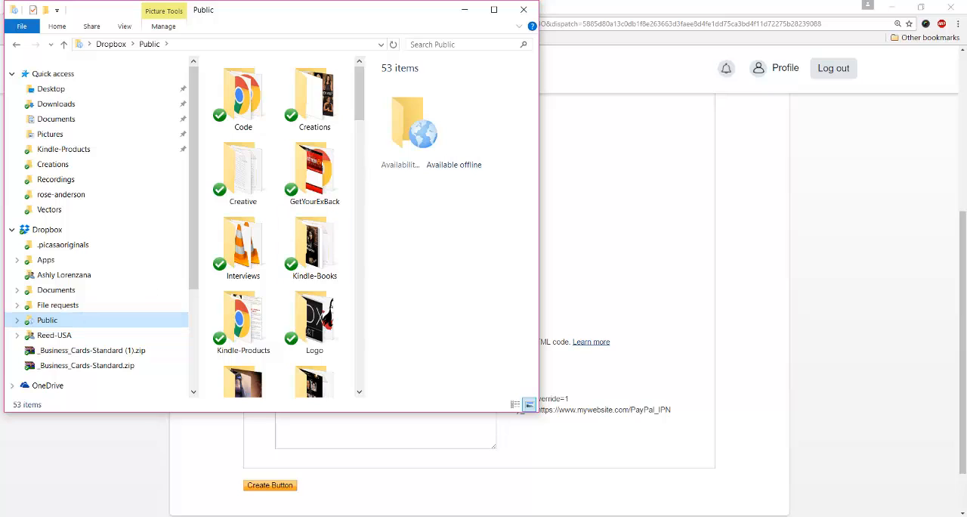
left_click(242, 320)
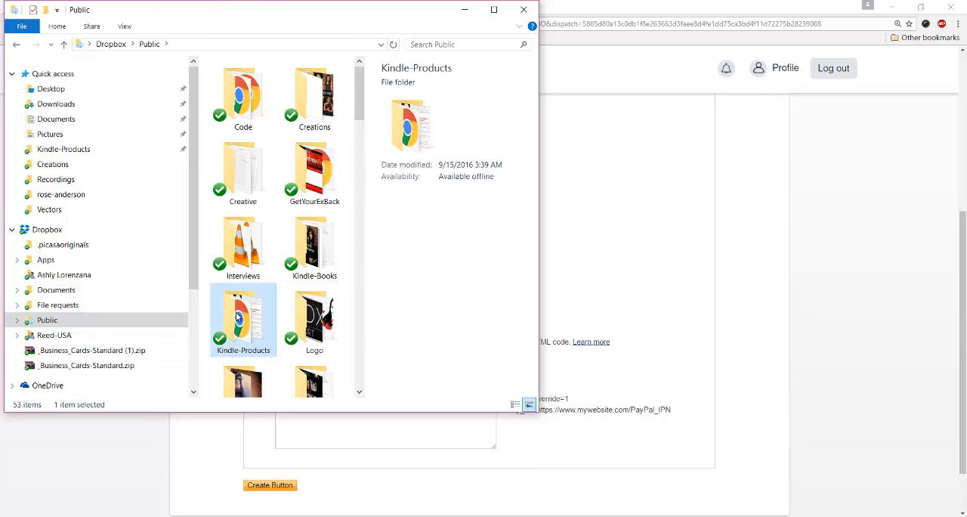
double_click(242, 318)
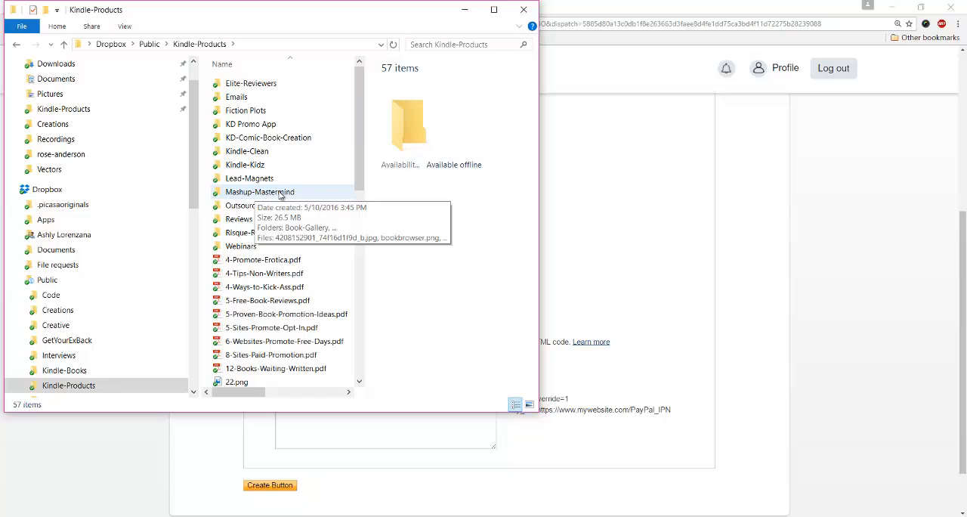
double_click(260, 192)
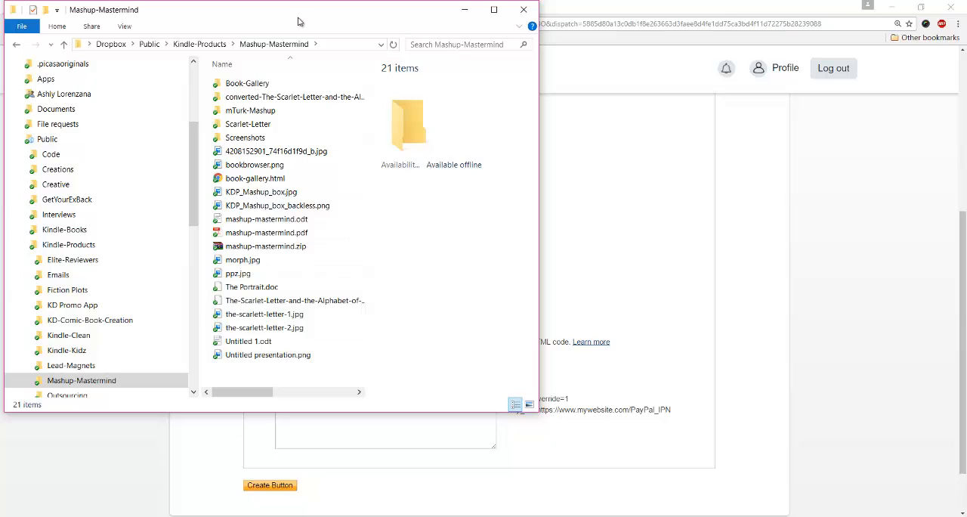
left_click(266, 245)
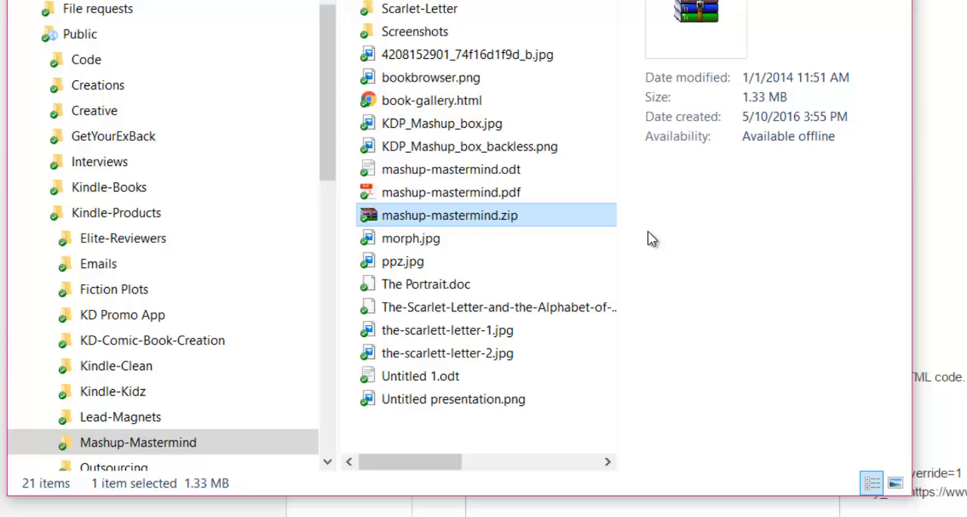
mouse_move(470, 216)
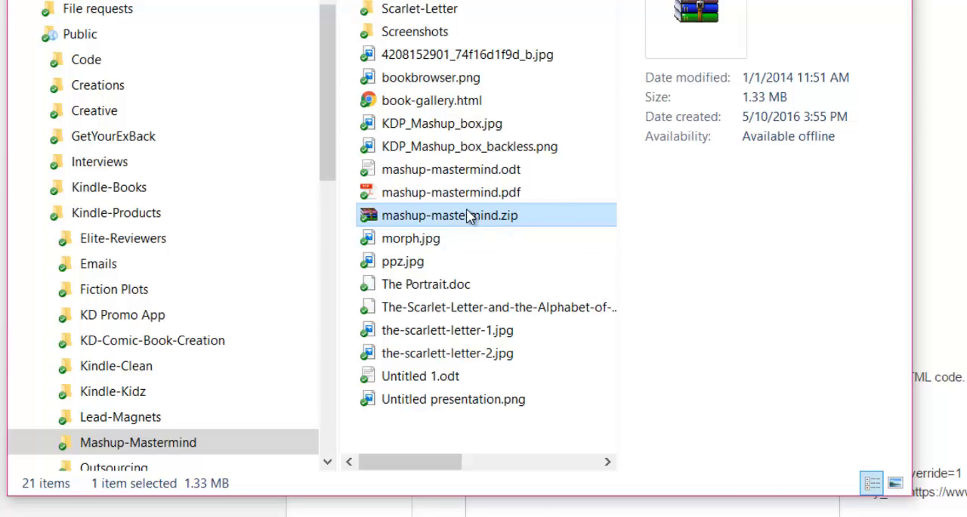
Copy the zip's public link and set it as the PayPal after-checkout return URL
right_click(465, 215)
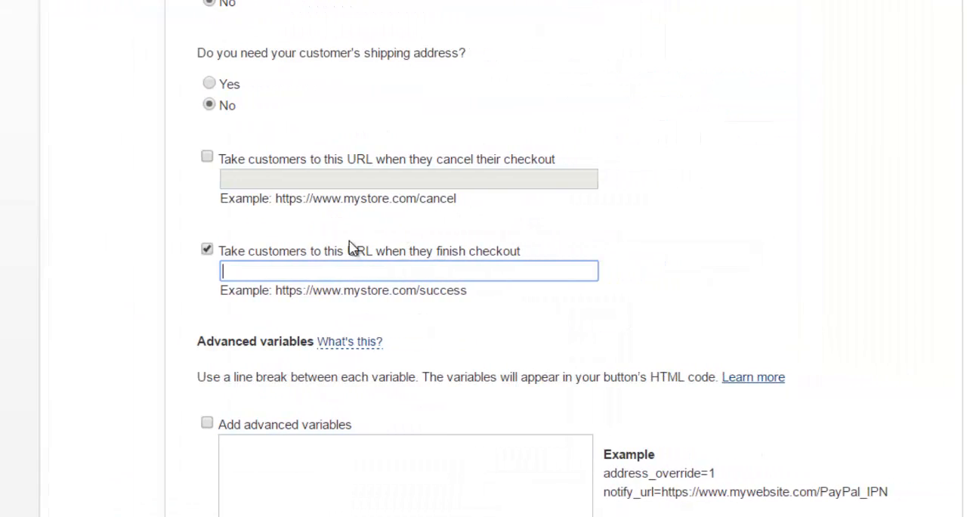
type("2429/Kindle-Products/Mashup-Mastermind/mashup-mastermind.zip")
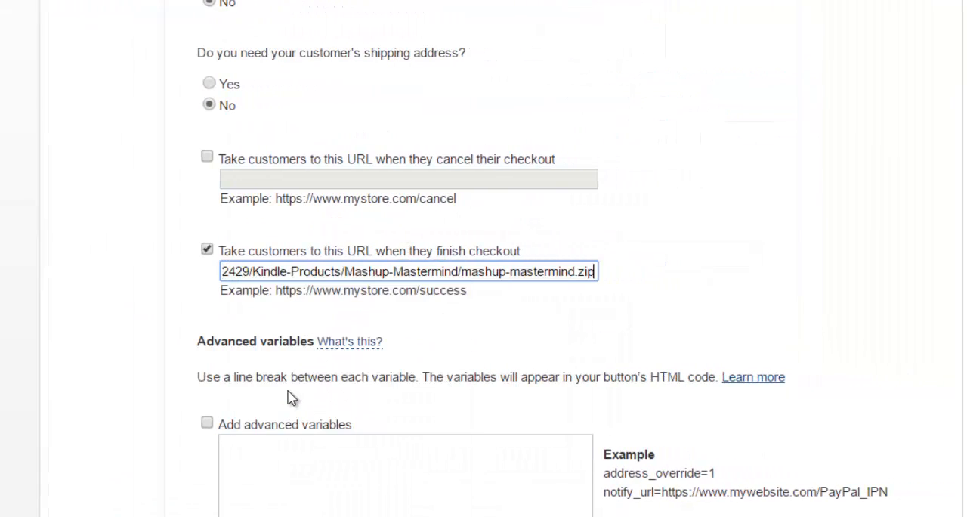
mouse_move(924, 324)
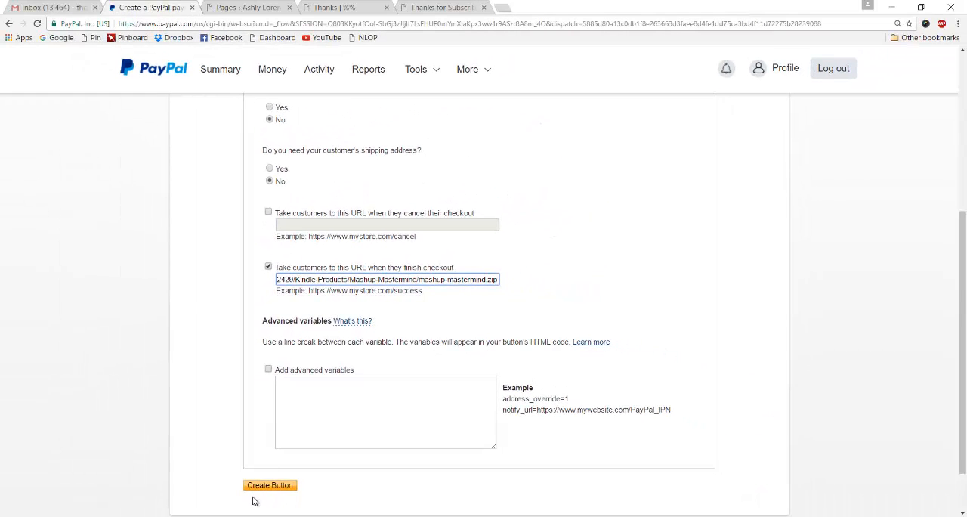
right_click(441, 6)
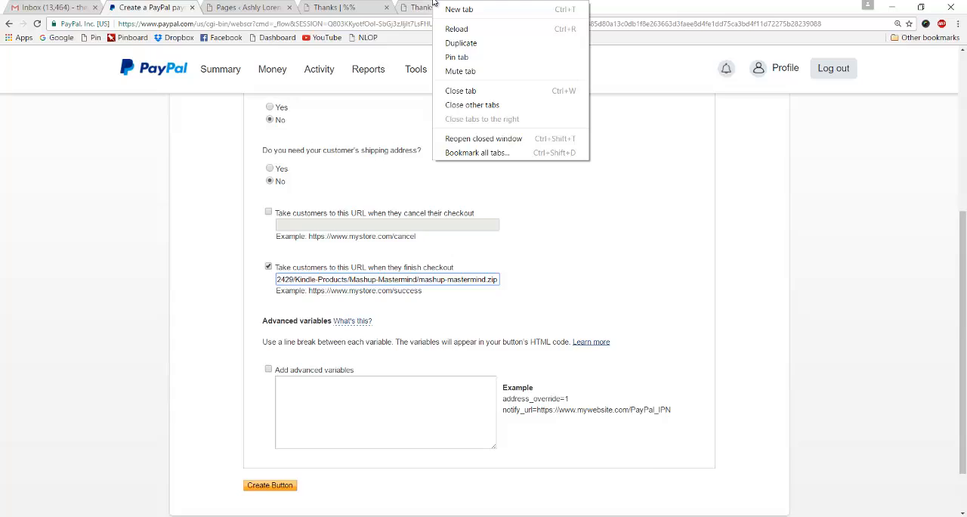
From the live Thanks page, follow the Edit link into the WordPress page editor
left_click(441, 8)
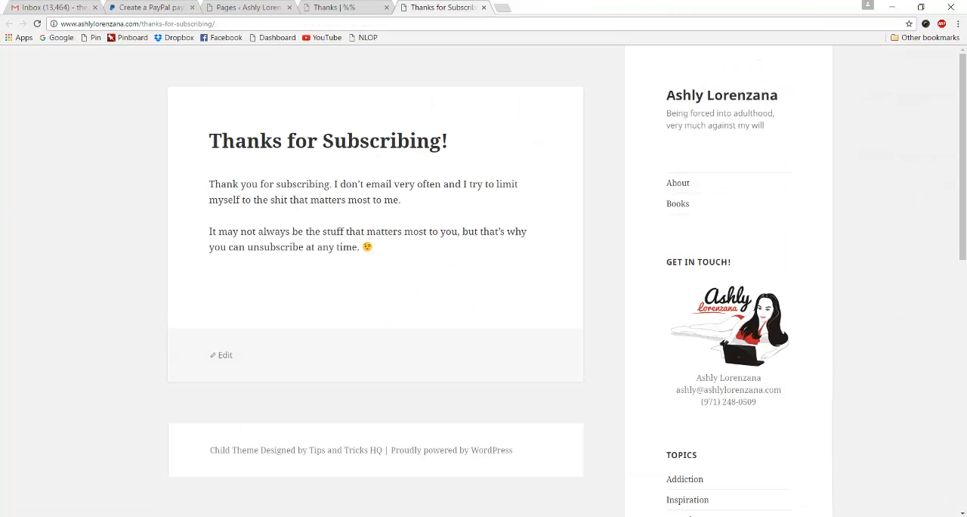
mouse_move(411, 296)
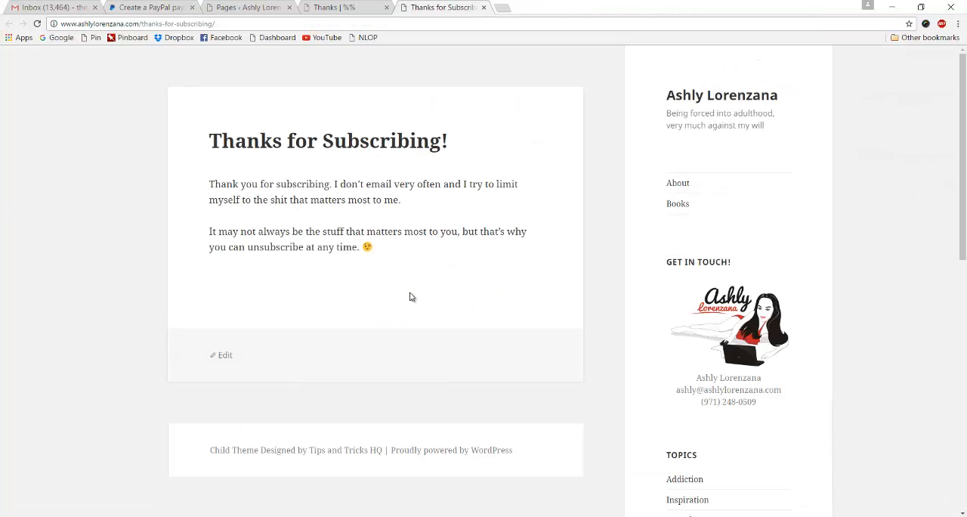
left_click(333, 6)
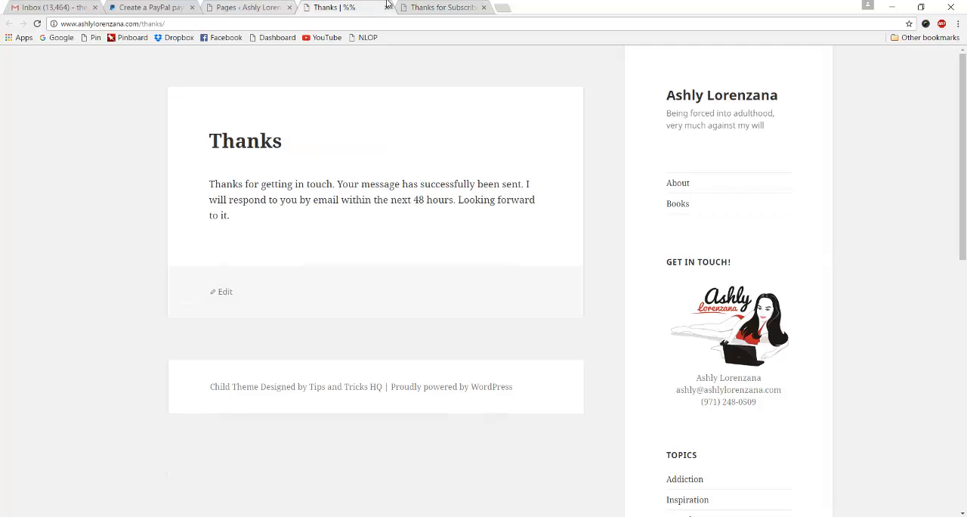
left_click(151, 6)
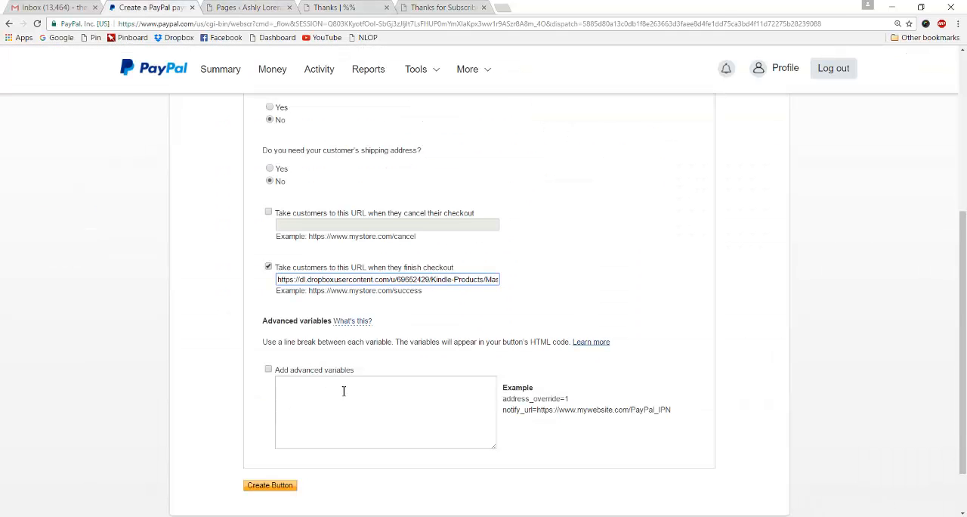
left_click(441, 8)
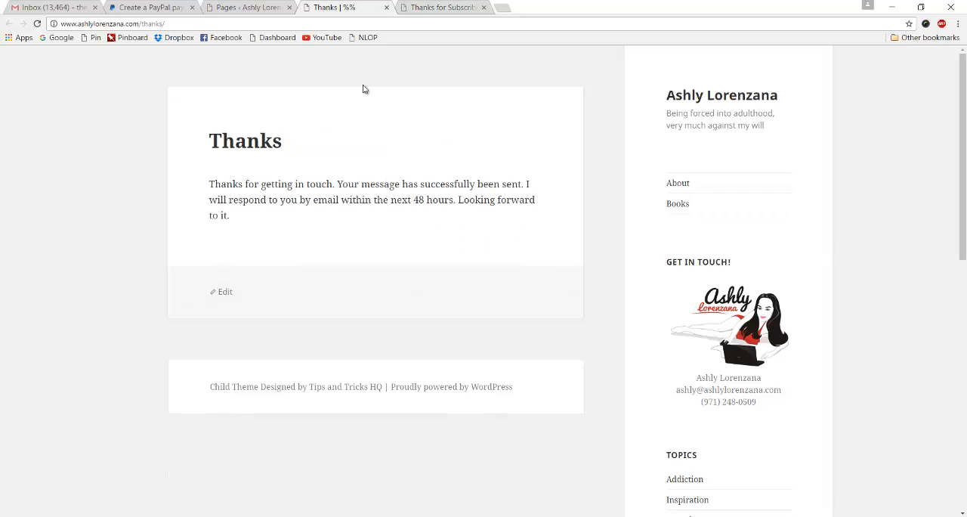
left_click(225, 291)
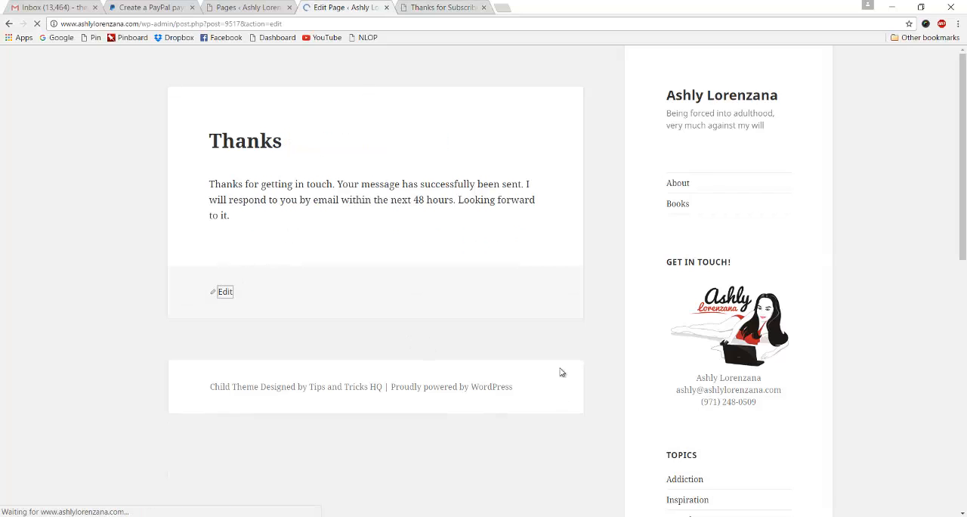
left_click(225, 290)
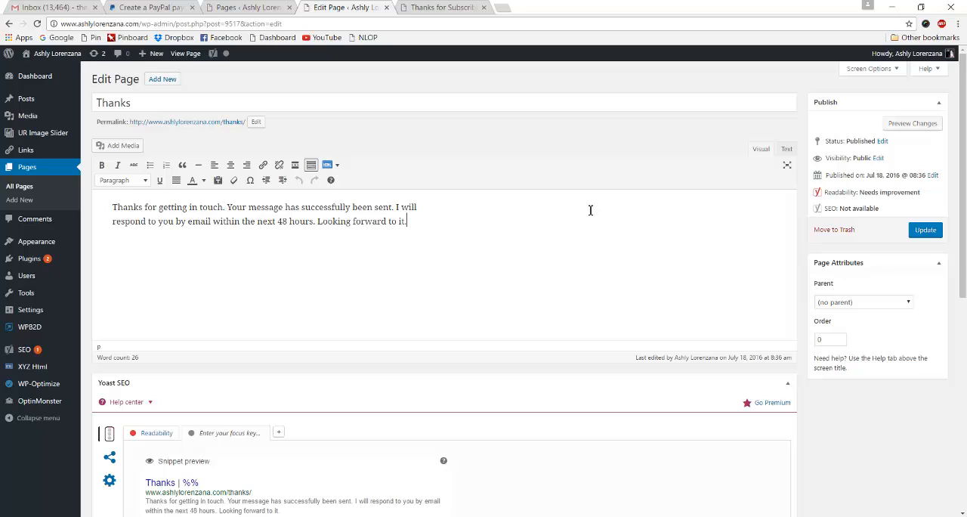
mouse_move(251, 358)
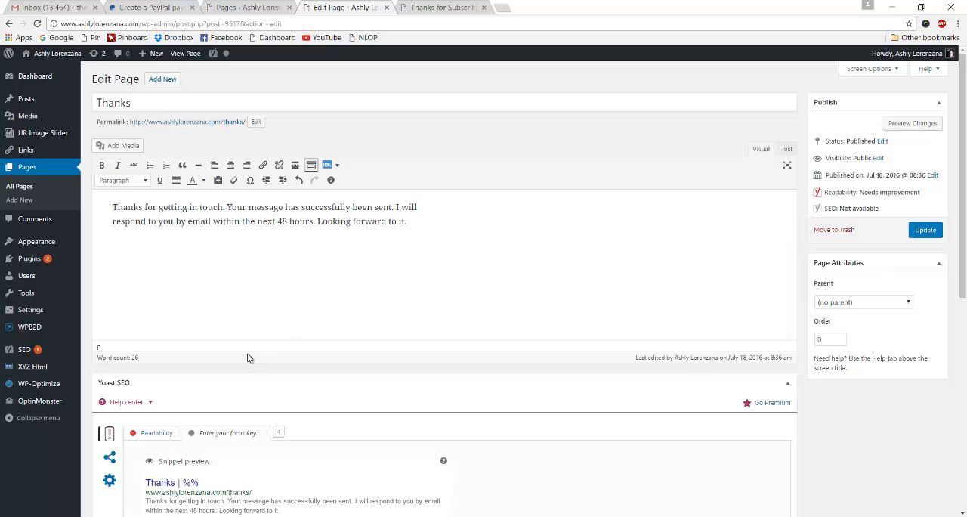
Add a 'Download Your Product' line linked to the mashup-mastermind.zip URL and preview the page
type("Download Your Product")
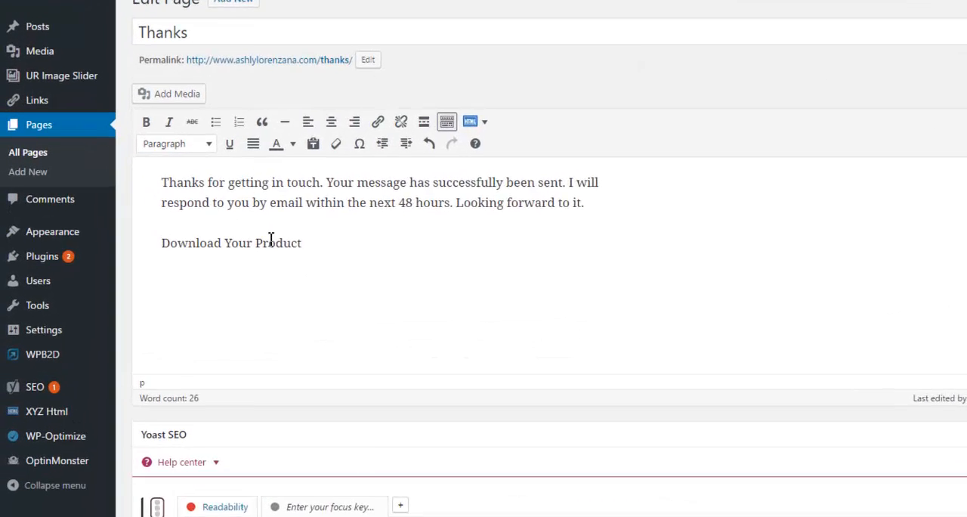
triple_click(229, 242)
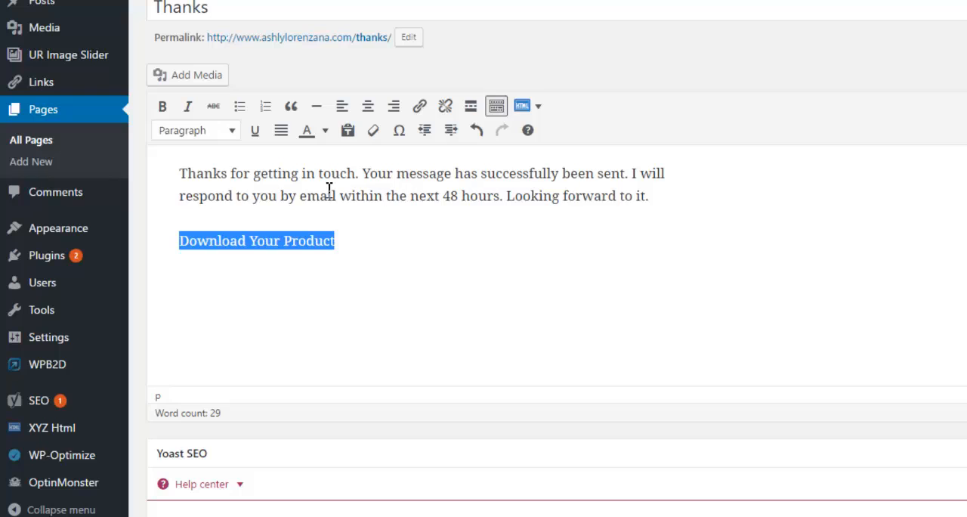
mouse_move(420, 106)
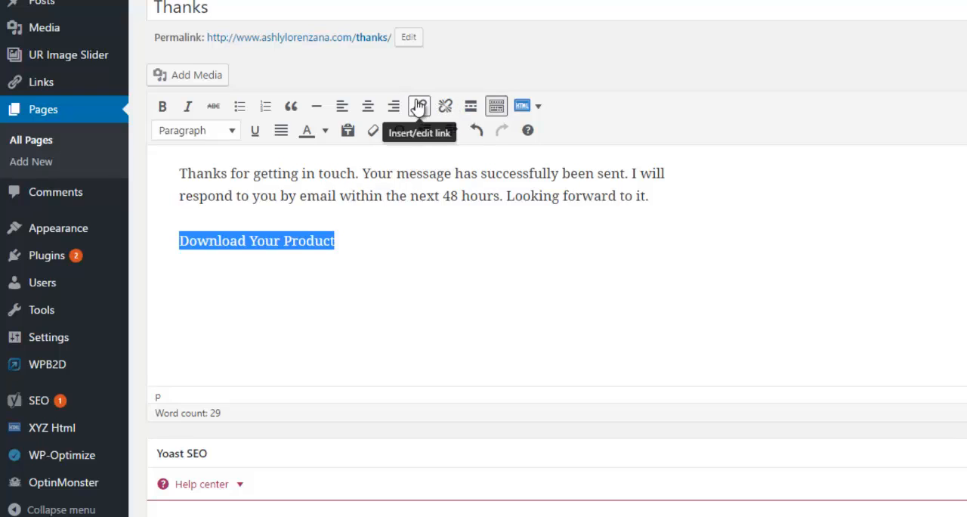
left_click(420, 106)
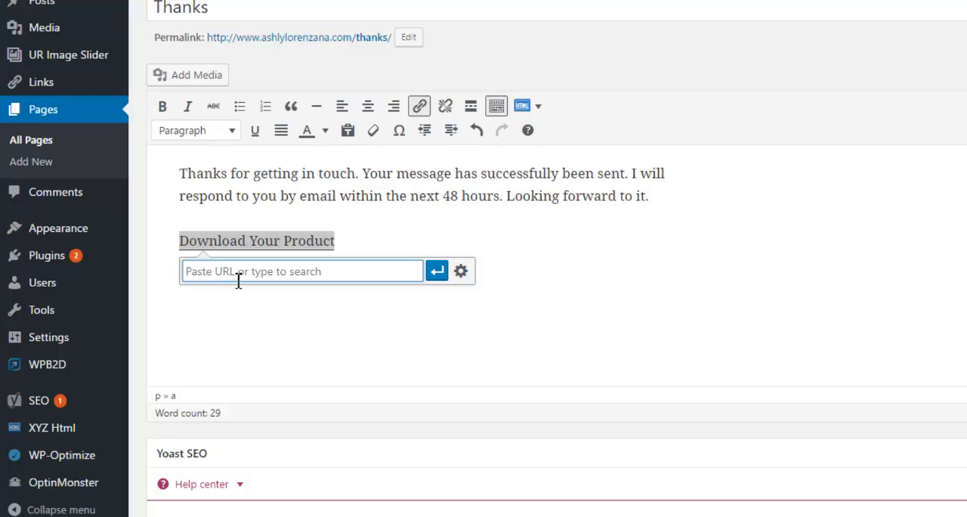
right_click(302, 271)
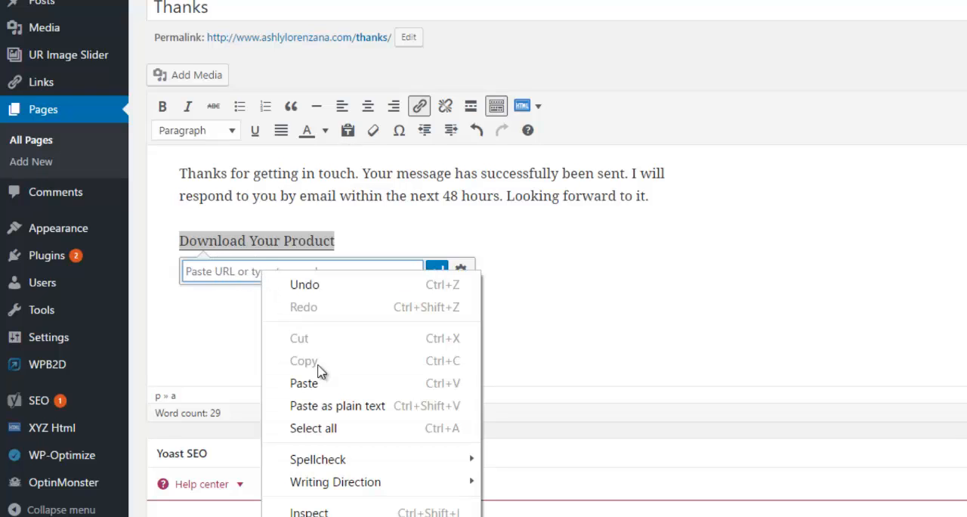
left_click(303, 384)
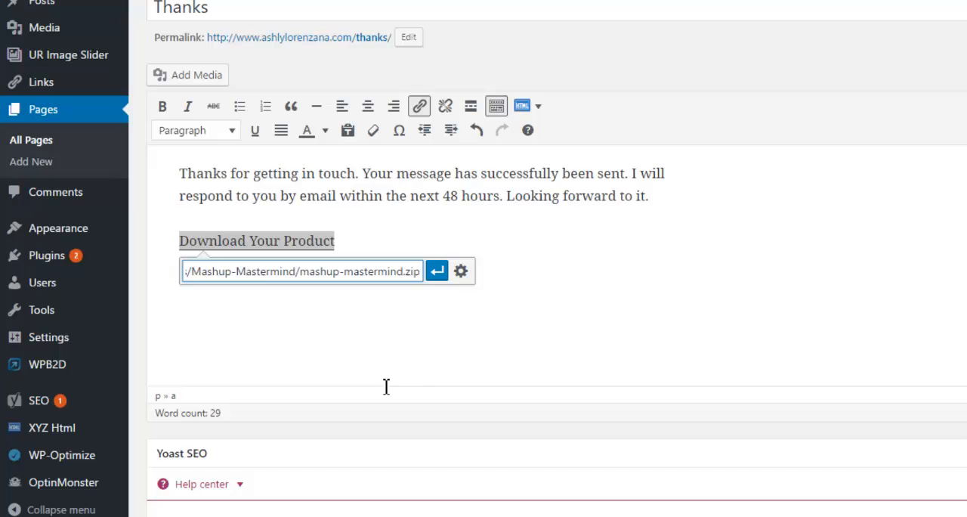
left_click(437, 271)
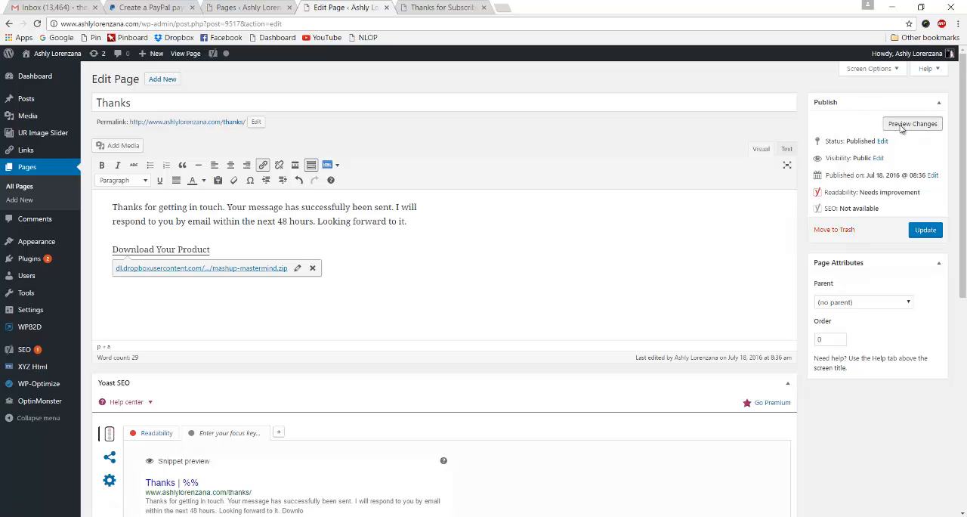
left_click(912, 124)
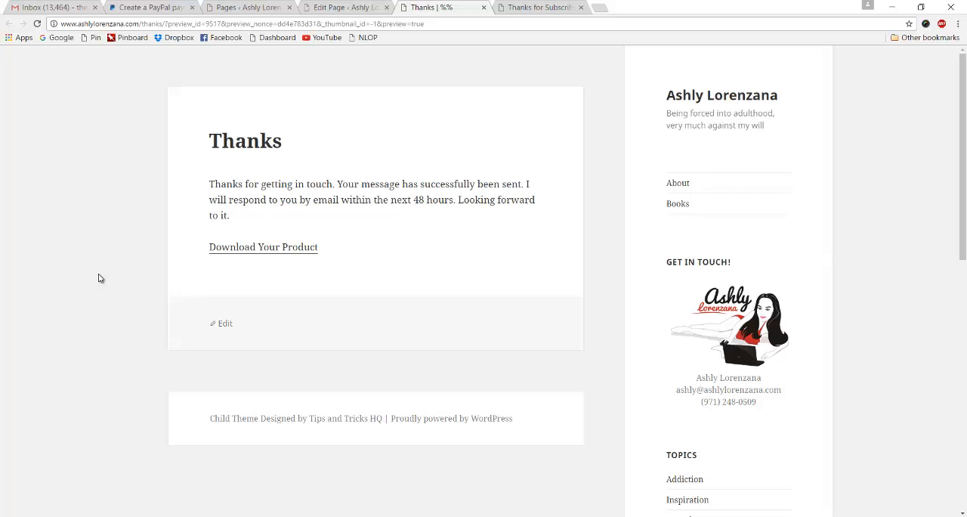
mouse_move(262, 248)
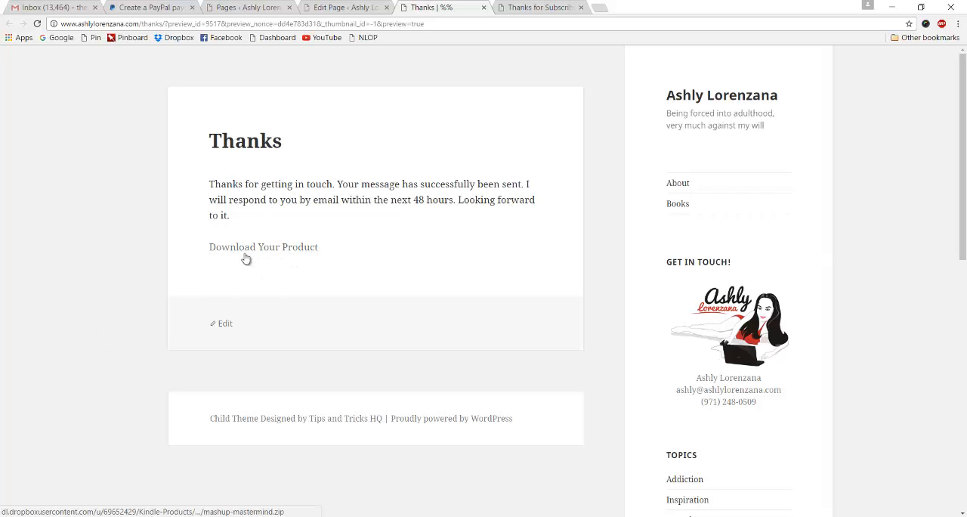
mouse_move(284, 250)
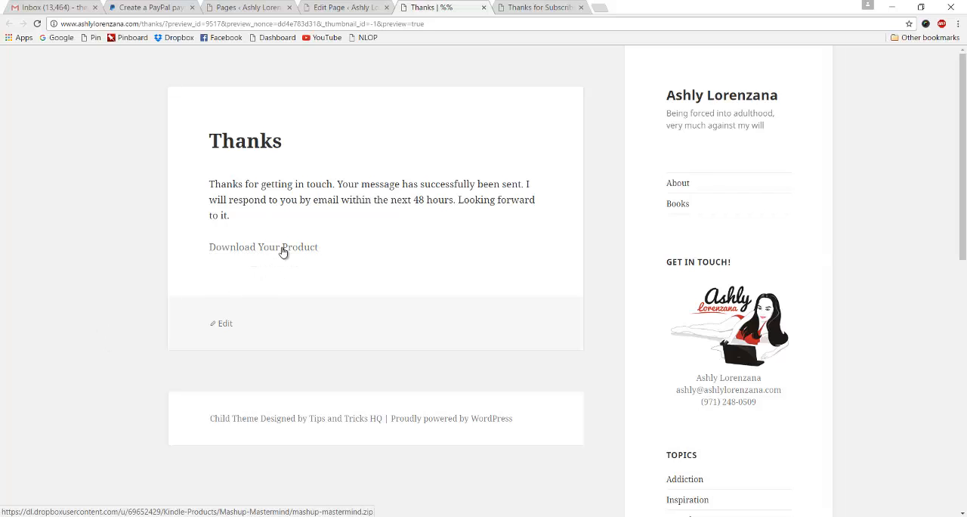
Test the Download Your Product link, then return to the PayPal button form
left_click(263, 247)
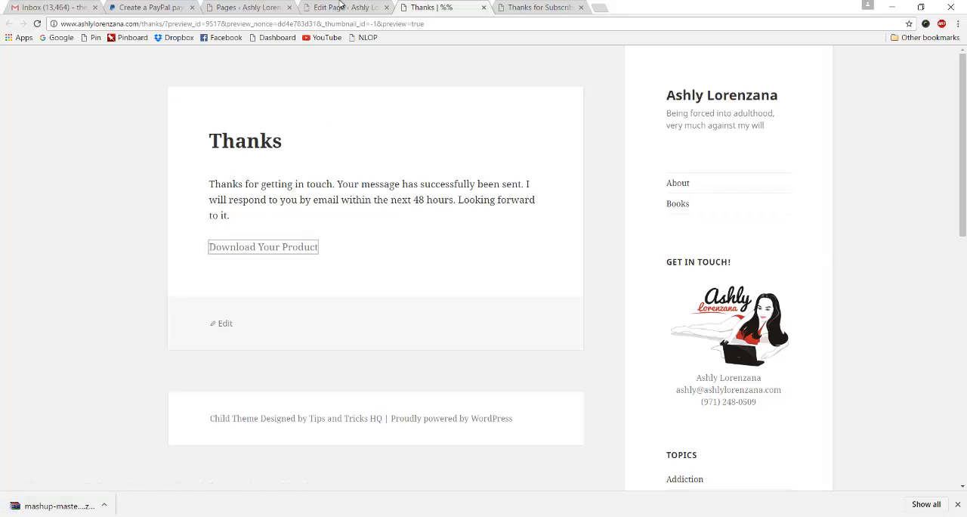
mouse_move(577, 6)
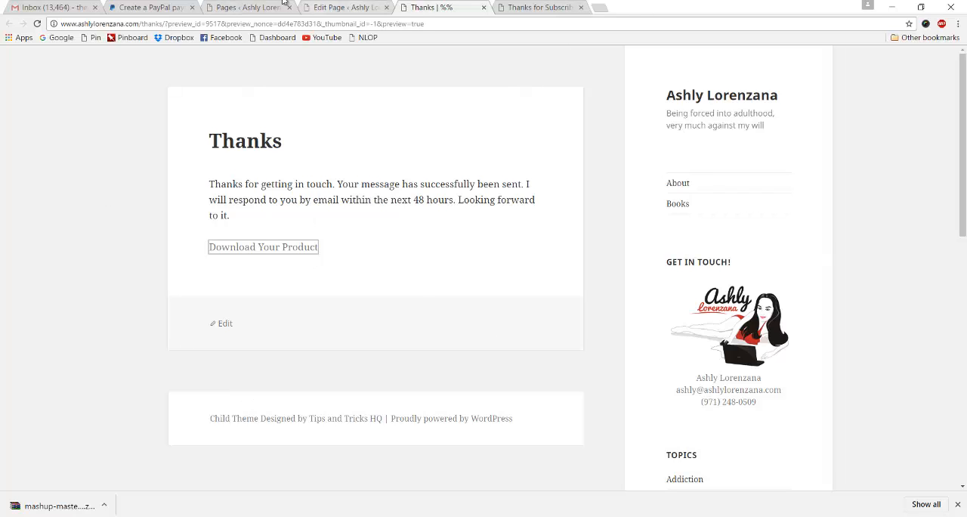
left_click(245, 6)
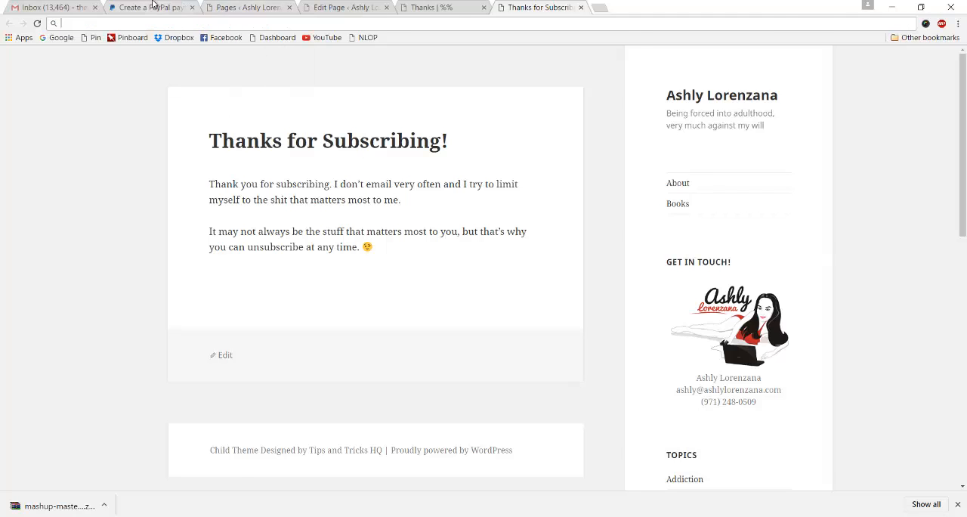
left_click(151, 7)
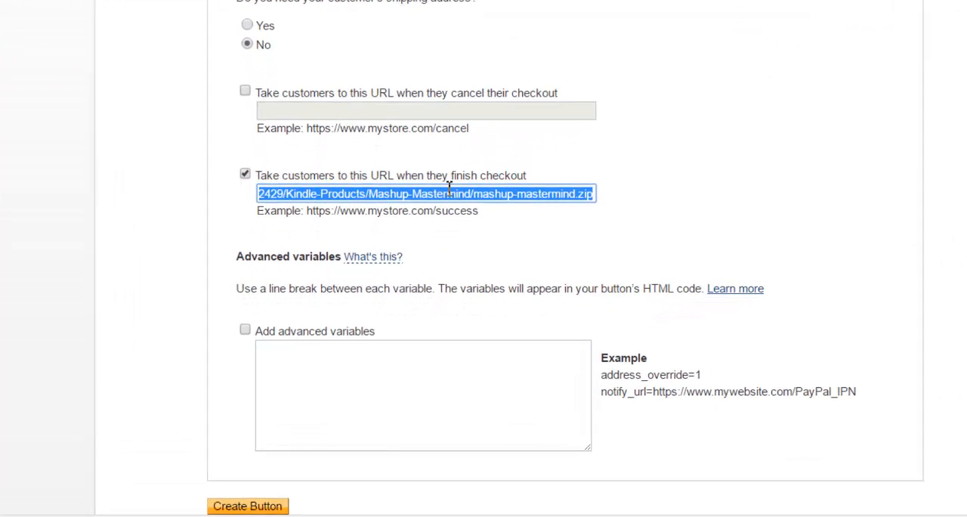
type("http://www.ashlylorenzana.com/thanks-for-subscribing/")
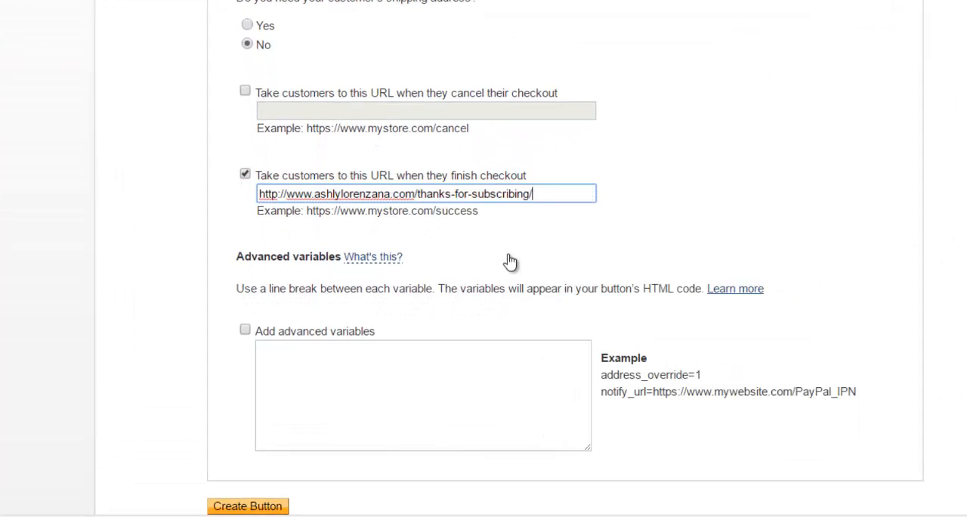
left_click(426, 7)
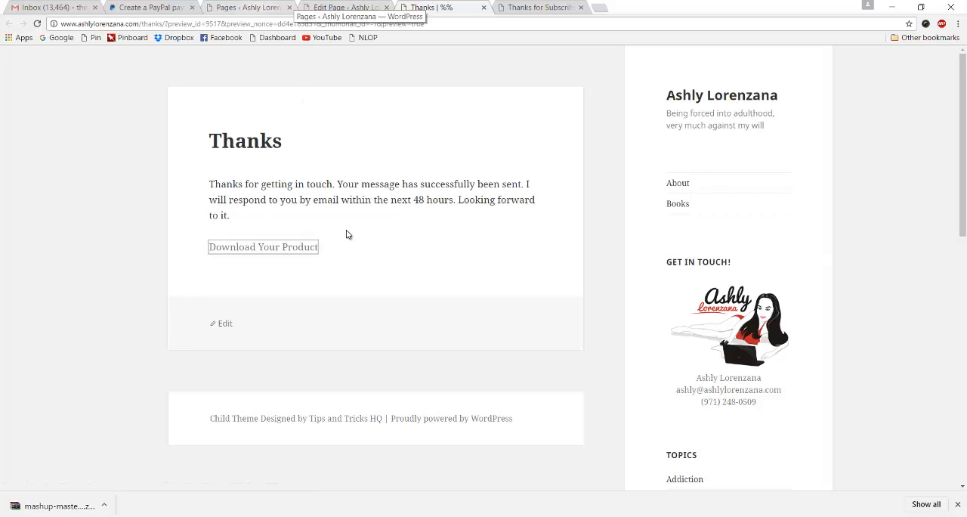
mouse_move(762, 239)
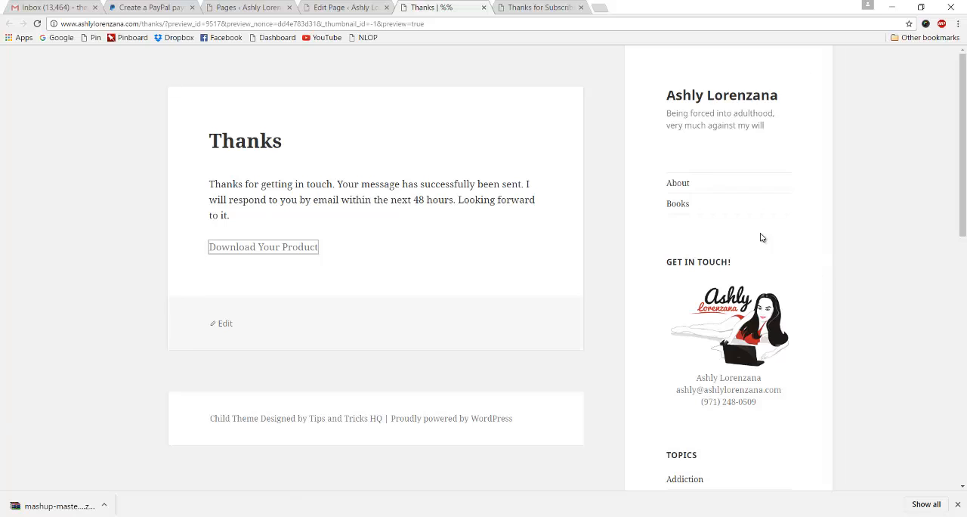
mouse_move(249, 6)
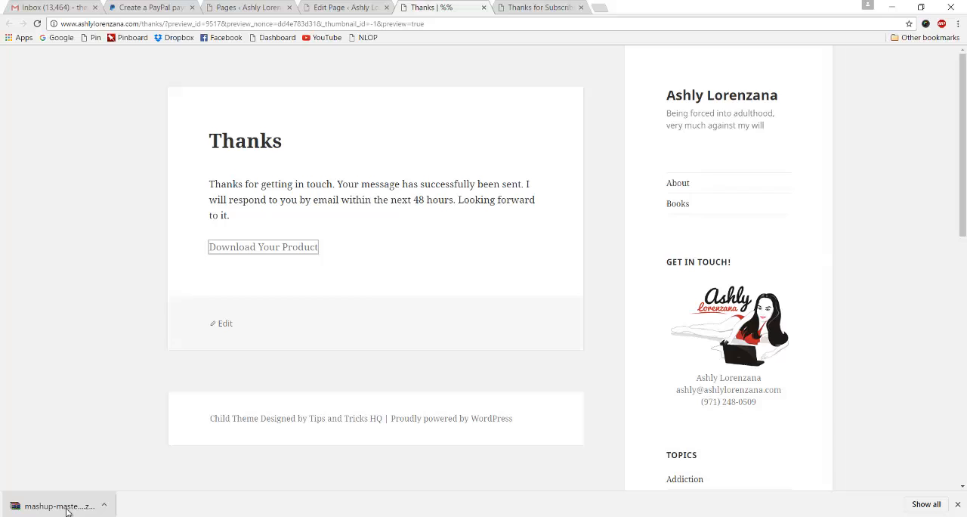
mouse_move(314, 260)
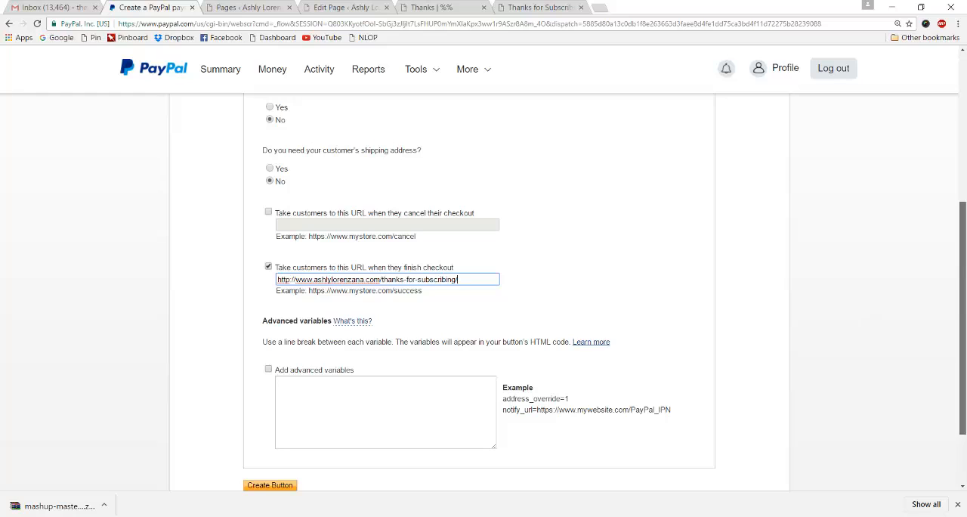
Create the Buy Now button to generate its HTML code
scroll("down", 3)
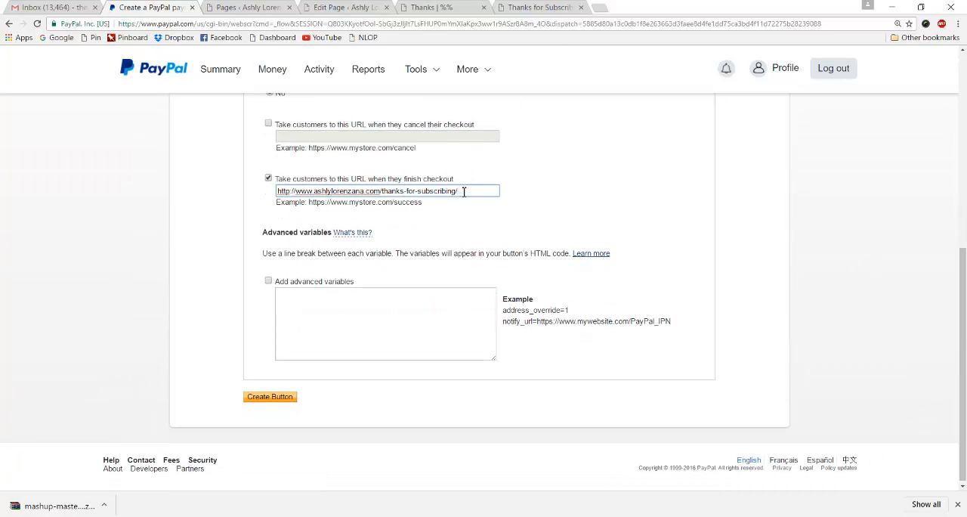
mouse_move(543, 331)
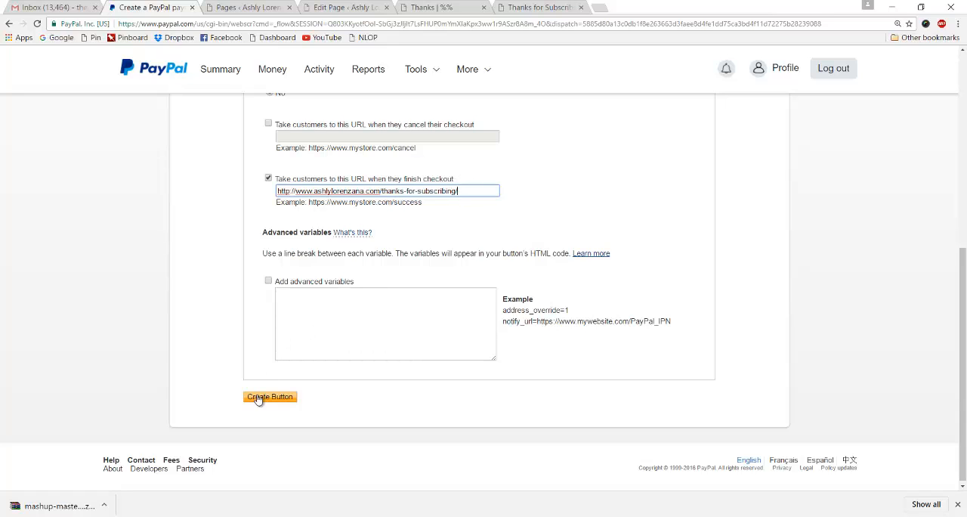
left_click(269, 396)
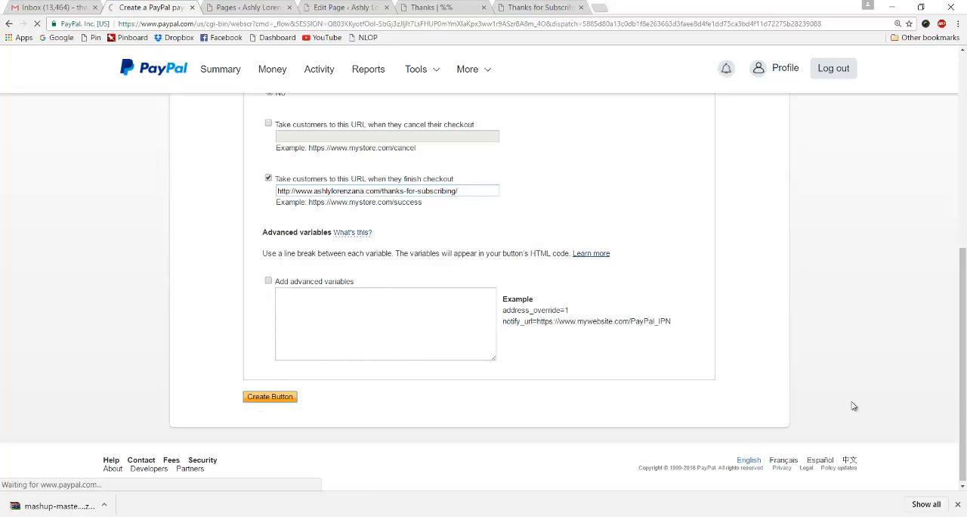
left_click(269, 396)
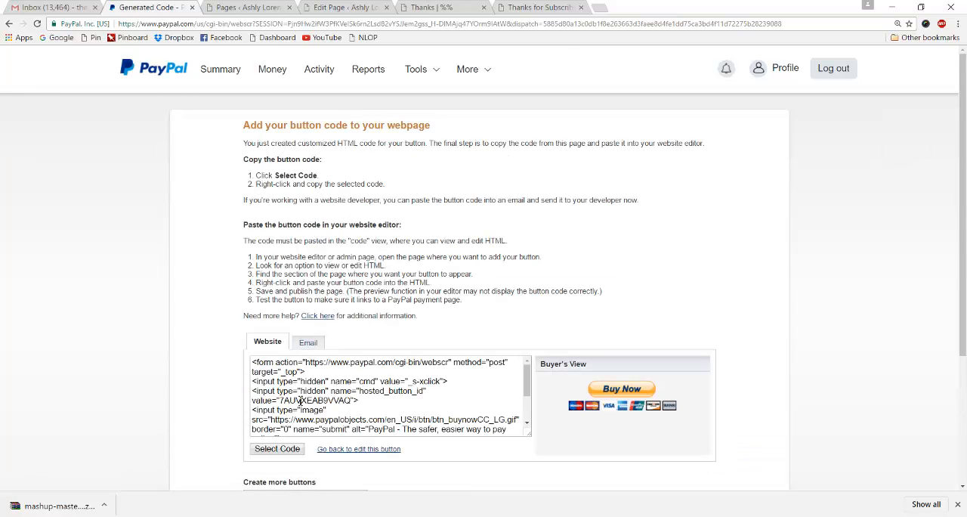
mouse_move(426, 165)
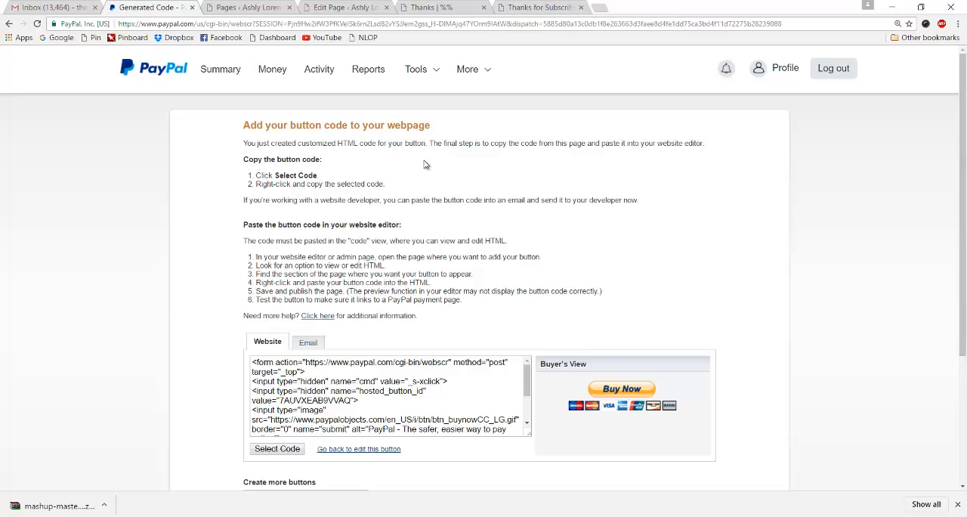
mouse_move(290, 351)
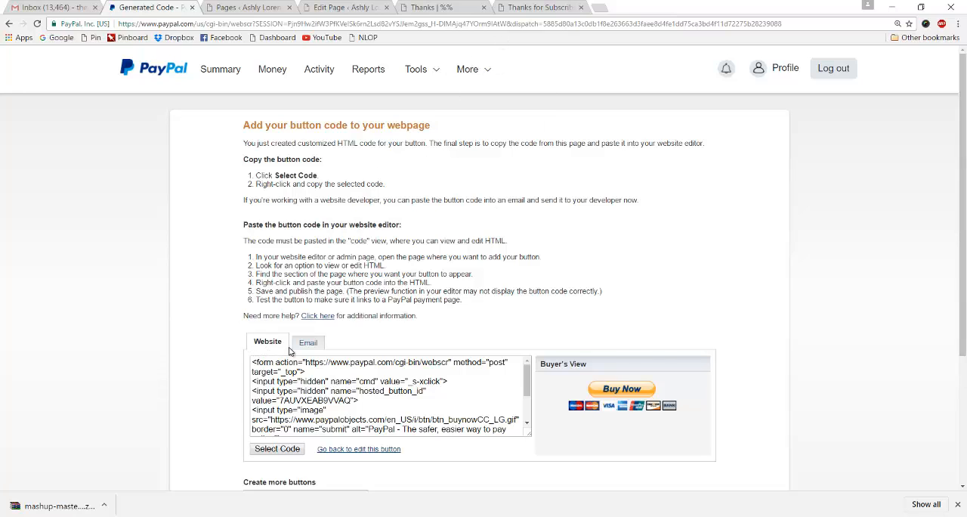
Compare the Email and Website code versions of the button, glancing at the WordPress pages list
left_click(309, 341)
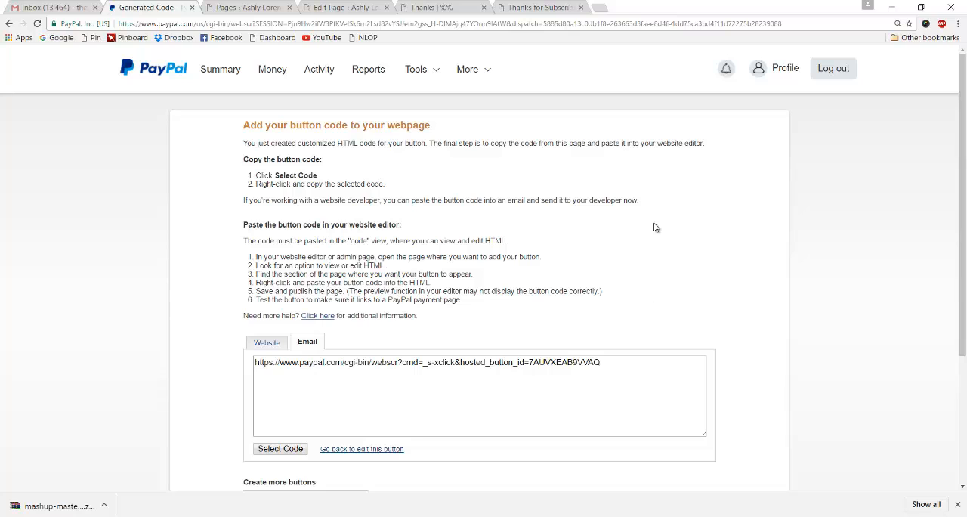
left_click(266, 341)
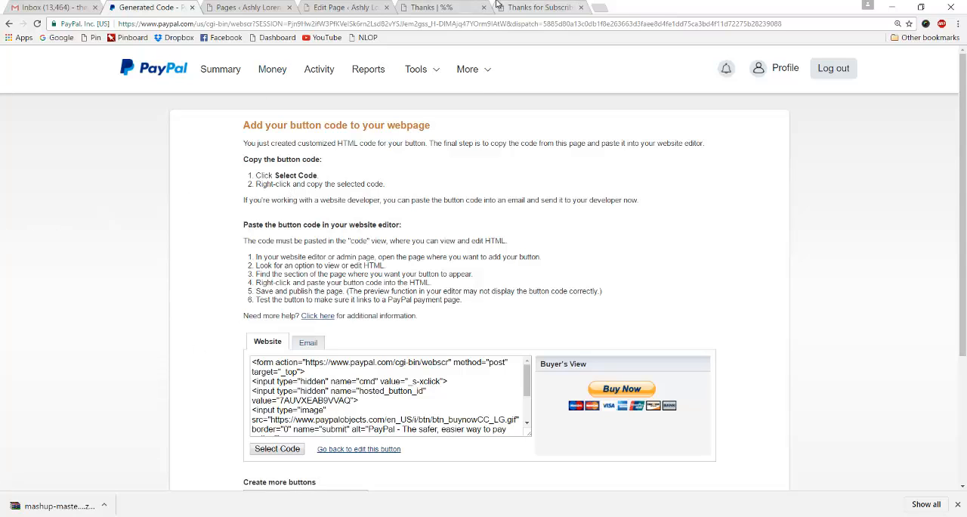
left_click(248, 6)
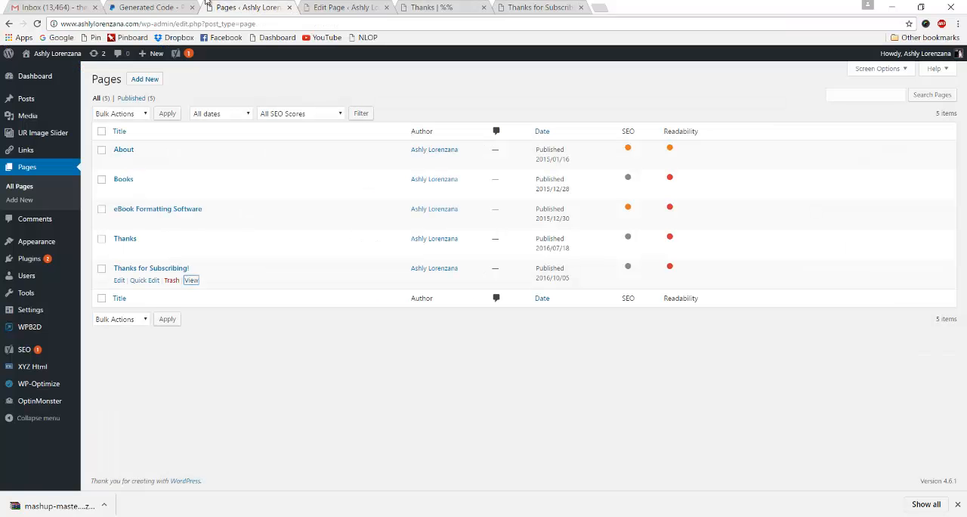
left_click(149, 6)
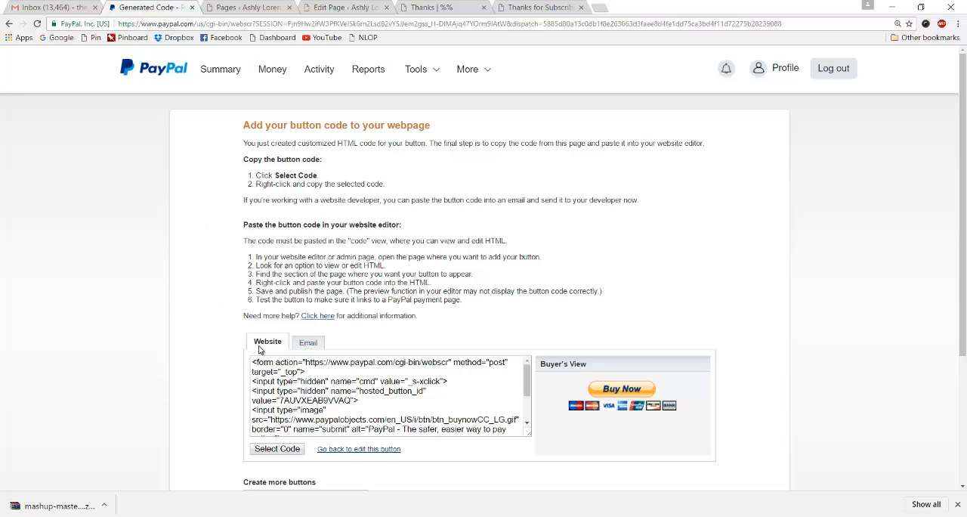
Select the email checkout link, return to the website code and right-click the Buy Now image
left_click(308, 342)
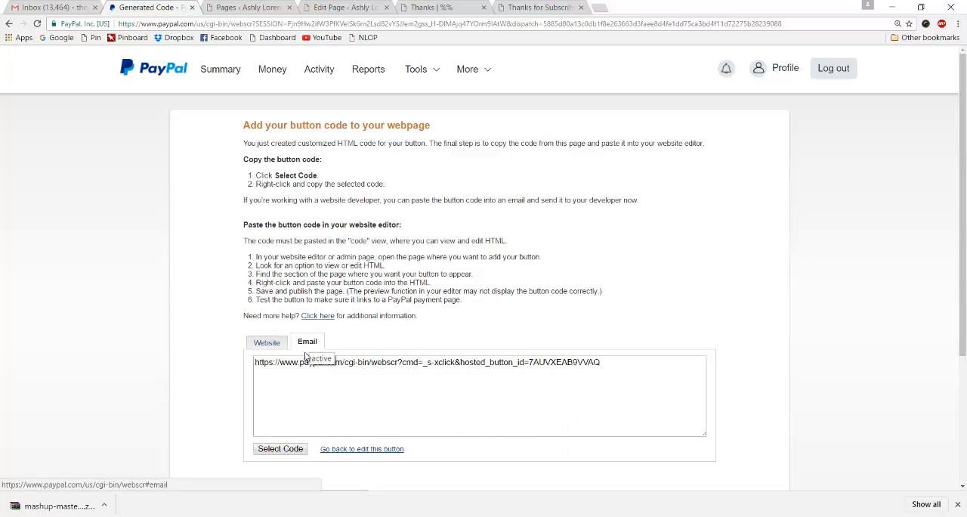
left_click(279, 447)
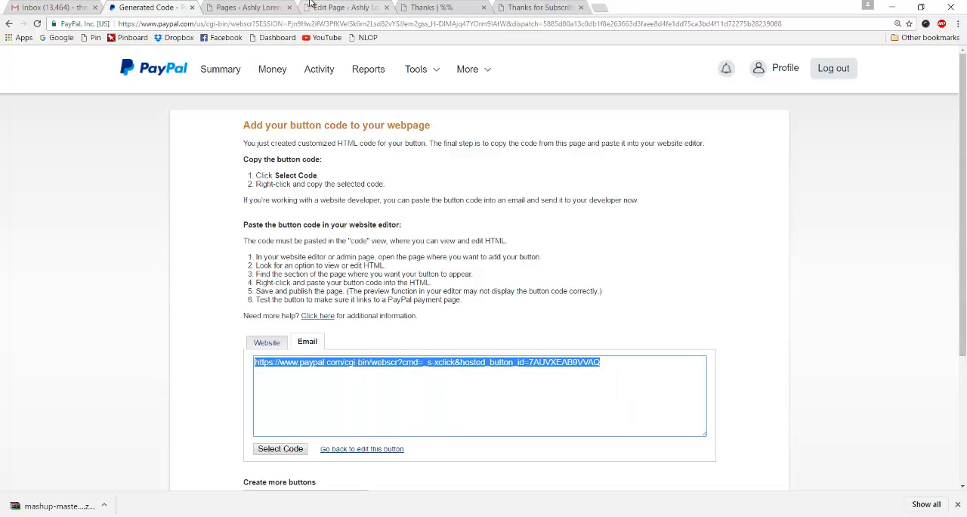
mouse_move(275, 355)
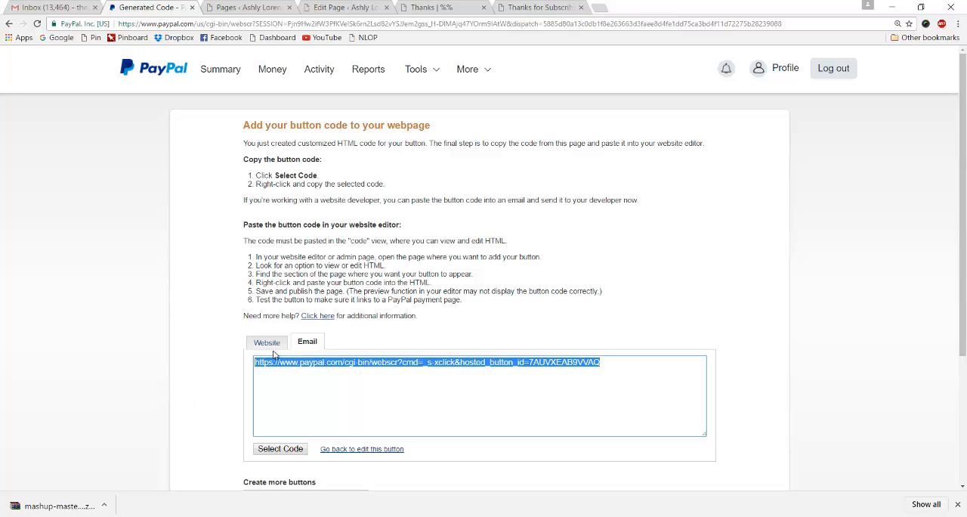
left_click(266, 341)
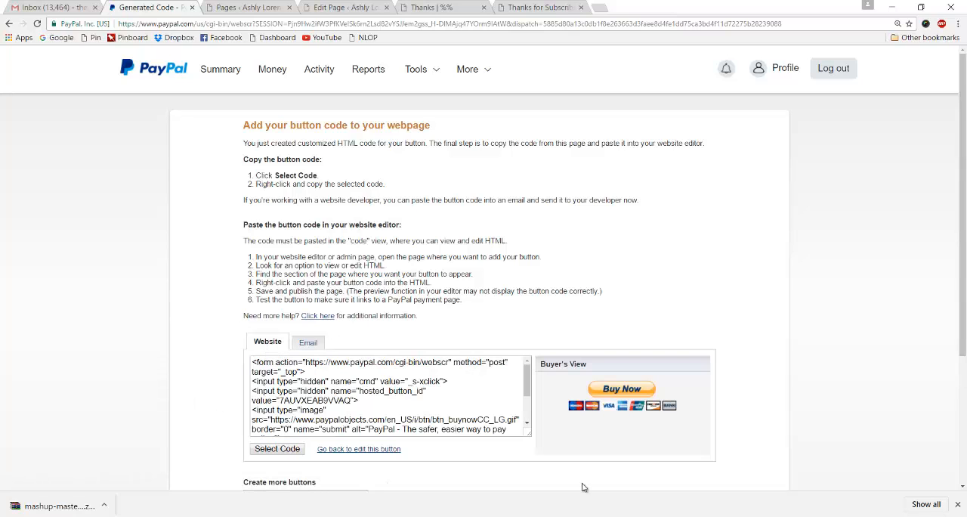
right_click(620, 389)
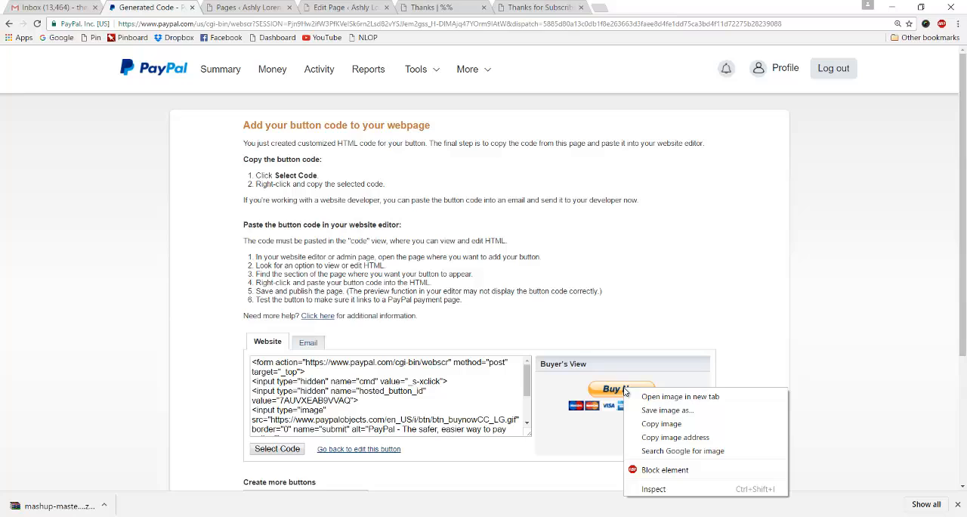
Save the Buy Now image to the Desktop as btn_buynowCC_LG.gif
left_click(680, 396)
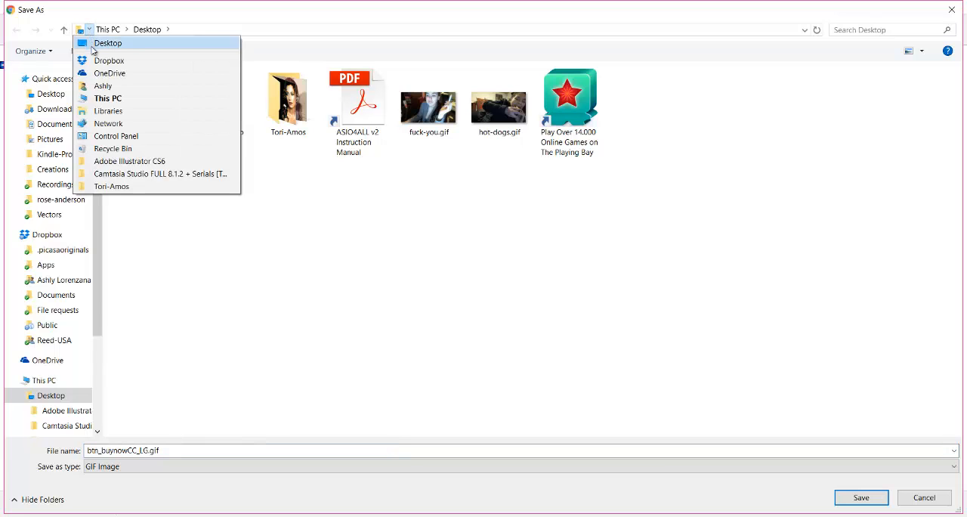
left_click(109, 42)
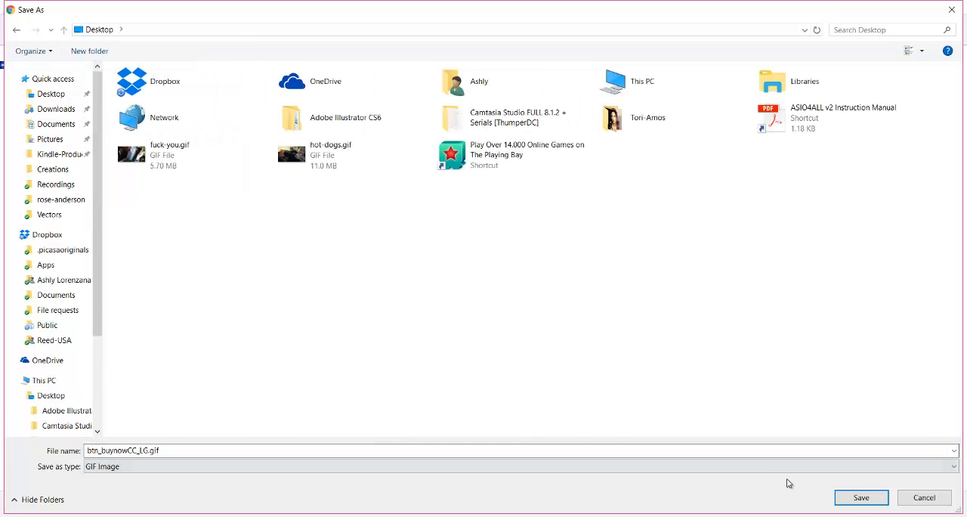
left_click(861, 497)
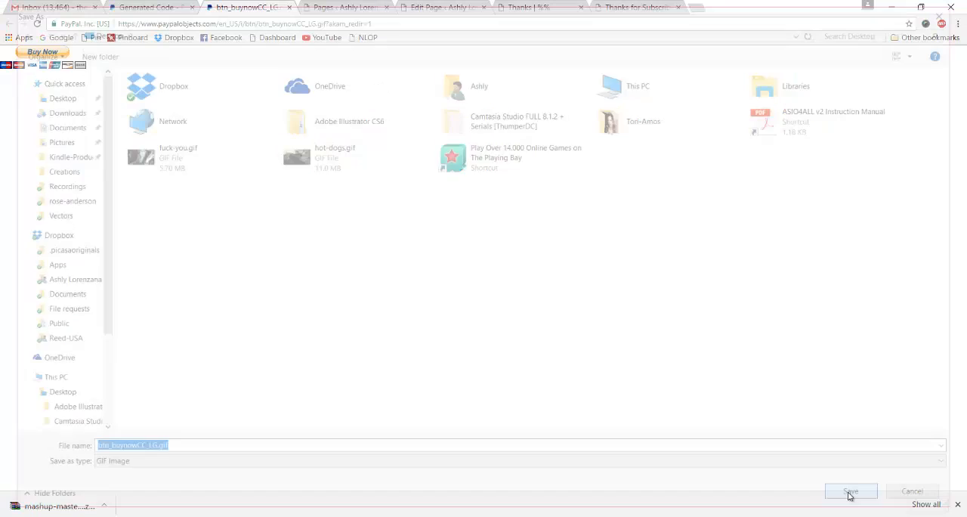
left_click(851, 491)
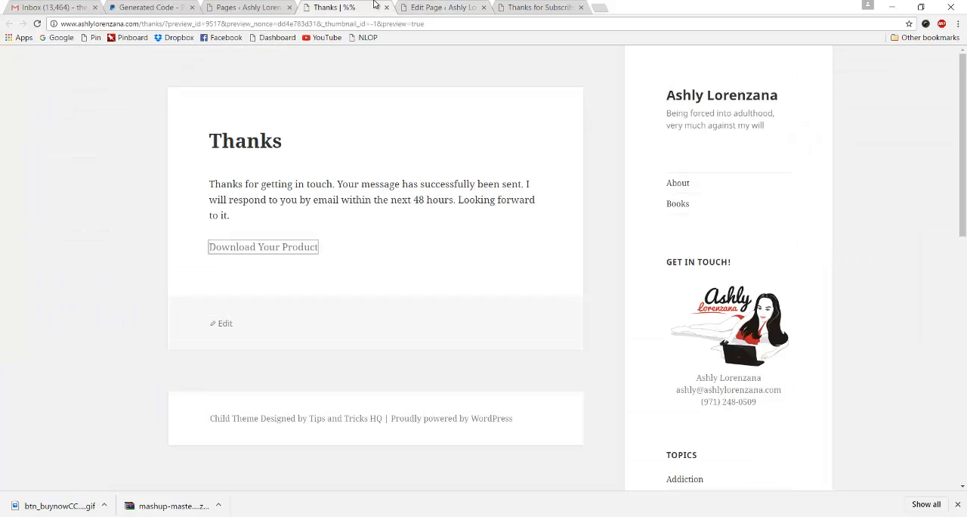
Close both page previews and leave the Thanks editor without saving
left_click(386, 6)
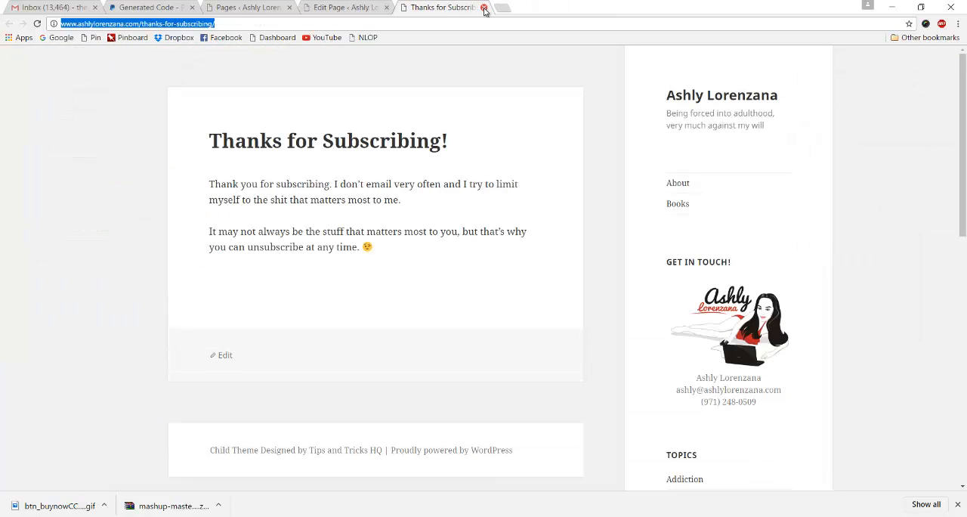
left_click(483, 7)
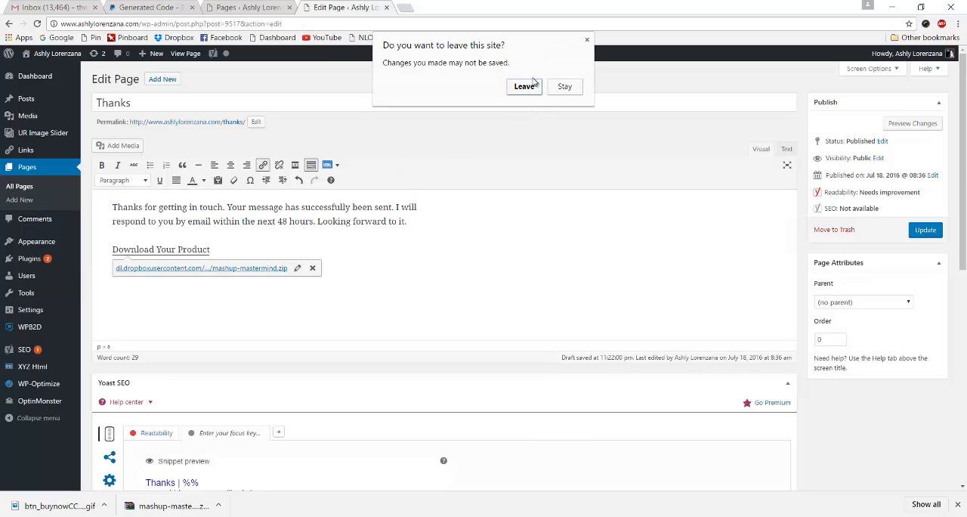
left_click(523, 87)
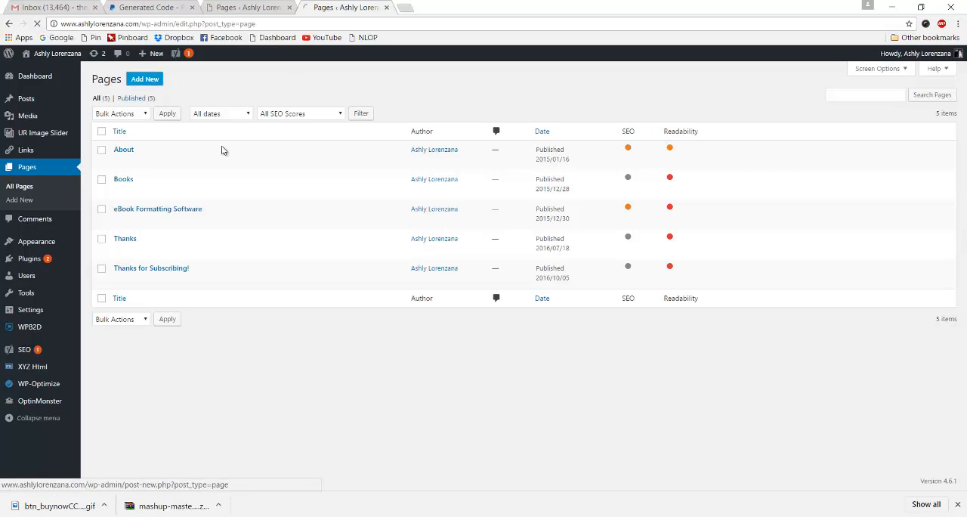
Start a new page titled 'Sales Page Example', removing a stray trailing letter
left_click(145, 79)
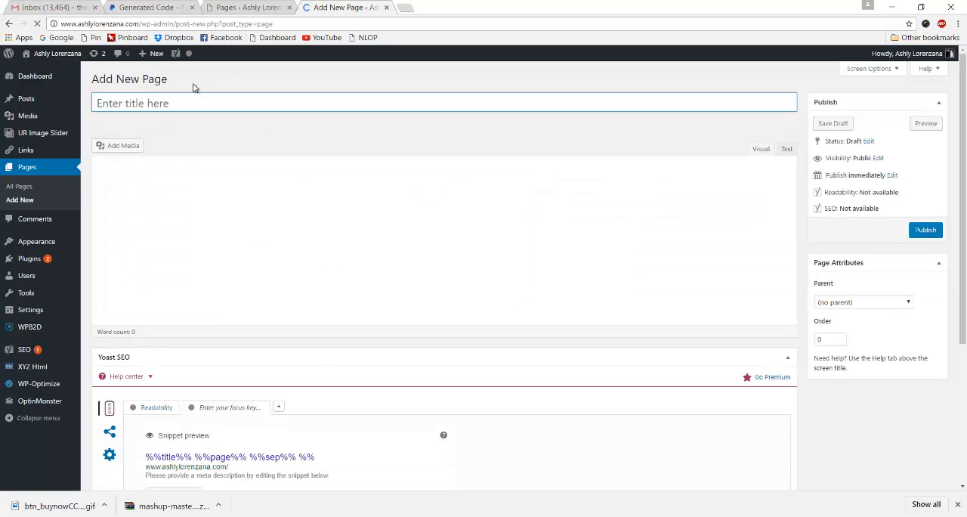
type("Sales Pa")
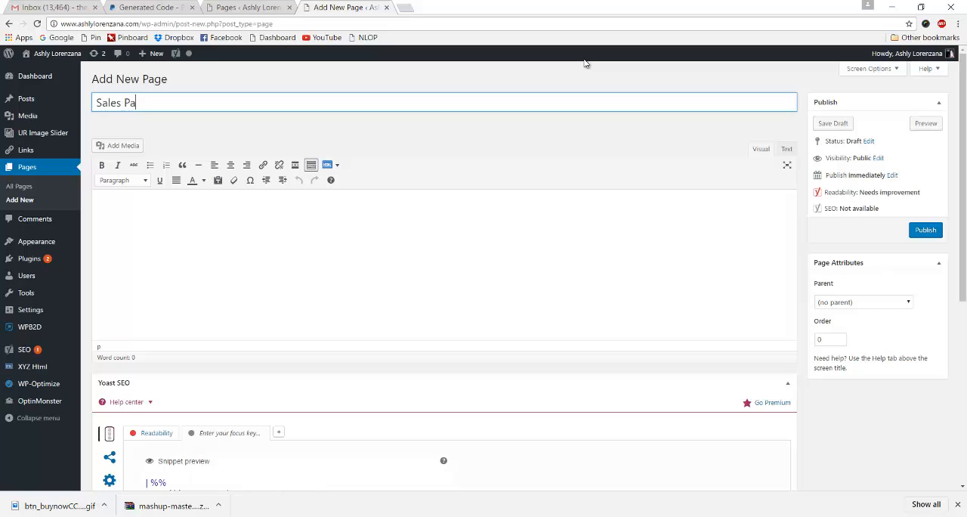
type("ge Exampled")
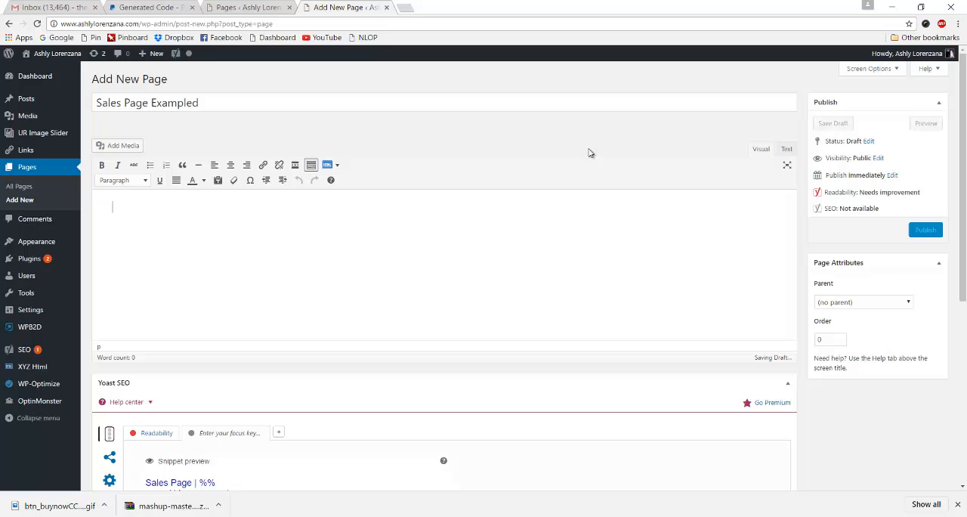
left_click(373, 103)
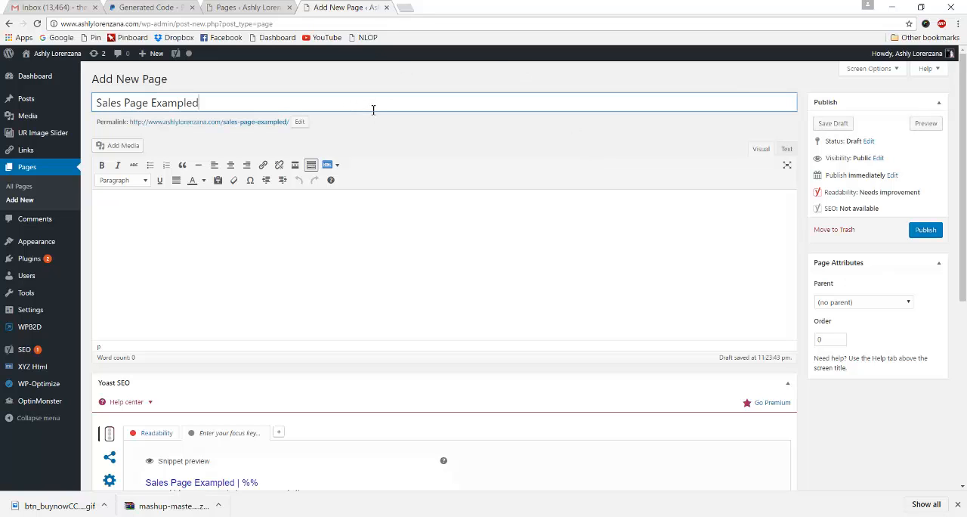
key("Backspace")
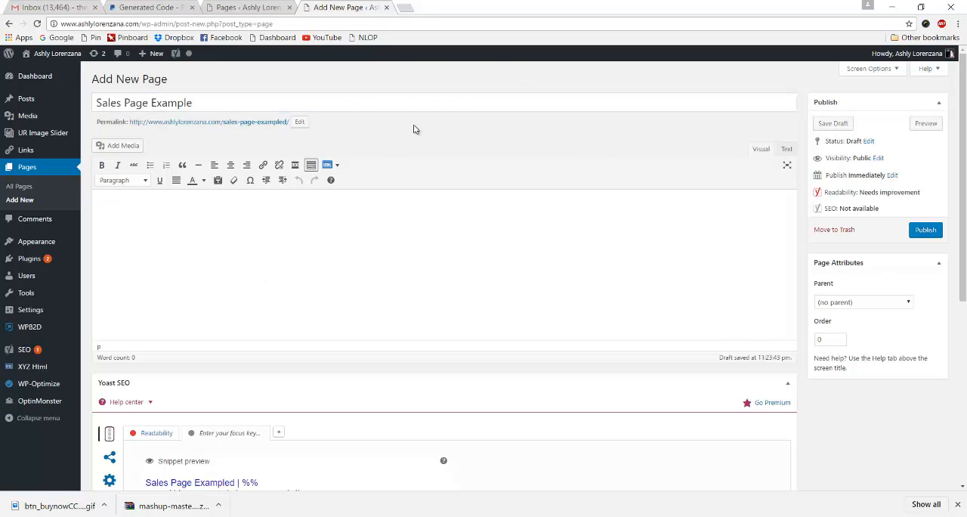
Upload btn_buynowCC_LG.gif via Add Media and insert it centred into the page body
left_click(118, 145)
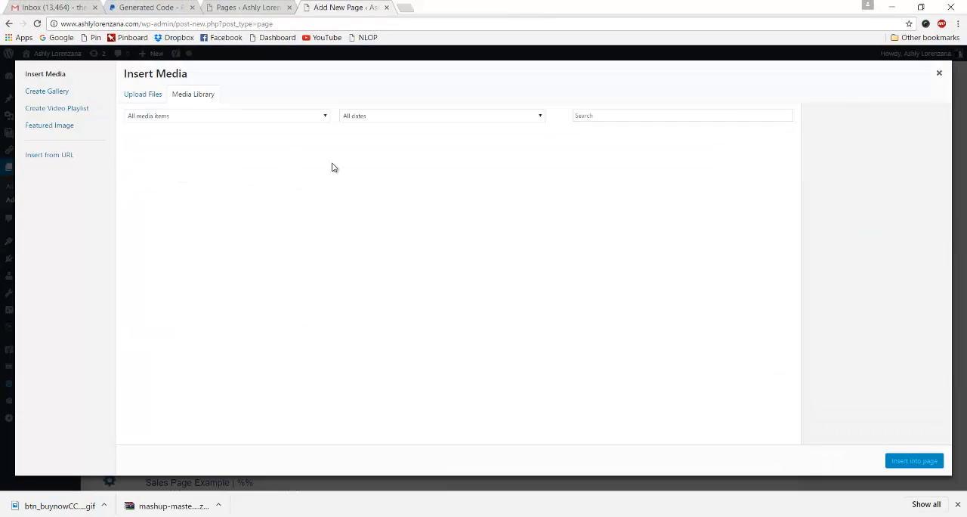
left_click(142, 93)
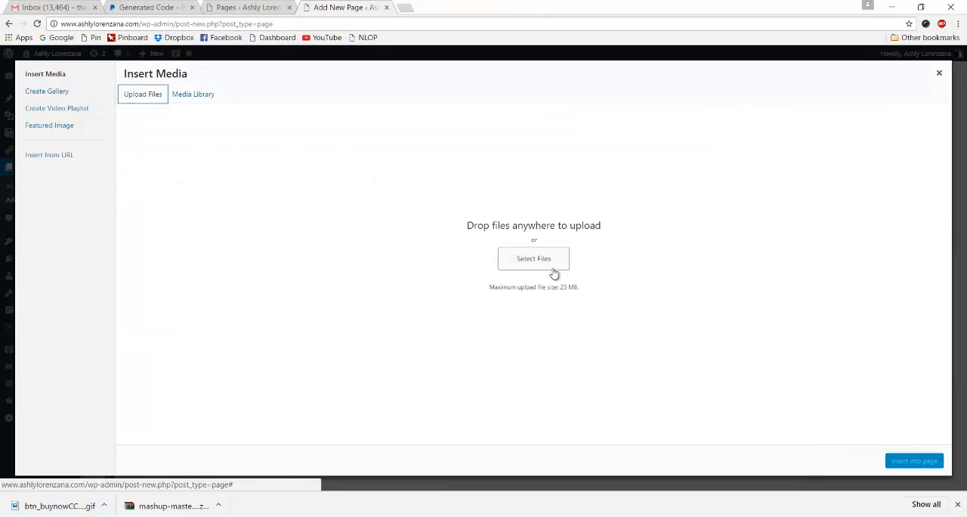
left_click(533, 259)
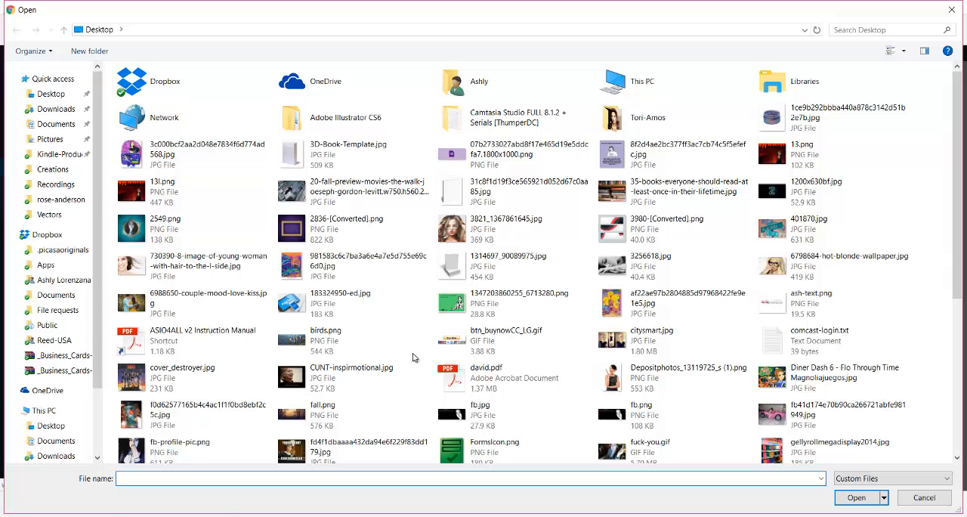
left_click(506, 335)
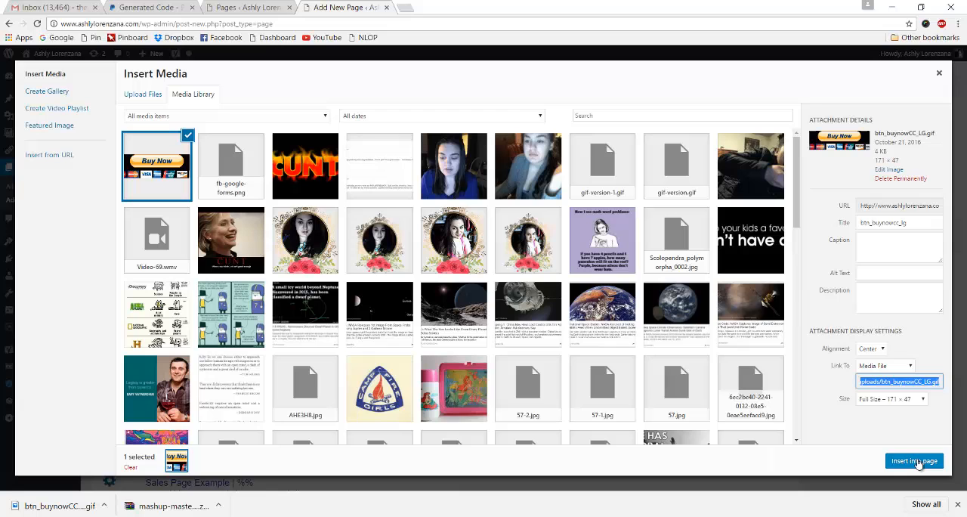
left_click(914, 460)
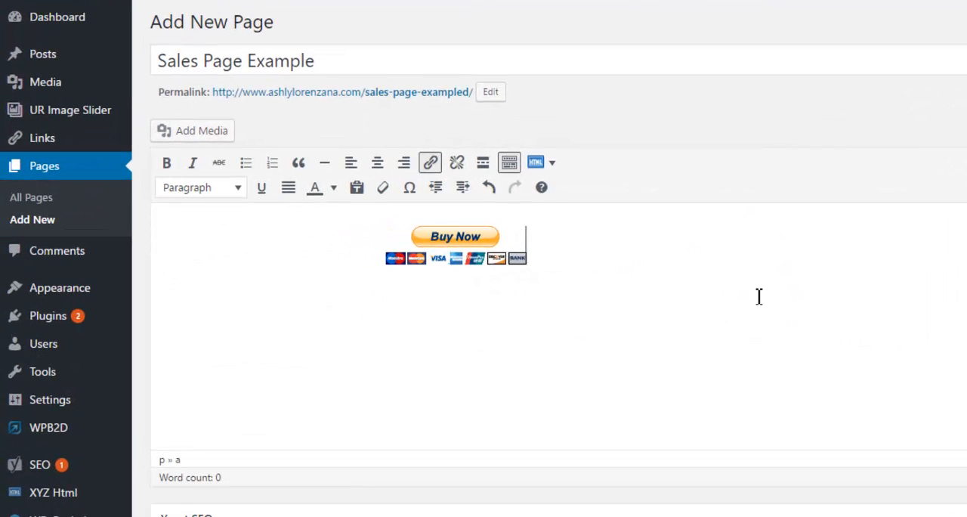
Edit the Buy Now image's link and copy the Email checkout link from PayPal's code
left_click(456, 235)
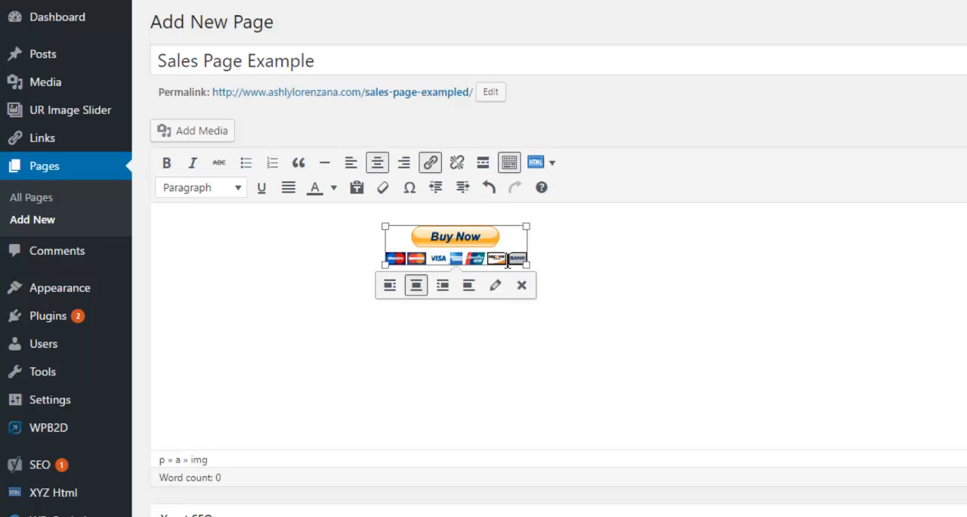
mouse_move(435, 188)
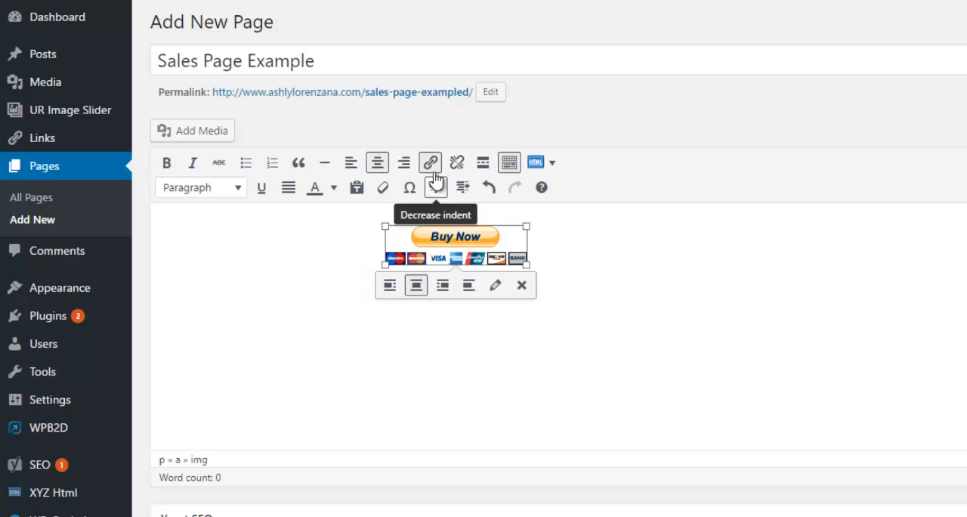
left_click(431, 163)
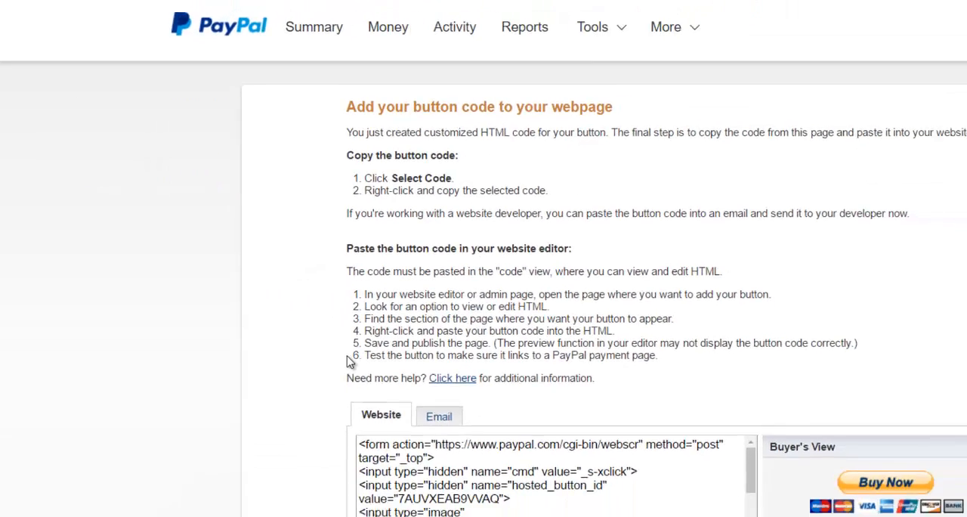
left_click(438, 417)
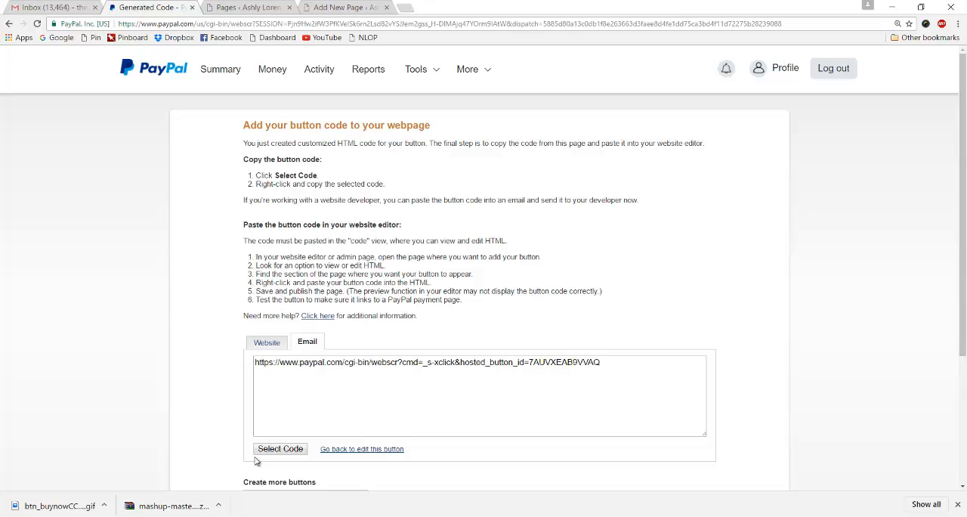
right_click(279, 449)
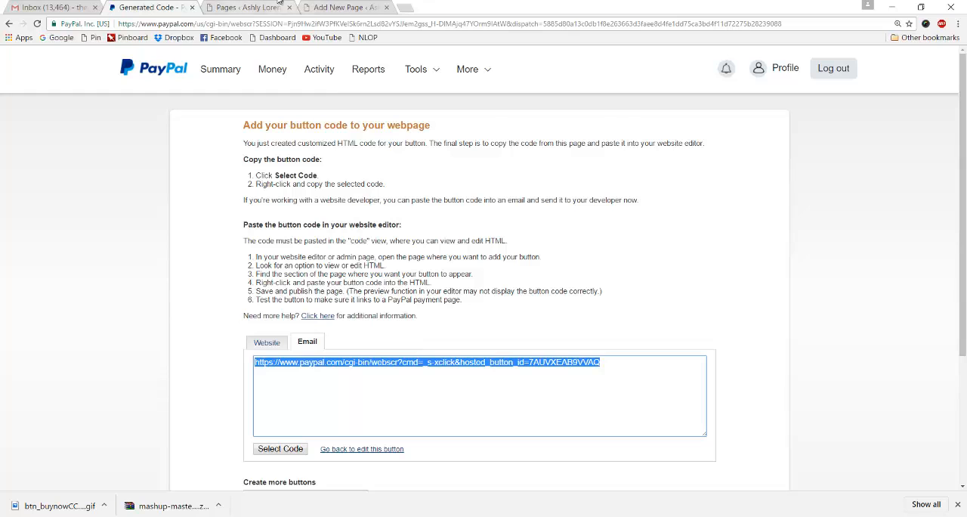
Paste the PayPal checkout link as the image's link address in the WordPress editor
left_click(345, 6)
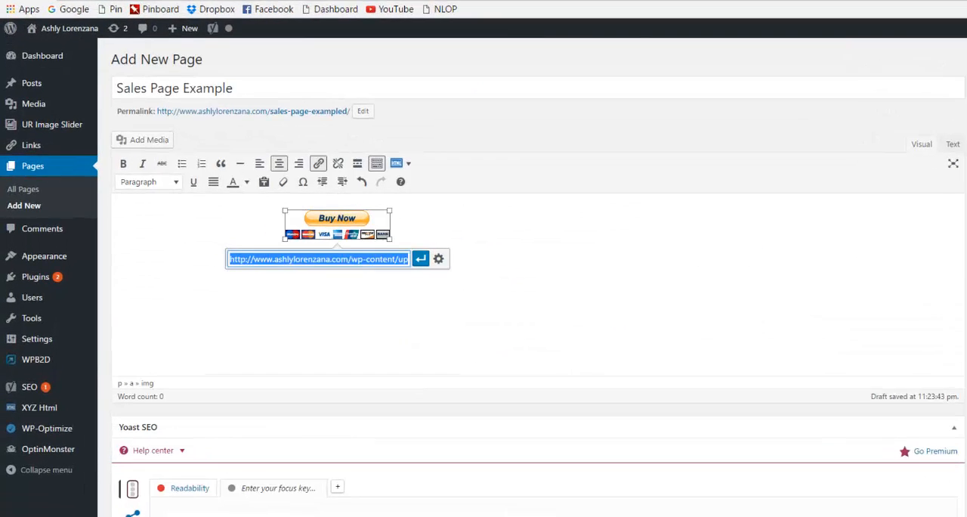
right_click(317, 258)
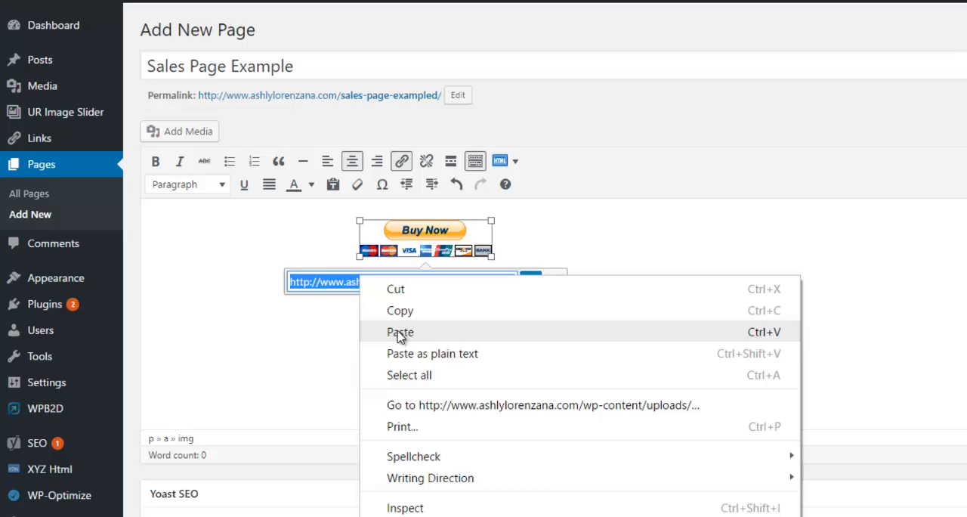
left_click(401, 332)
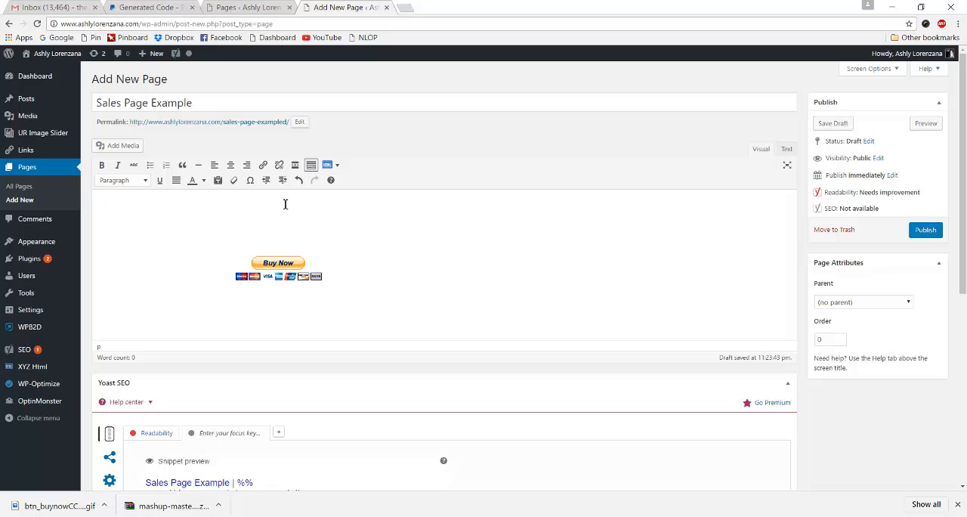
Add the line 'Buy my product!' above the button and preview the sales page
type("Buy my pro")
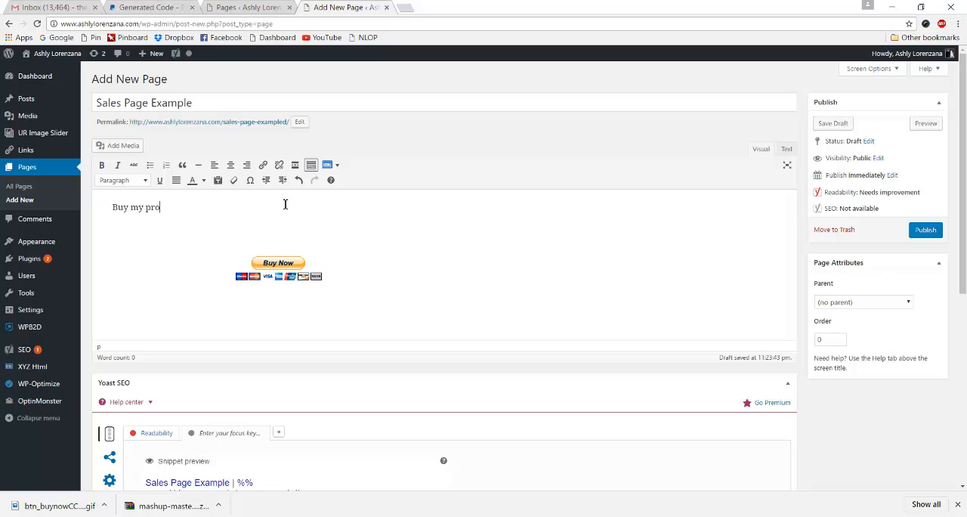
type("duct")
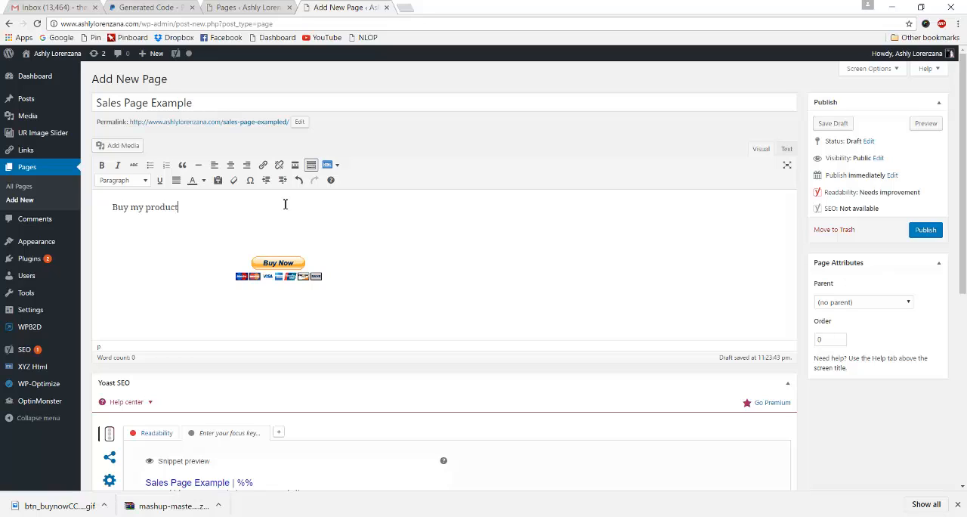
type("!")
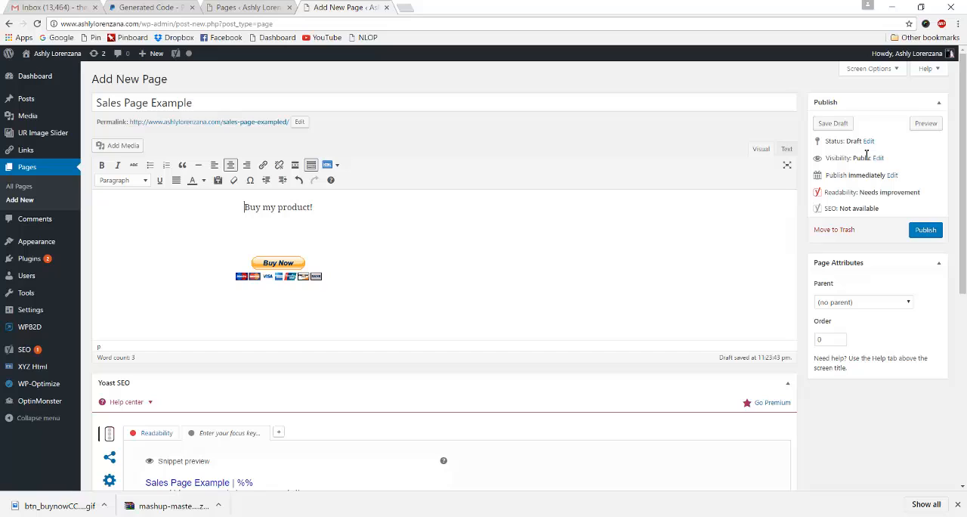
left_click(924, 229)
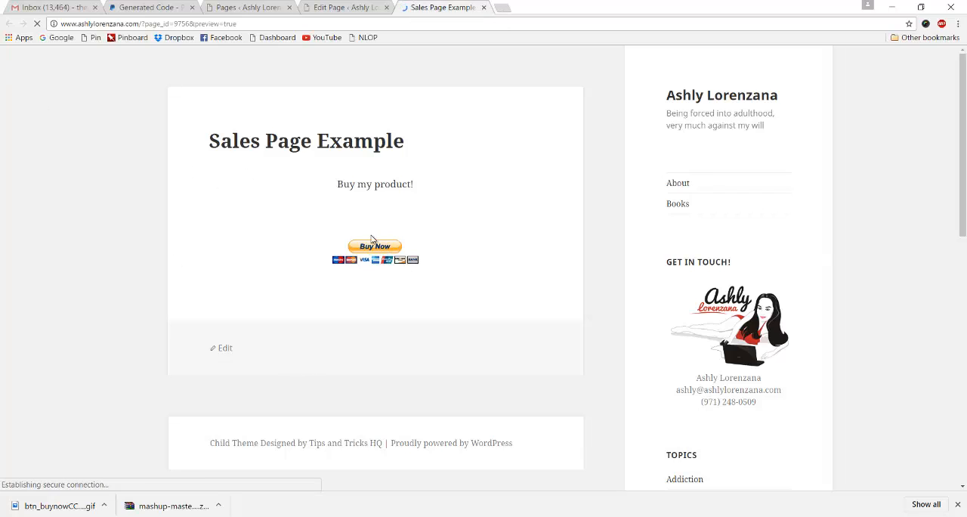
Follow the previewed Buy Now button to the $17.00 USD PayPal checkout page
left_click(375, 248)
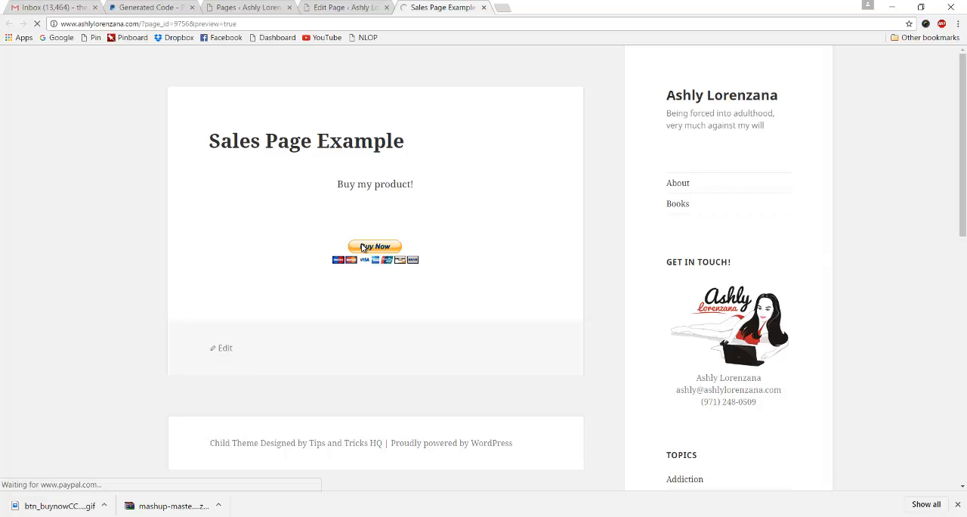
left_click(375, 246)
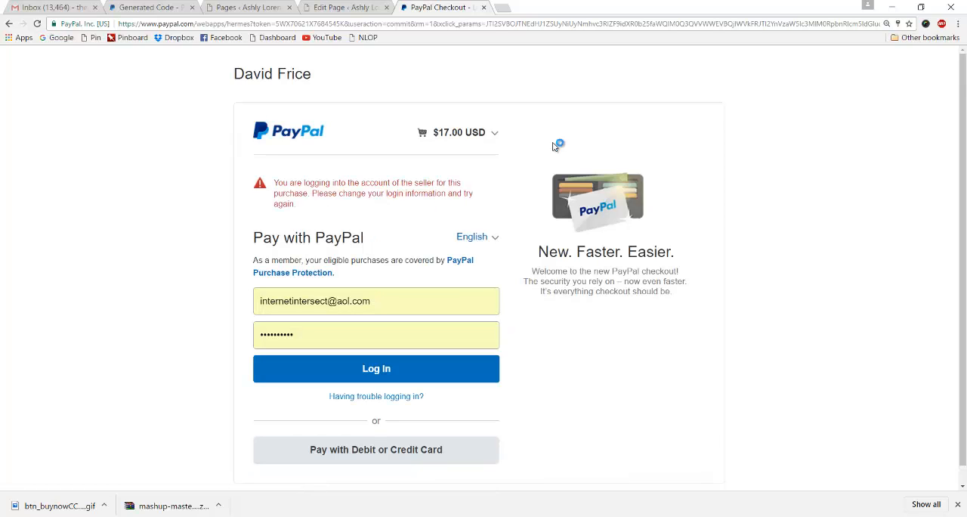
mouse_move(338, 105)
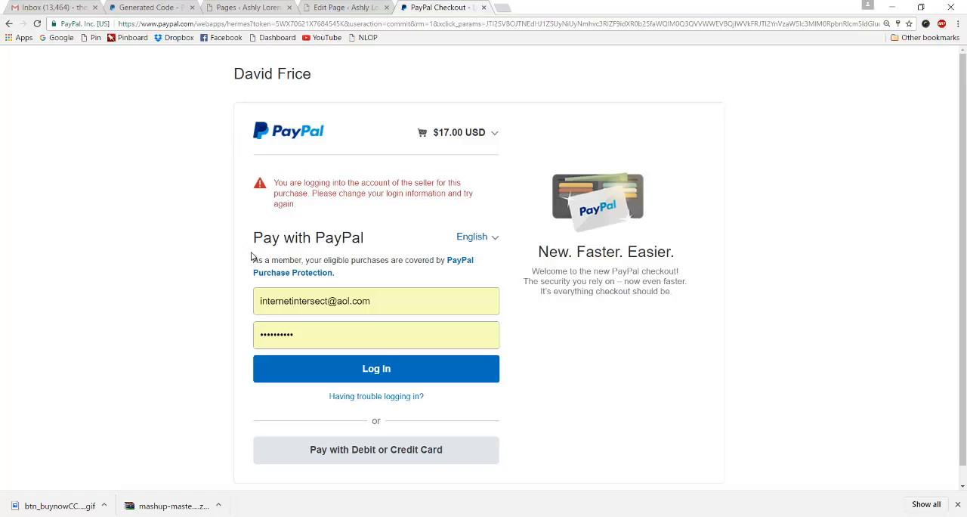
mouse_move(376, 142)
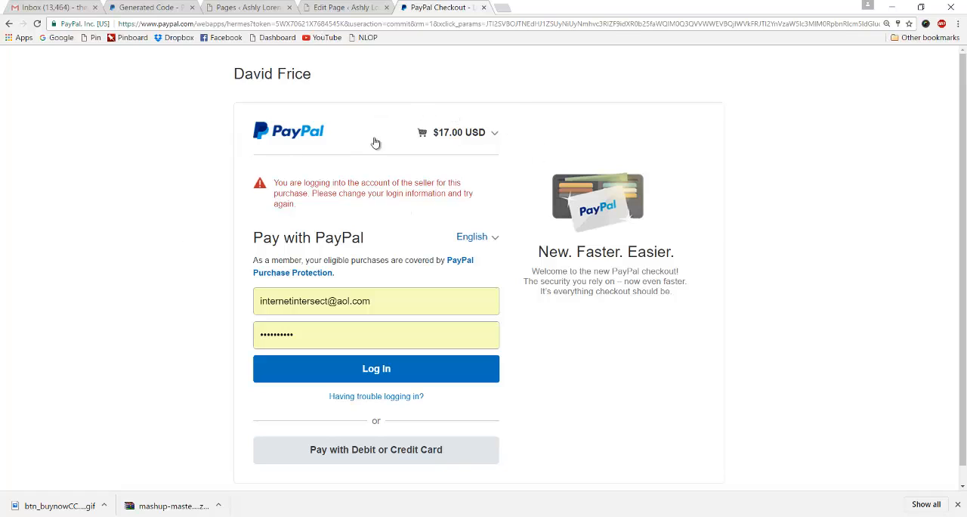
mouse_move(376, 143)
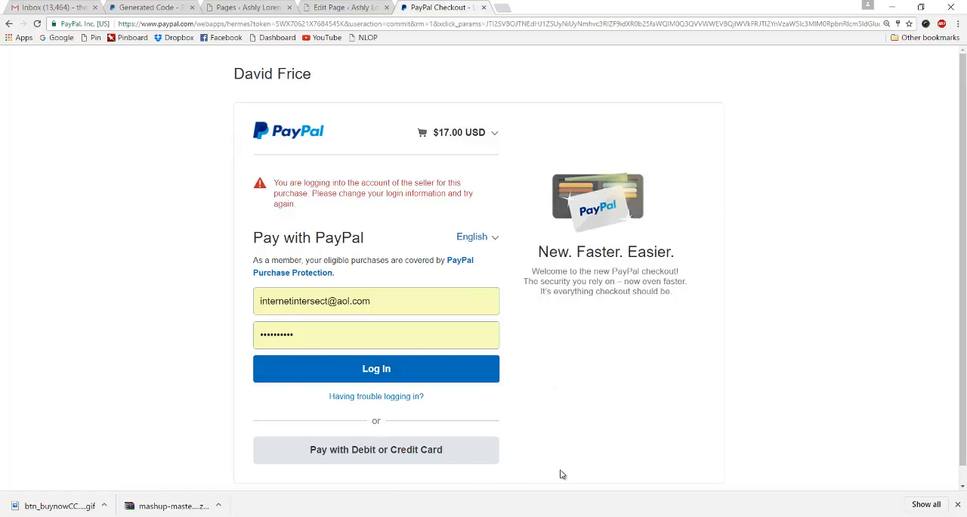
mouse_move(326, 92)
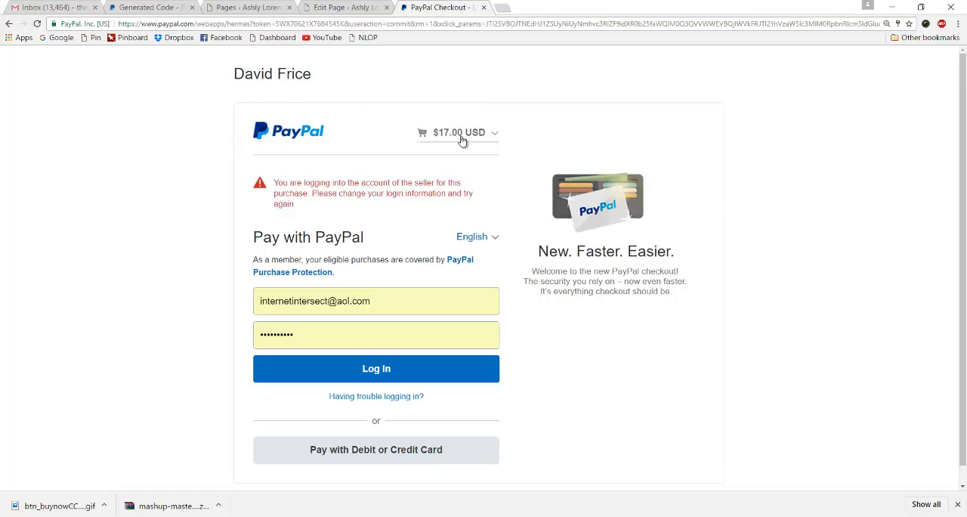
scroll("down", 3)
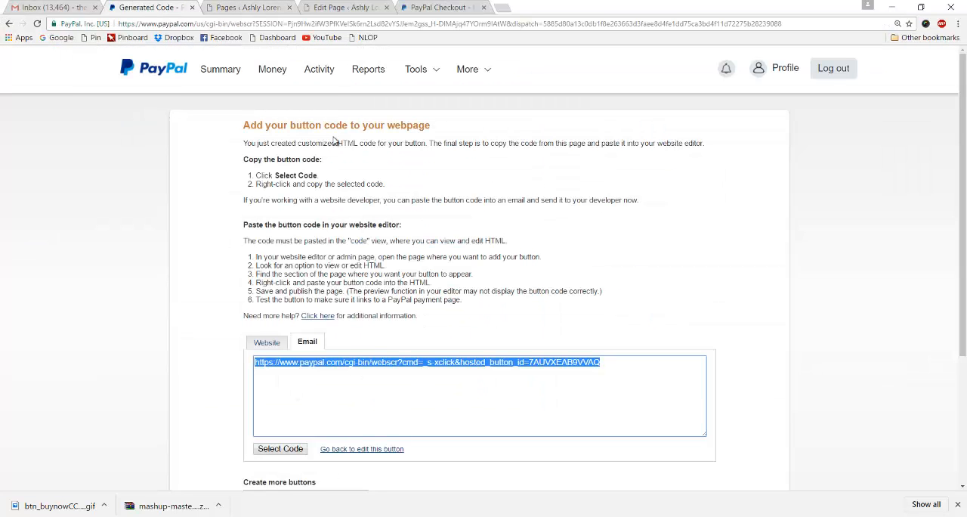
mouse_move(516, 3)
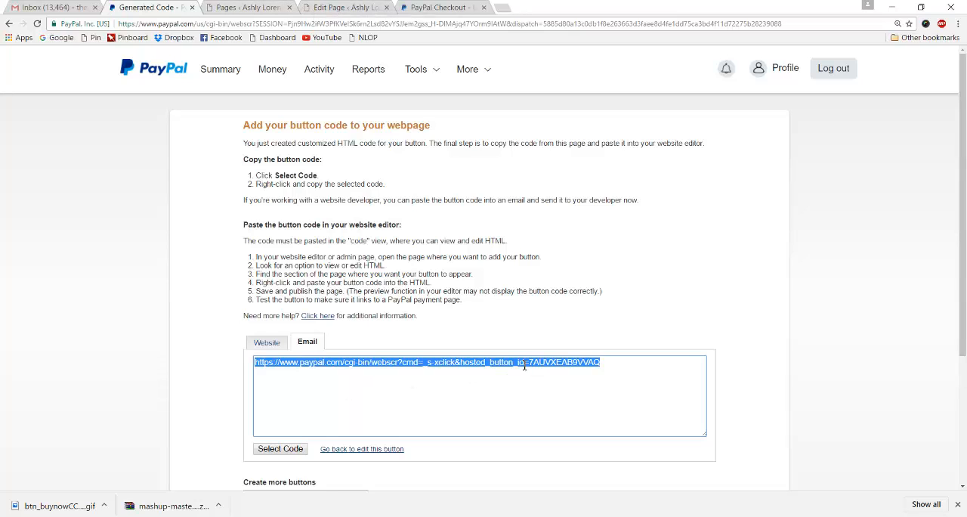
Show the Website HTML button code, then close the checkout tab back to WordPress
left_click(266, 341)
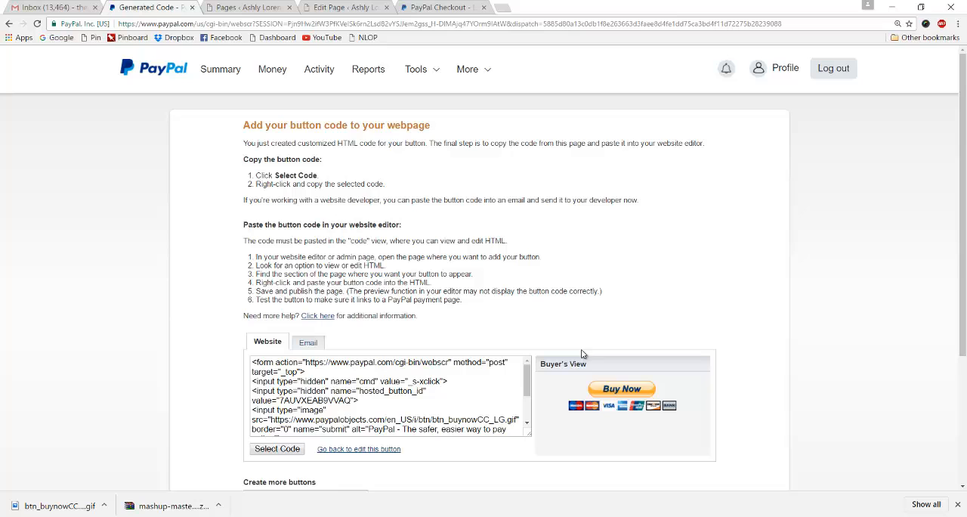
mouse_move(449, 401)
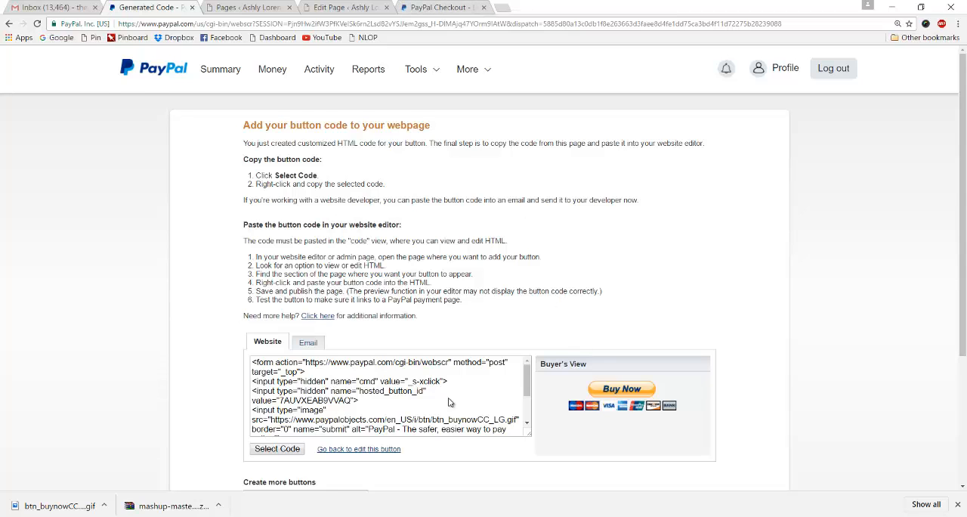
left_click(345, 8)
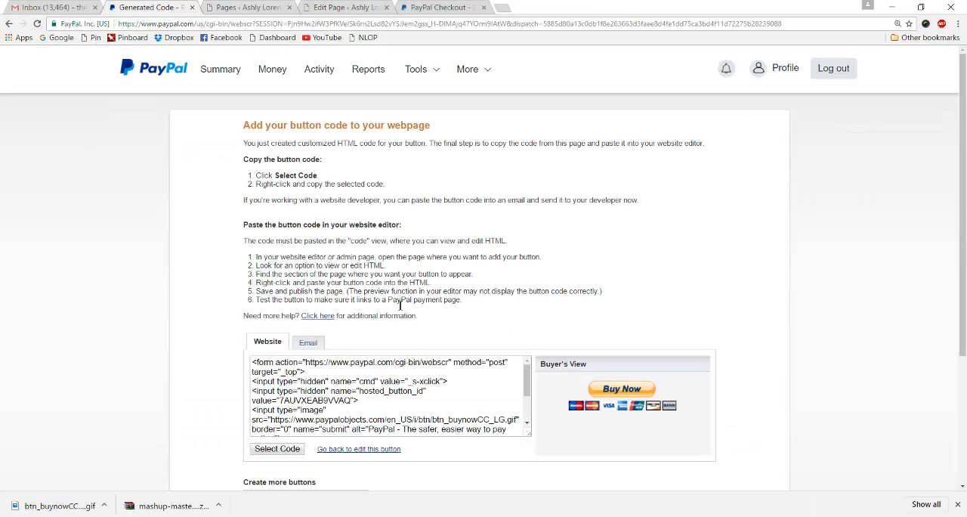
mouse_move(238, 136)
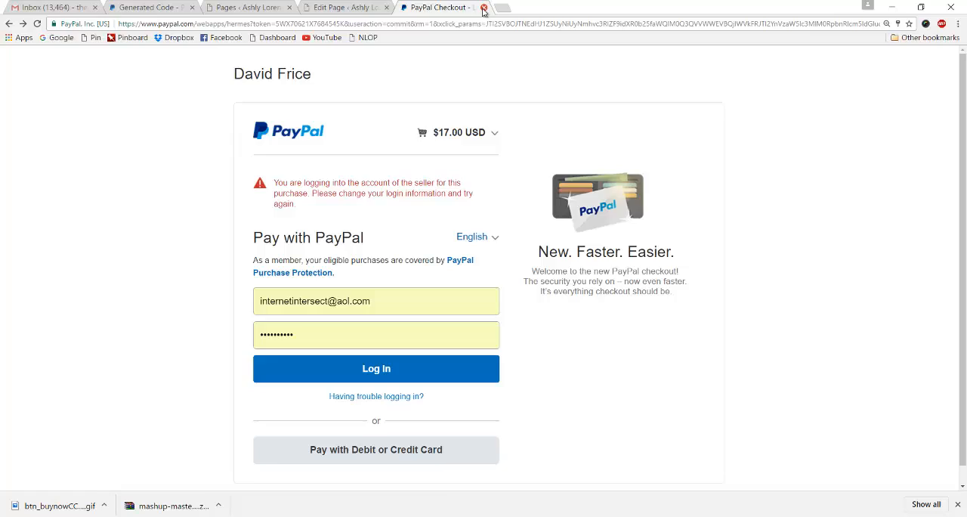
left_click(483, 6)
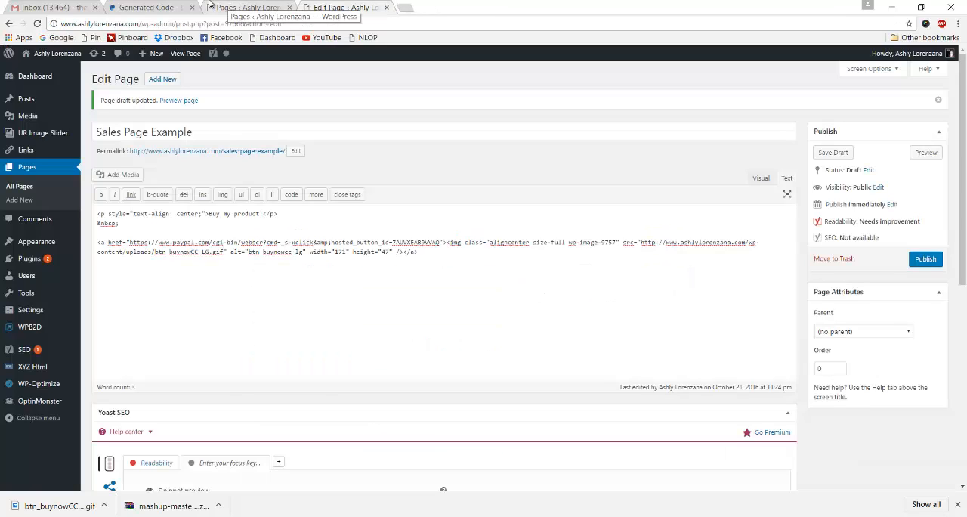